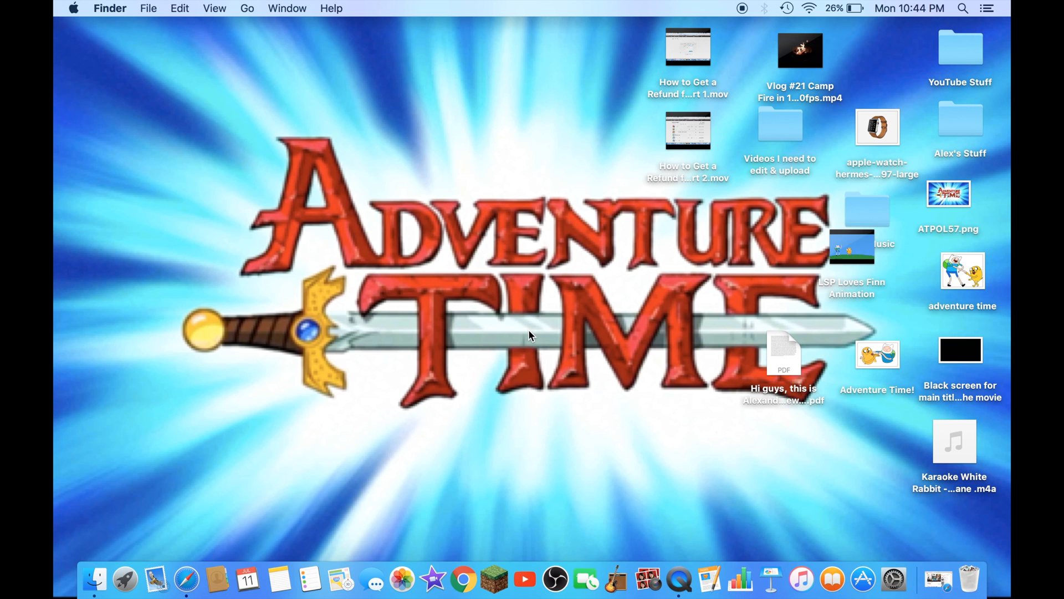
mouse_move(672, 544)
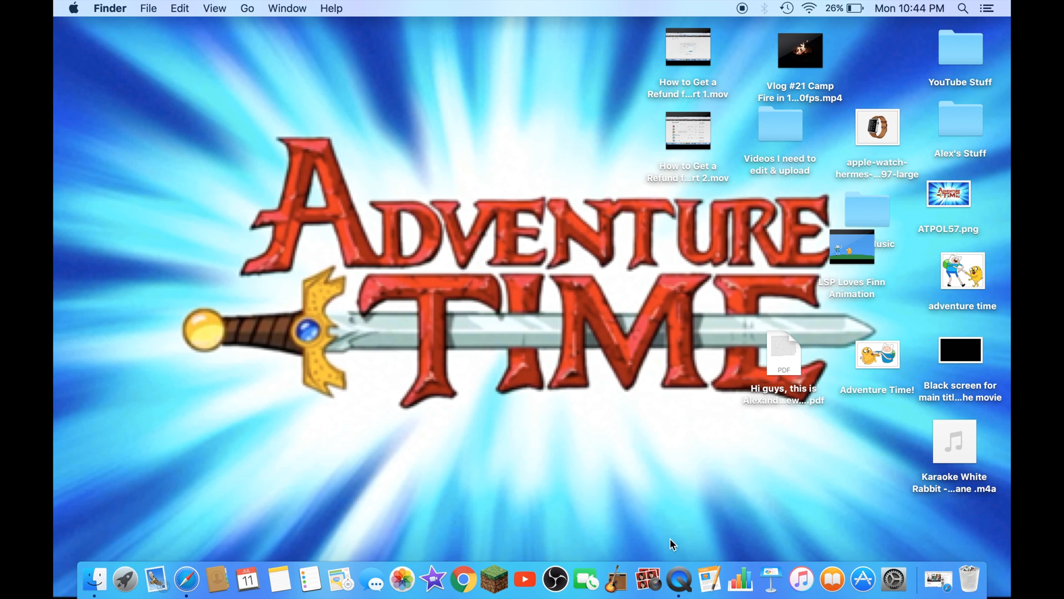
mouse_move(709, 585)
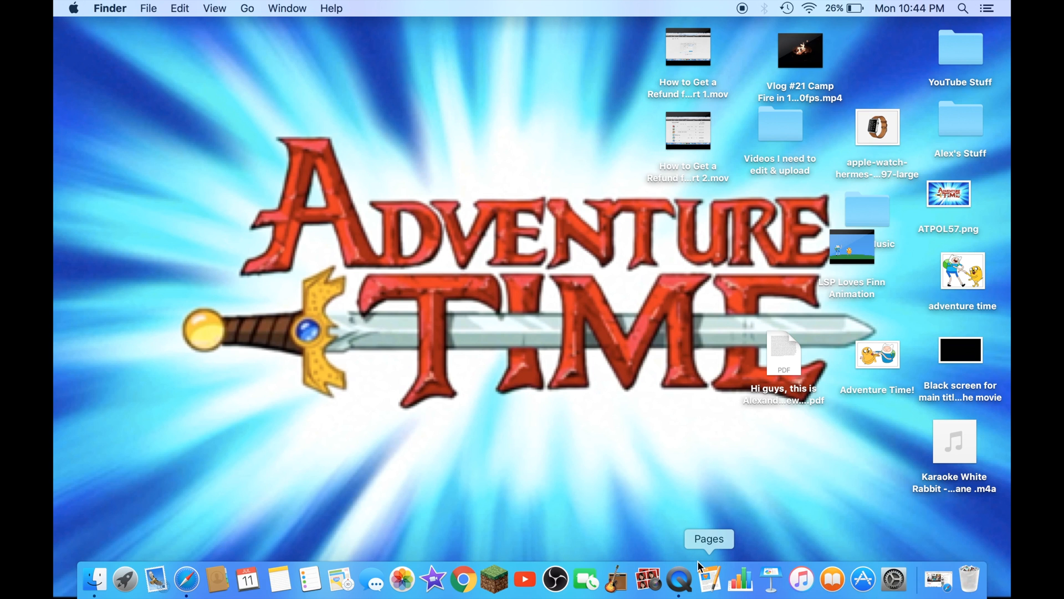
Launch Pages and check the File menu's recent documents, which include 'House ad'
click(712, 581)
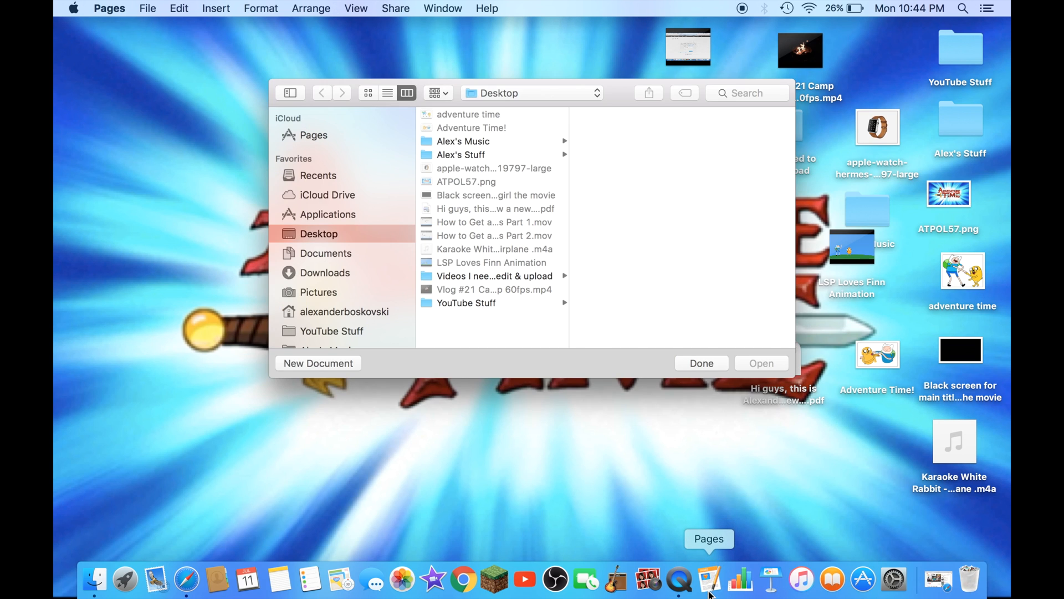
mouse_move(501, 357)
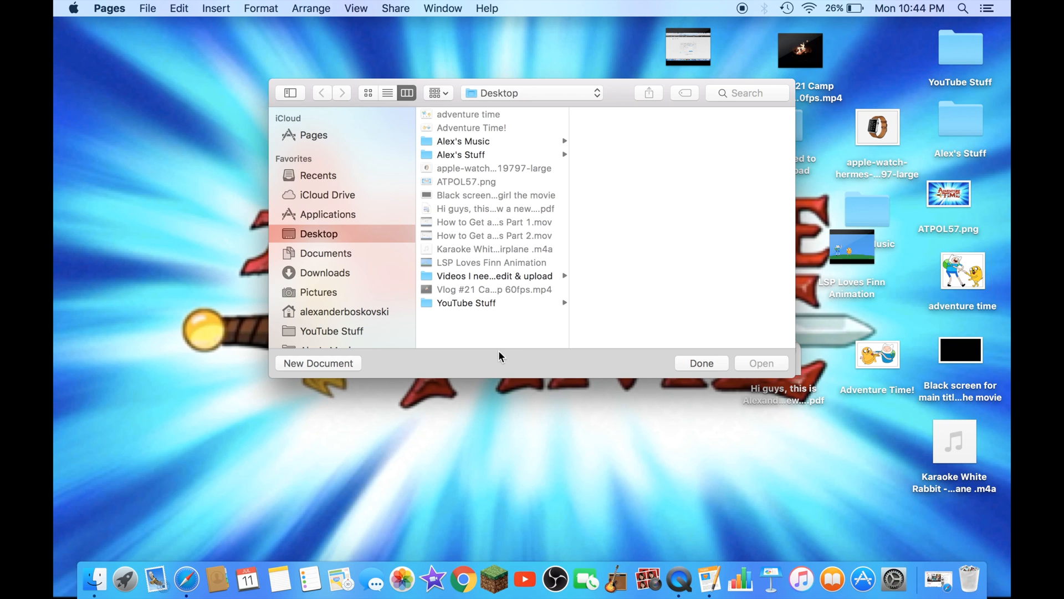
mouse_move(497, 350)
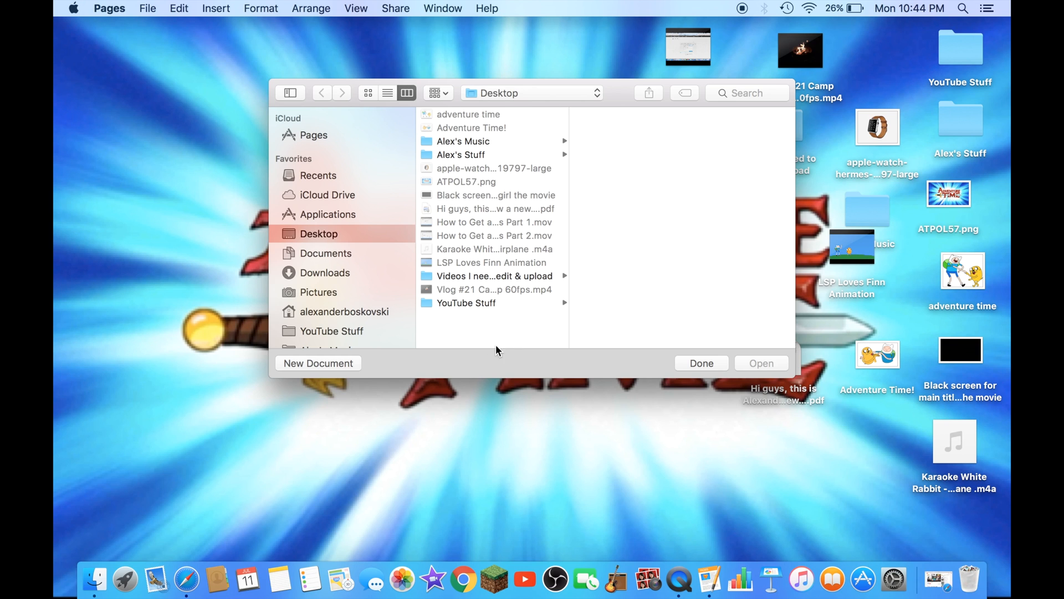
mouse_move(155, 4)
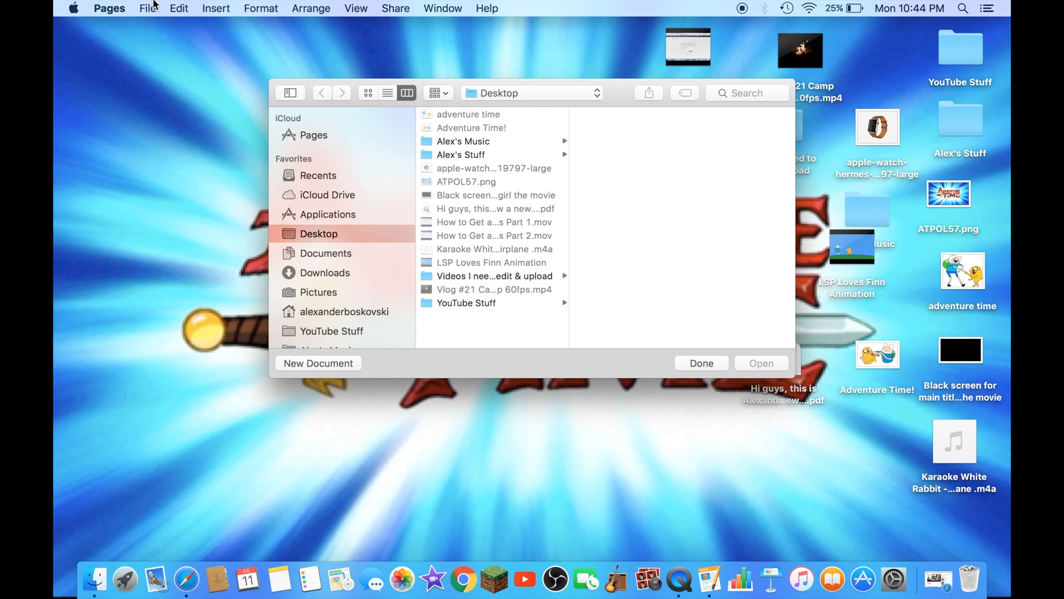
click(147, 9)
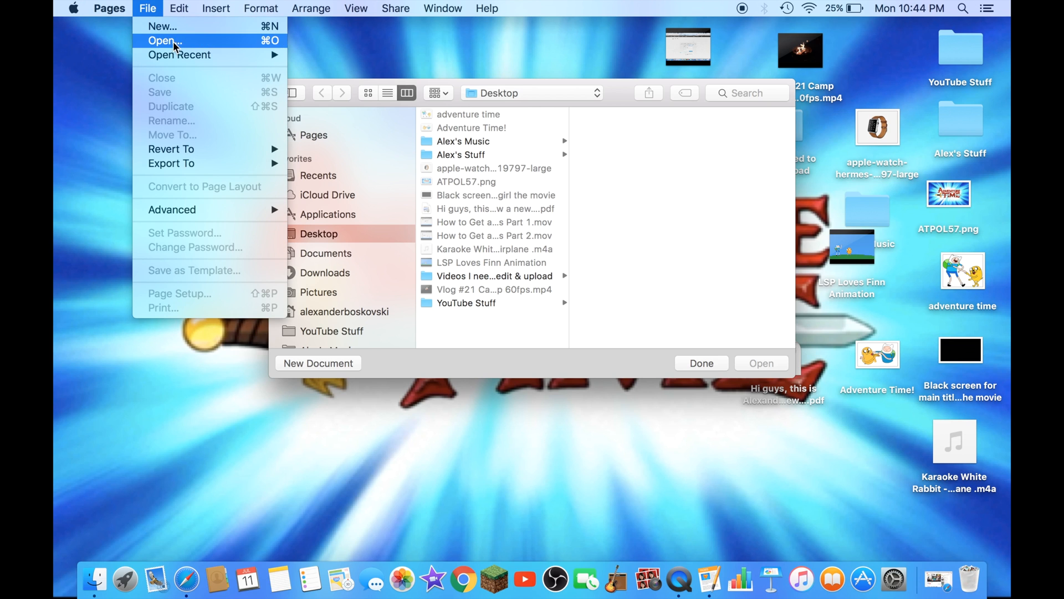
mouse_move(326, 124)
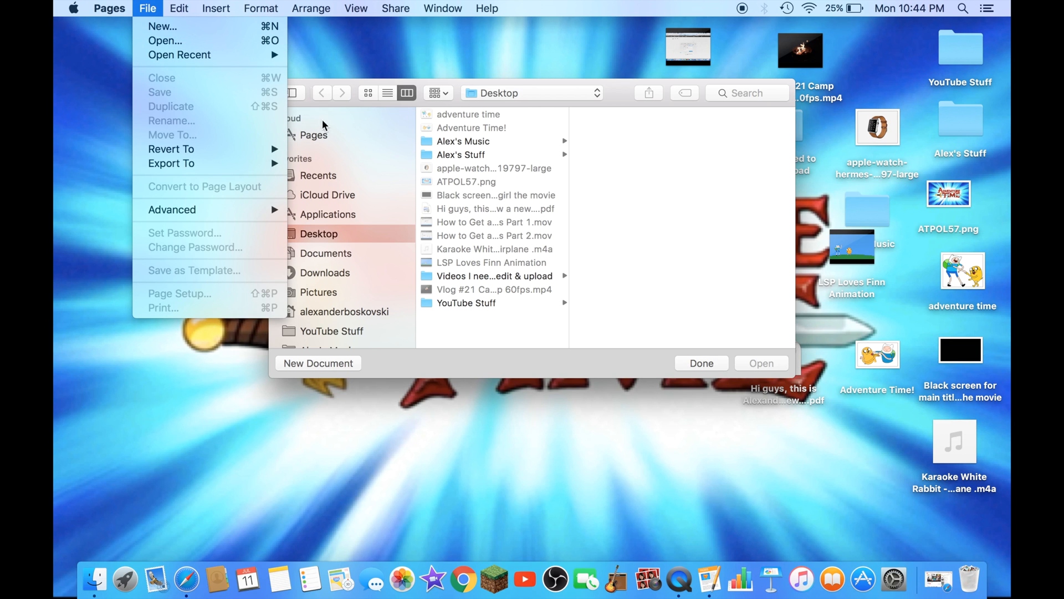
click(605, 222)
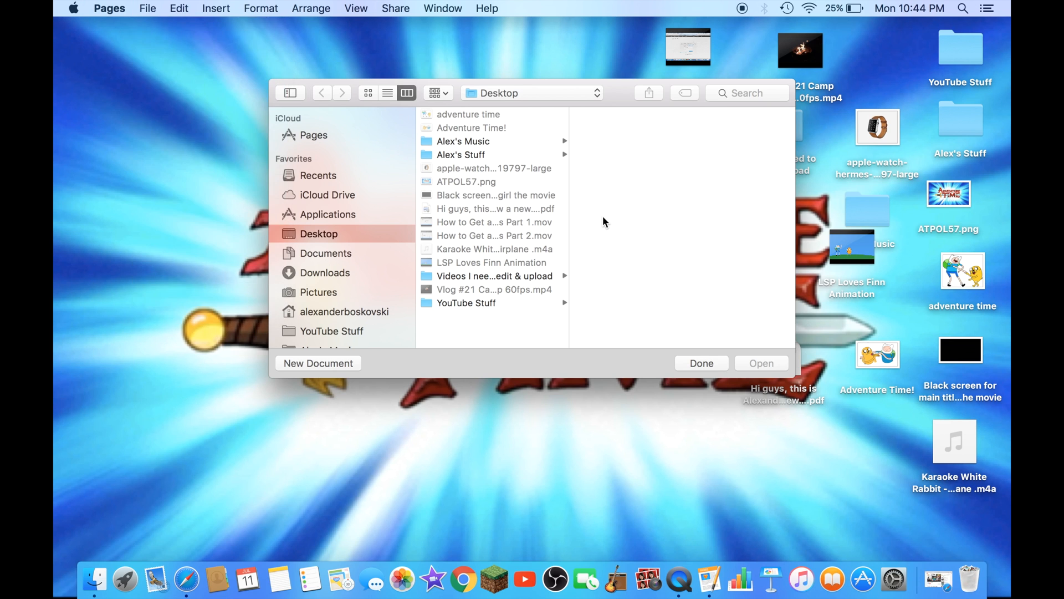
mouse_move(257, 4)
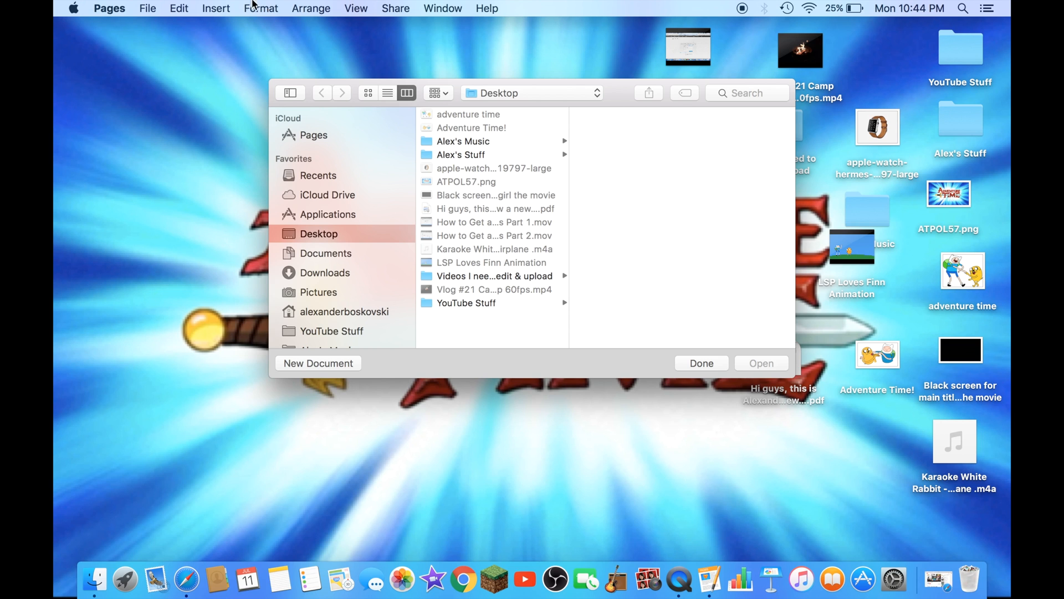
mouse_move(161, 5)
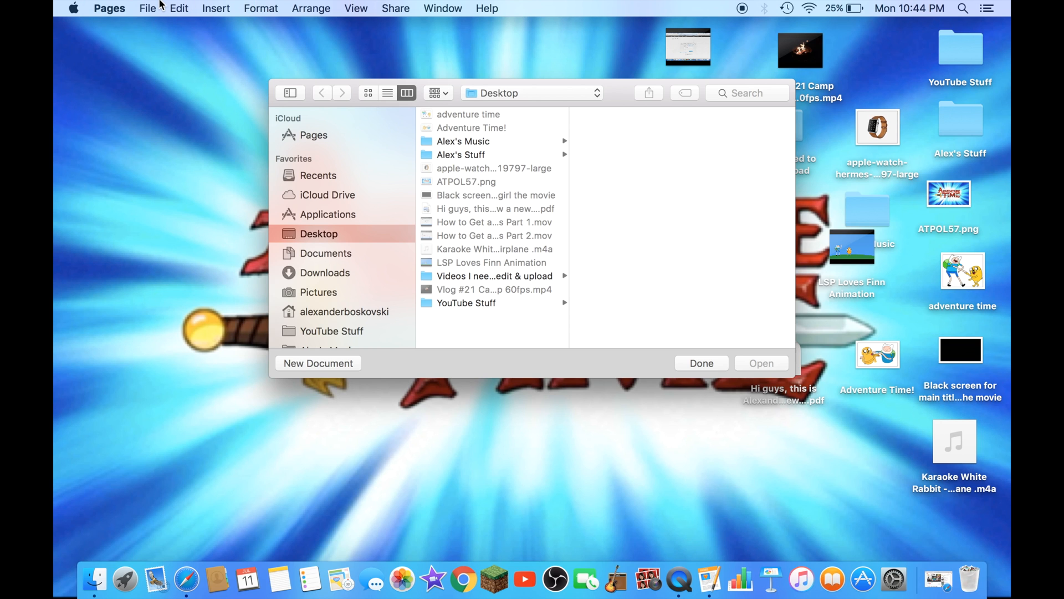
click(148, 8)
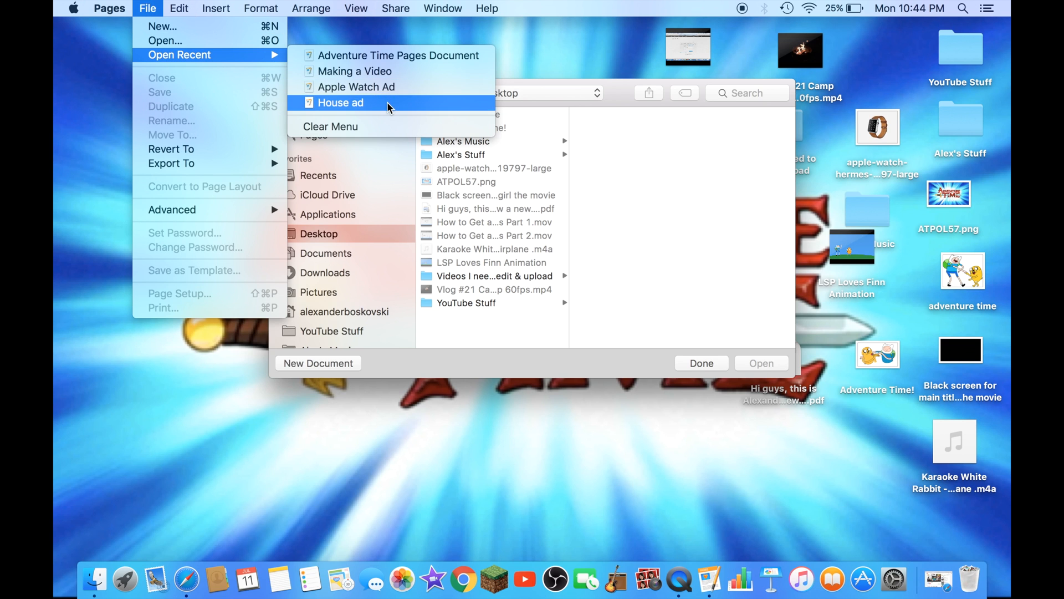
mouse_move(417, 77)
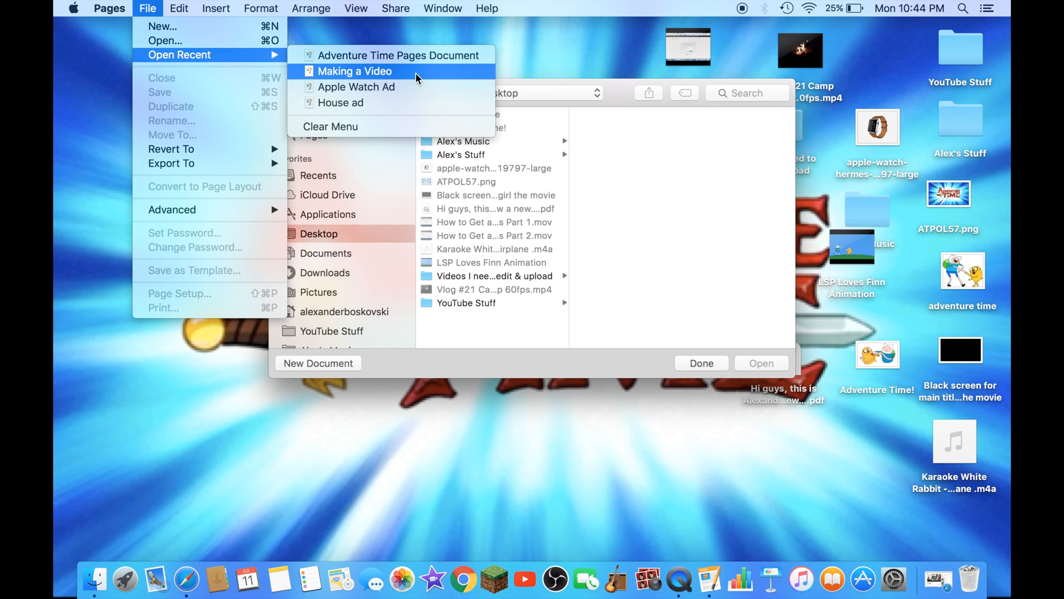
mouse_move(616, 239)
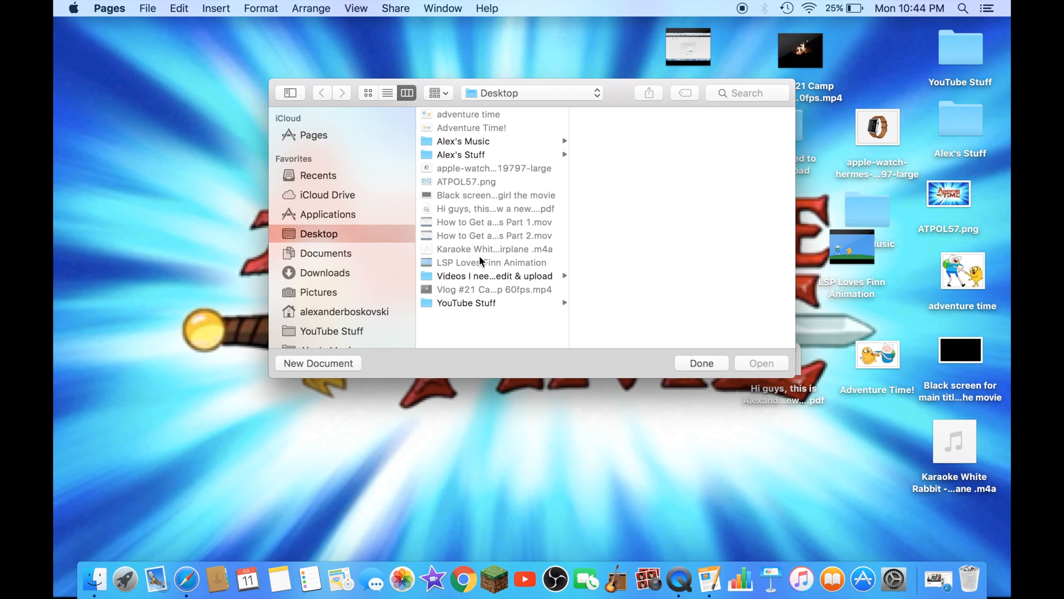
Start a new document and scroll through the Blank and report templates
click(318, 363)
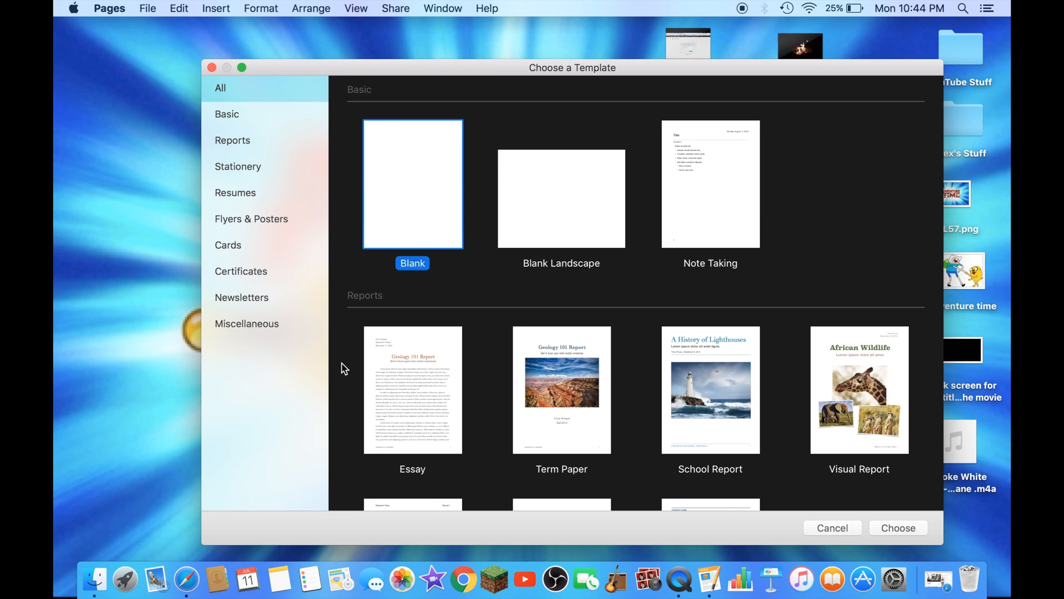
mouse_move(626, 325)
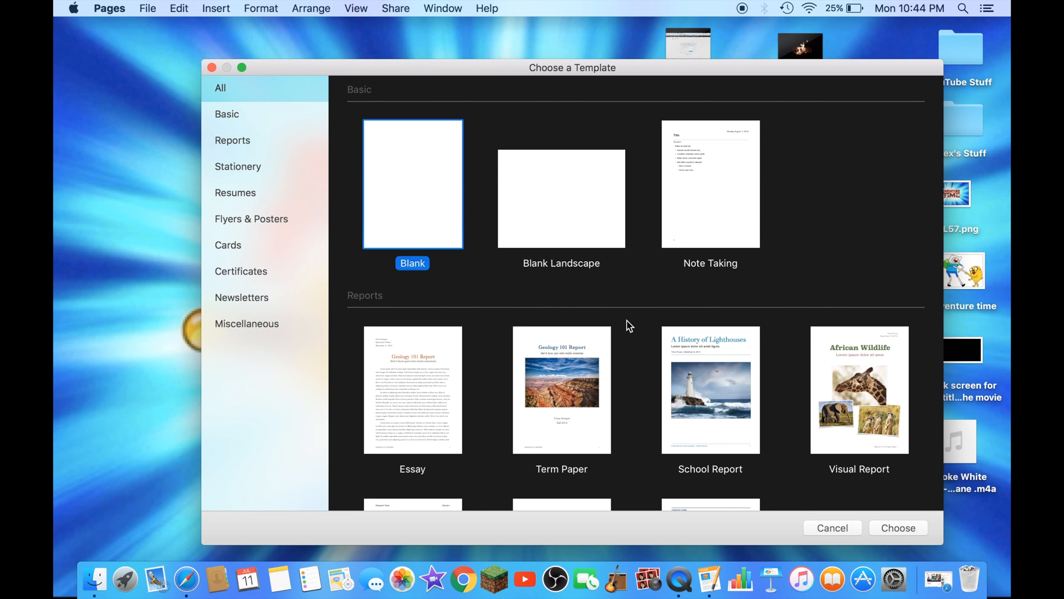
scroll(down, 3)
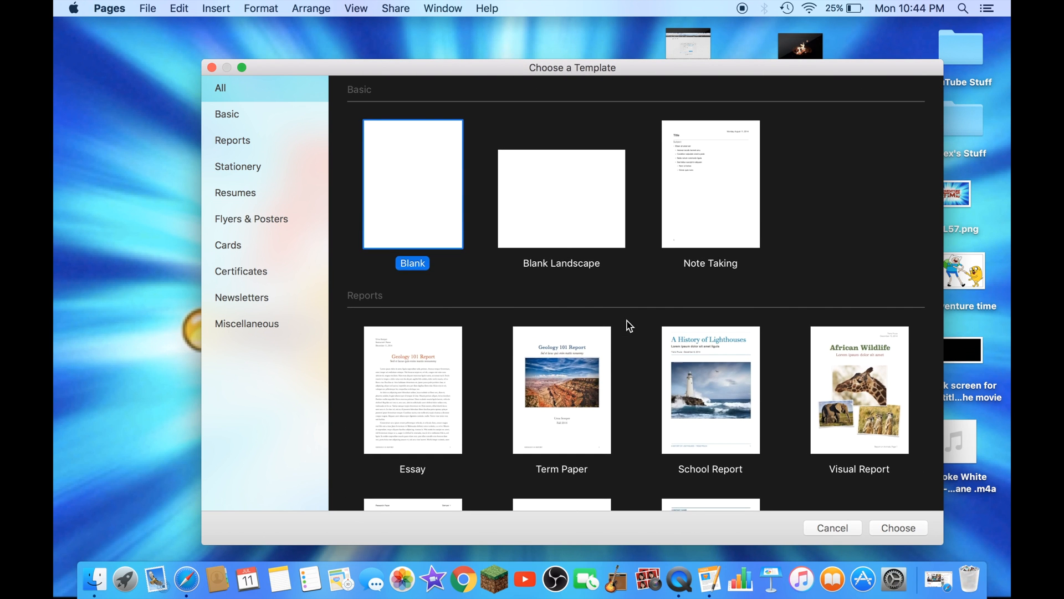
mouse_move(828, 356)
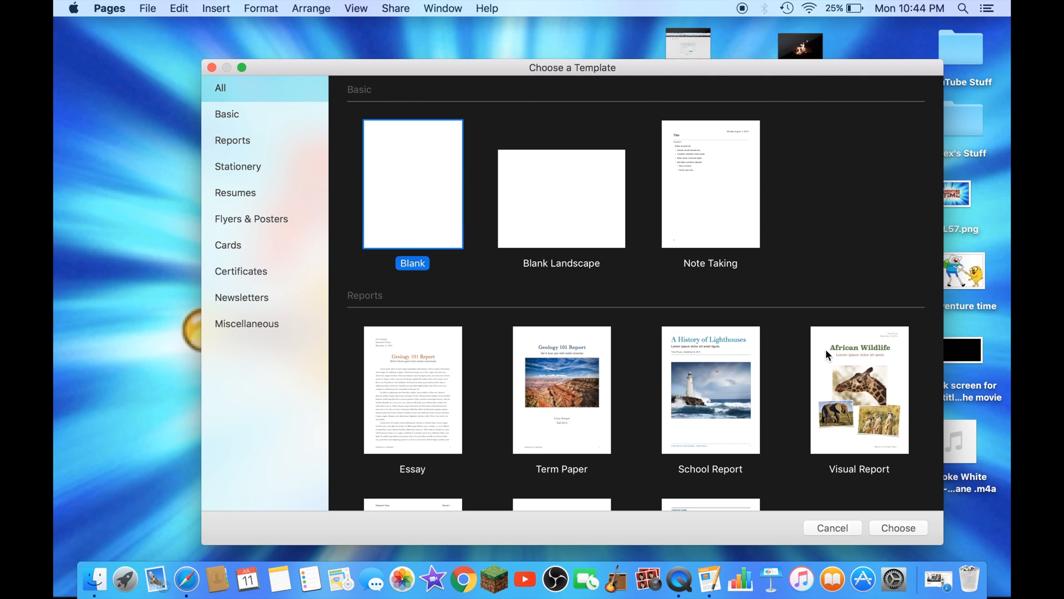
mouse_move(938, 540)
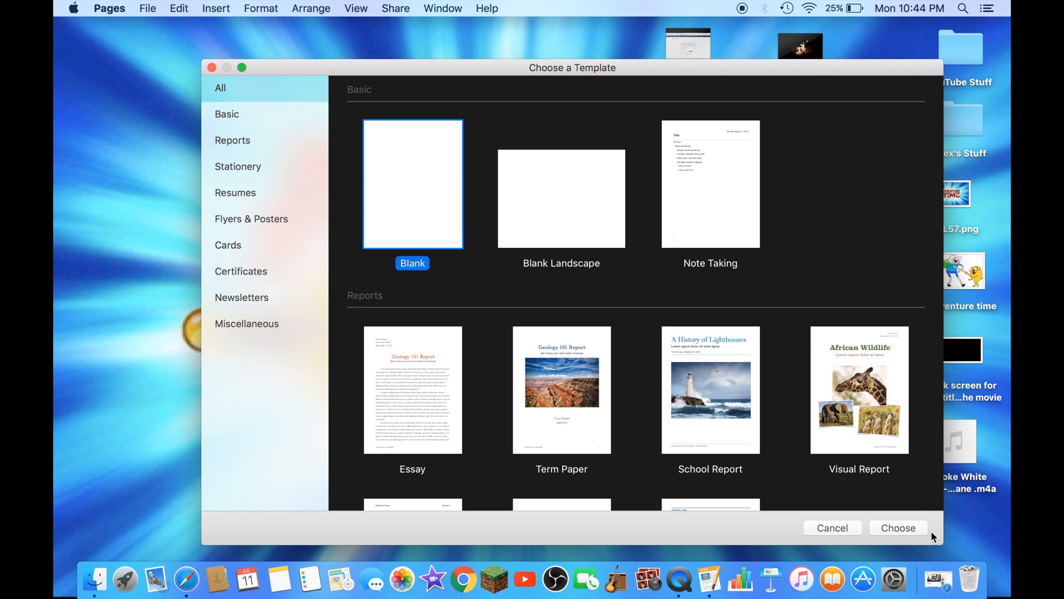
click(898, 528)
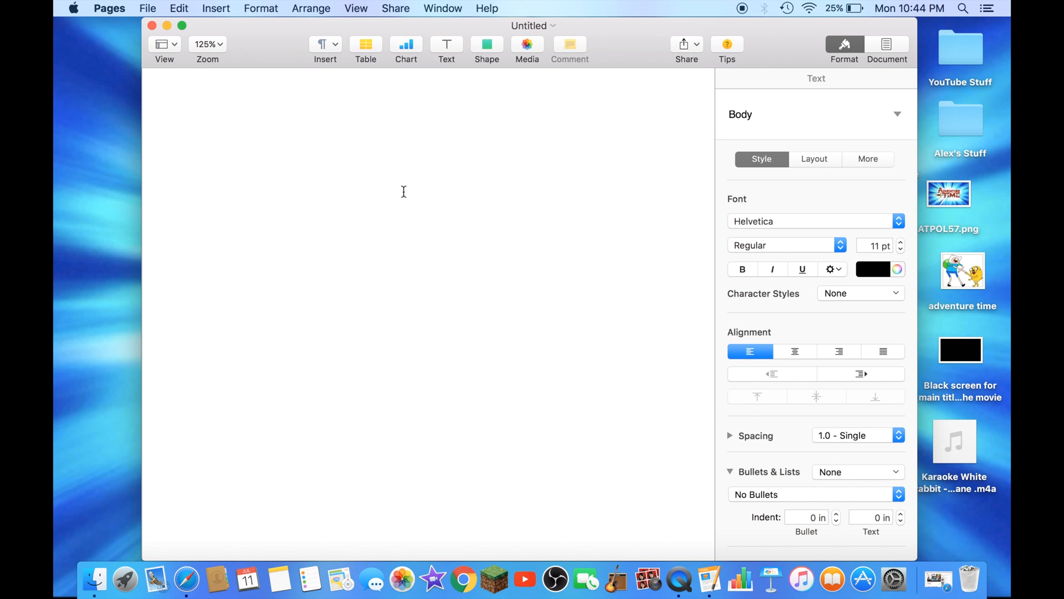
mouse_move(489, 206)
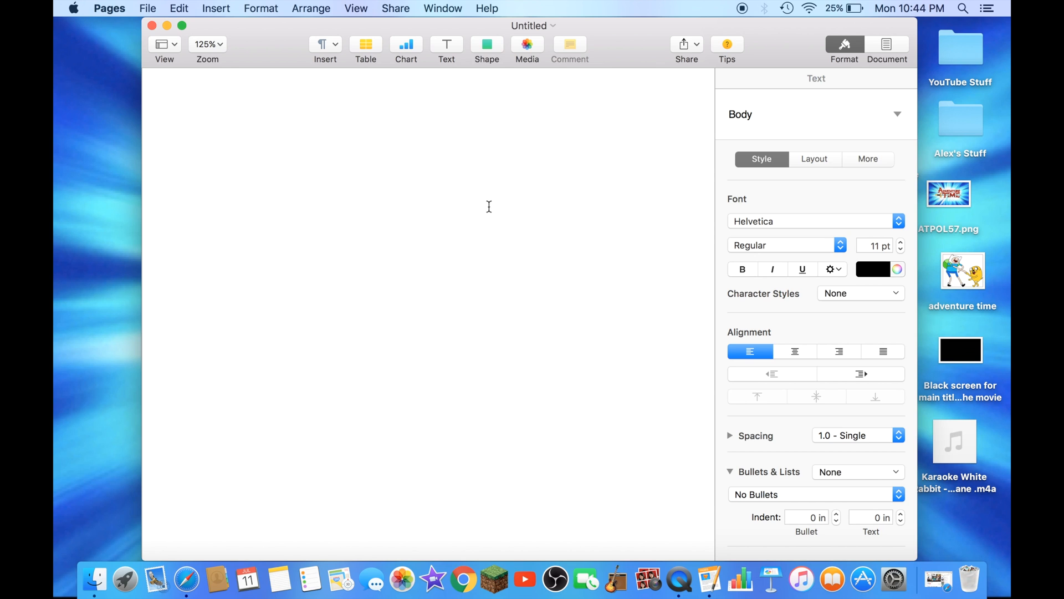
click(487, 44)
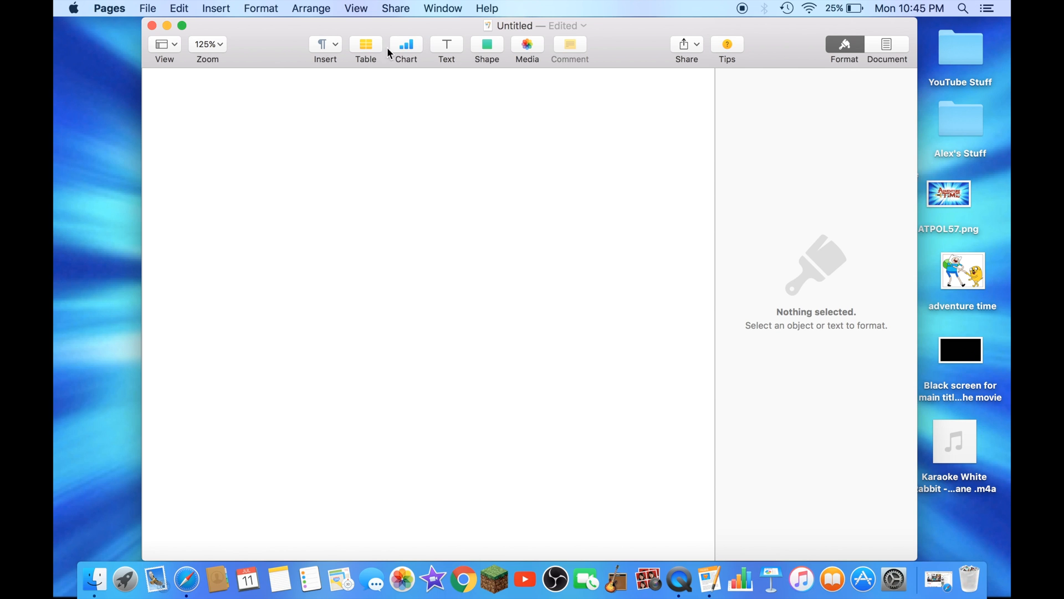
click(365, 45)
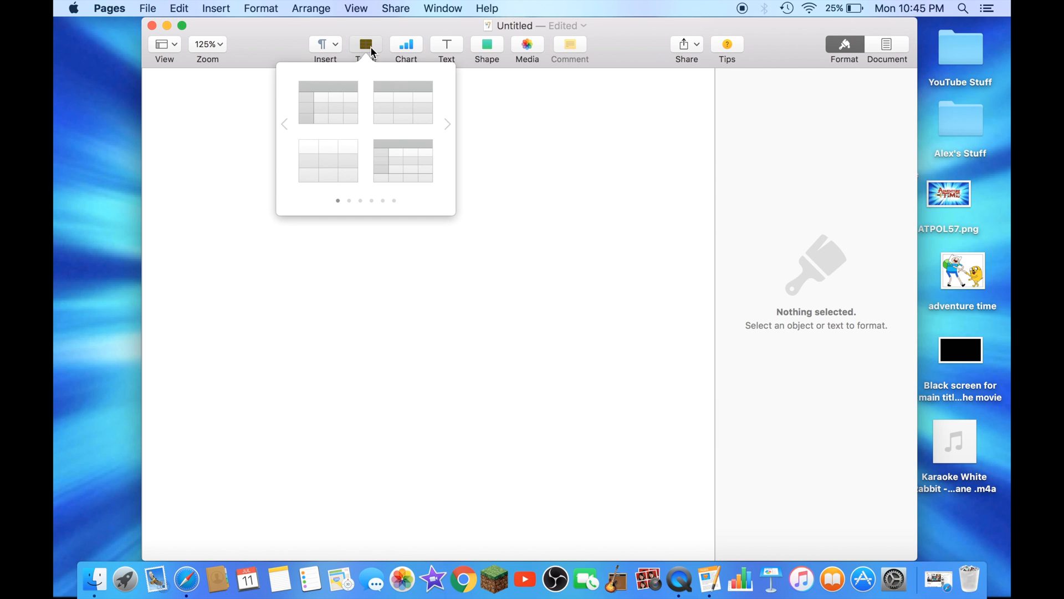
mouse_move(363, 135)
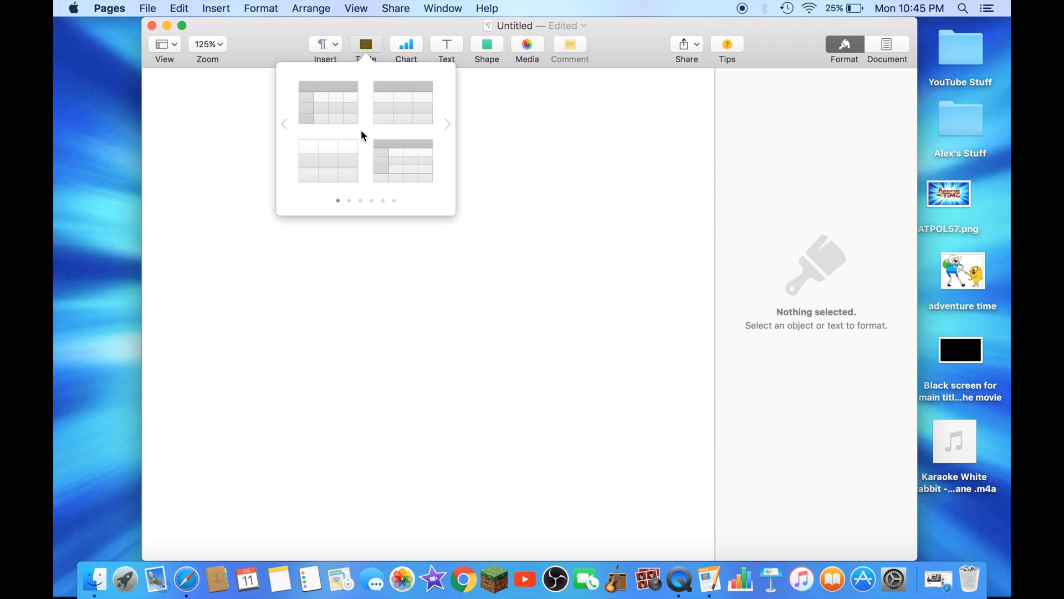
mouse_move(419, 151)
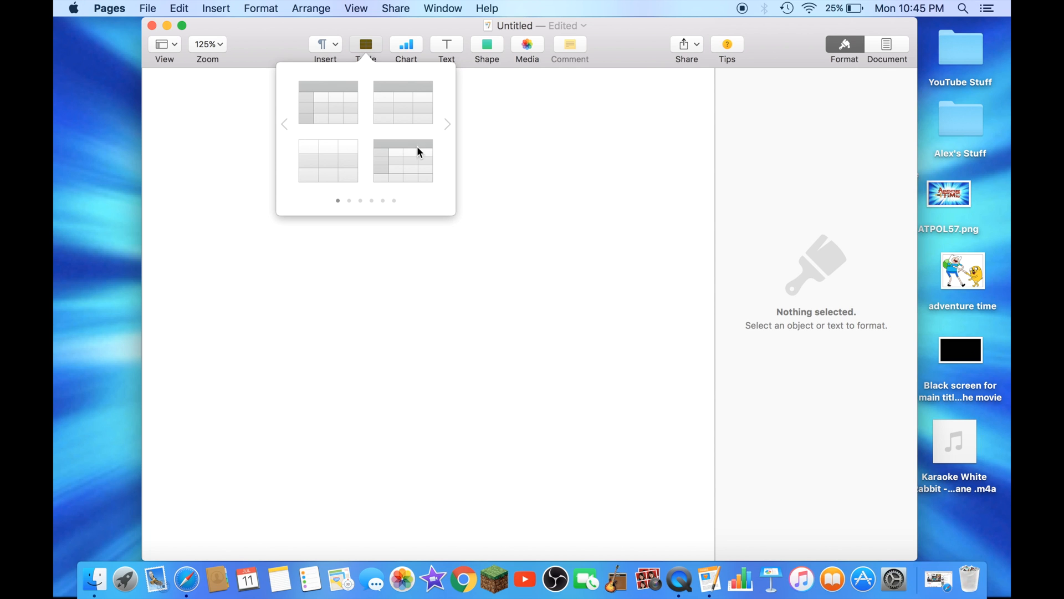
mouse_move(415, 161)
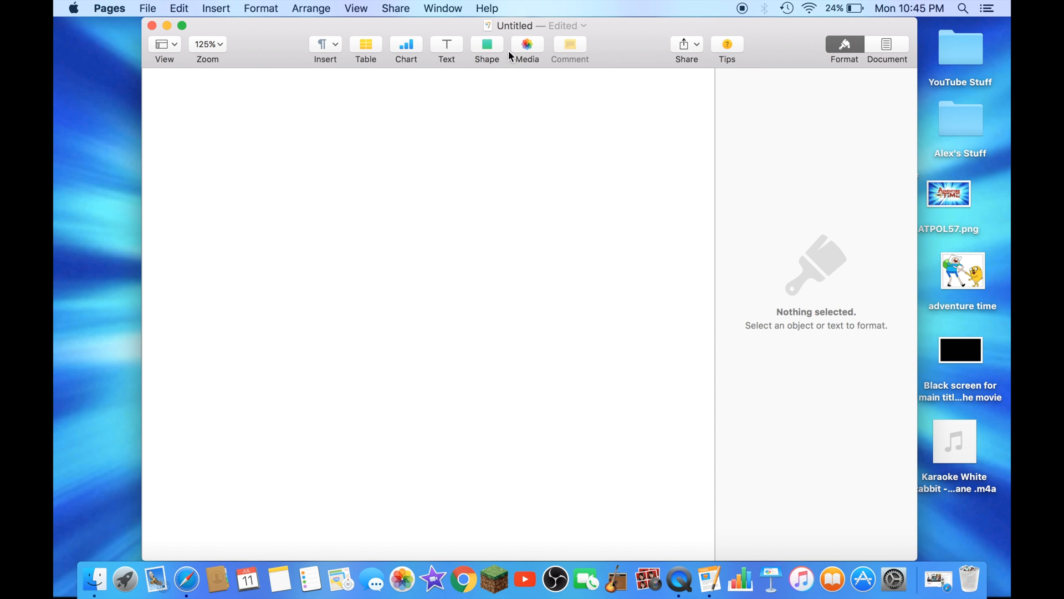
click(527, 44)
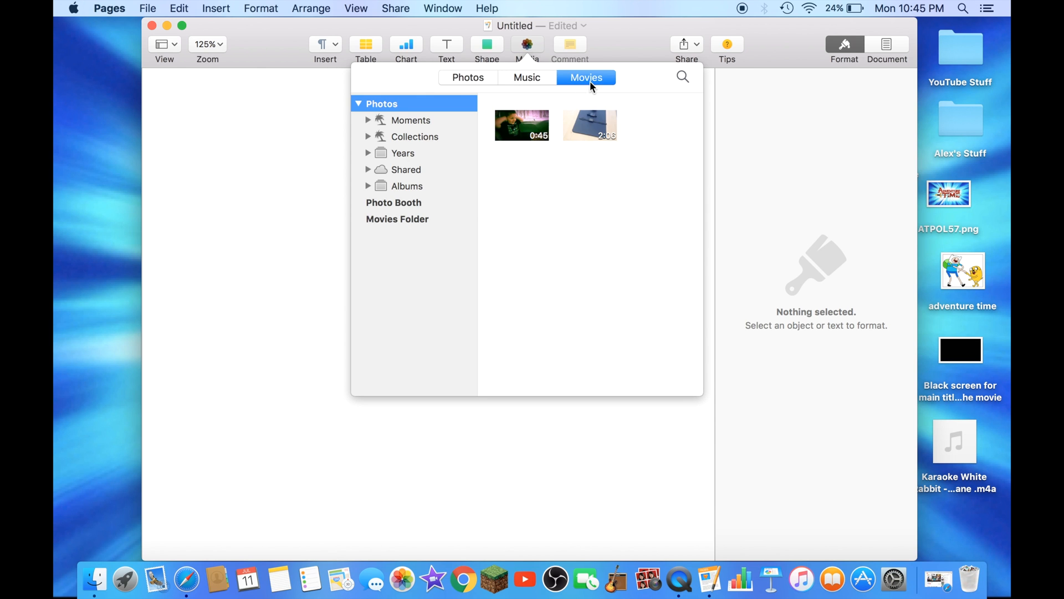
click(468, 77)
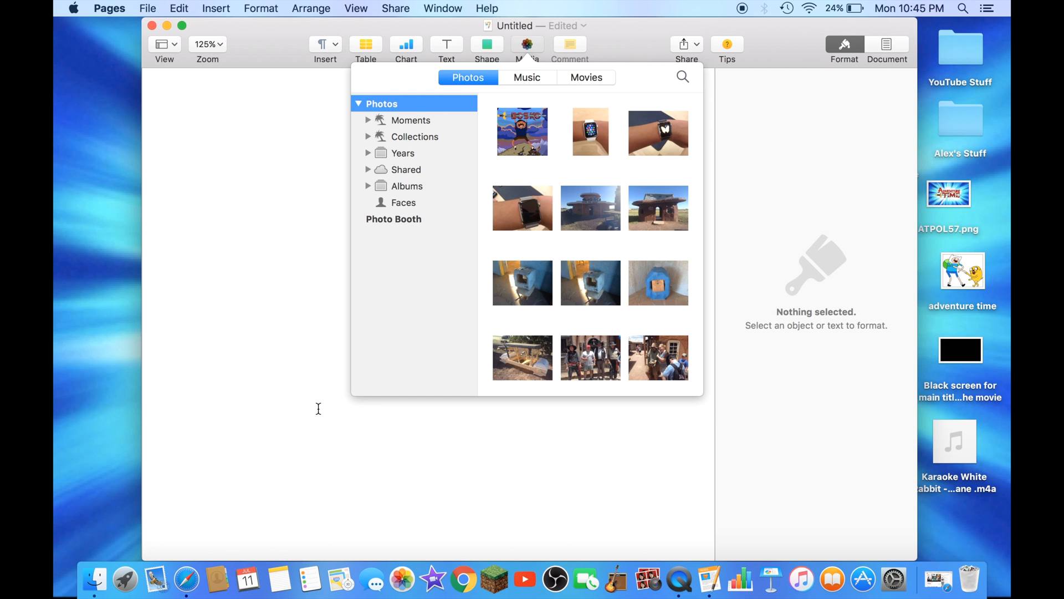
mouse_move(464, 369)
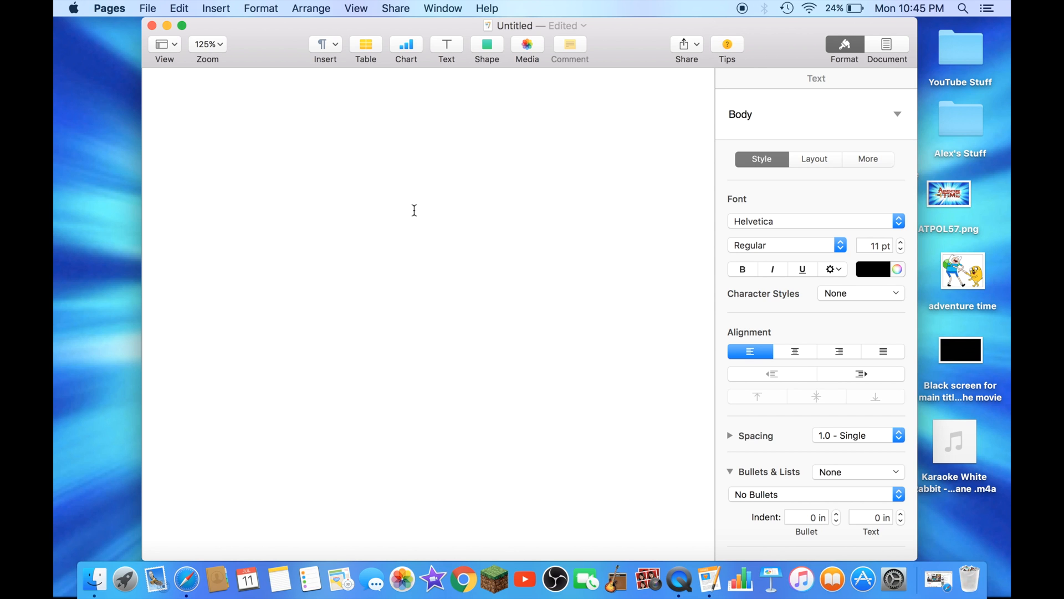
text(What)
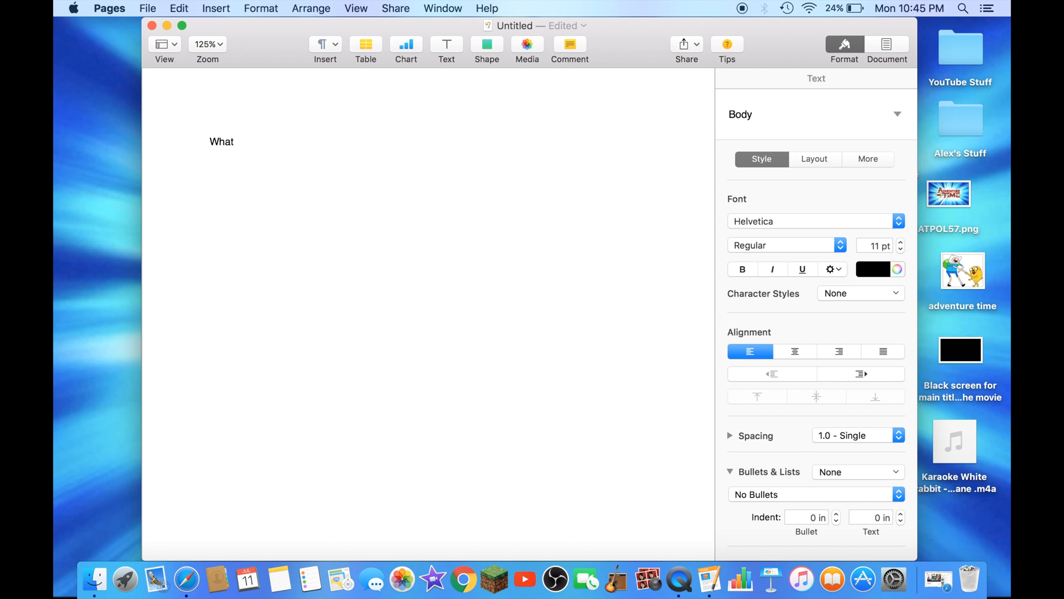
text(ever)
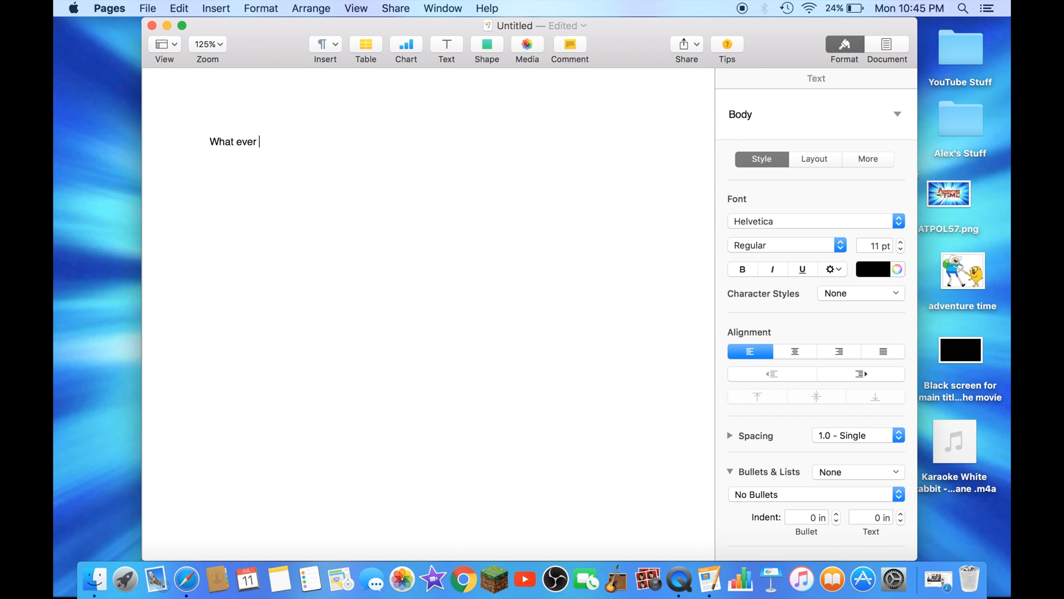
text(you)
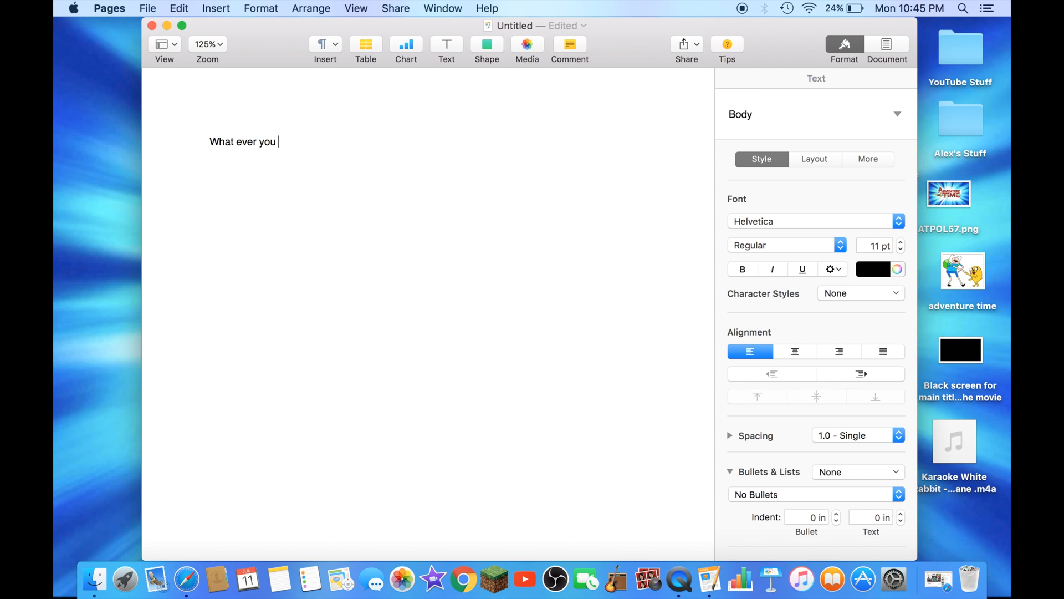
text(want?)
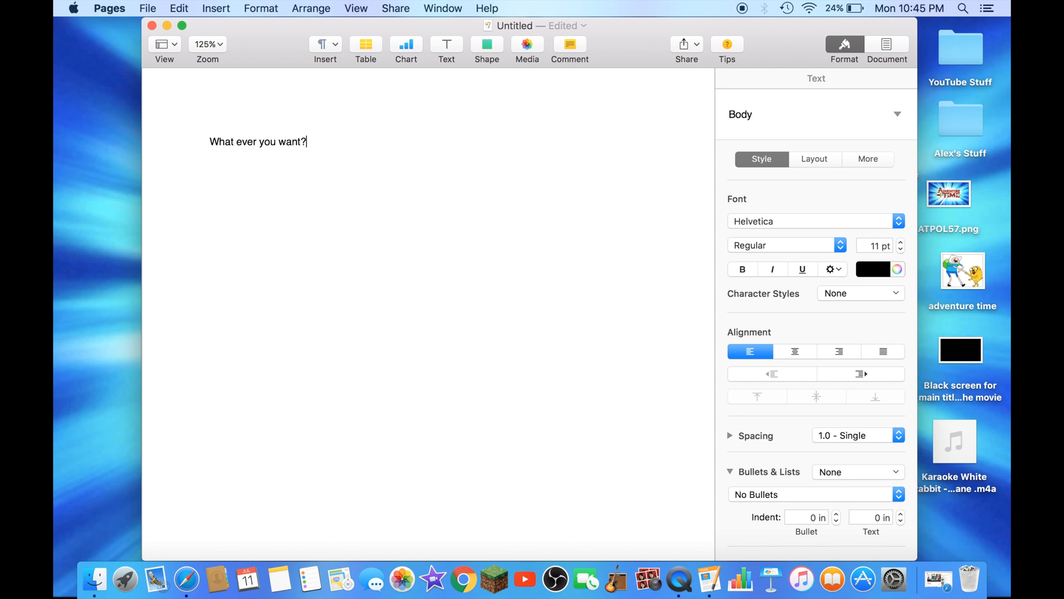
key(backspace)
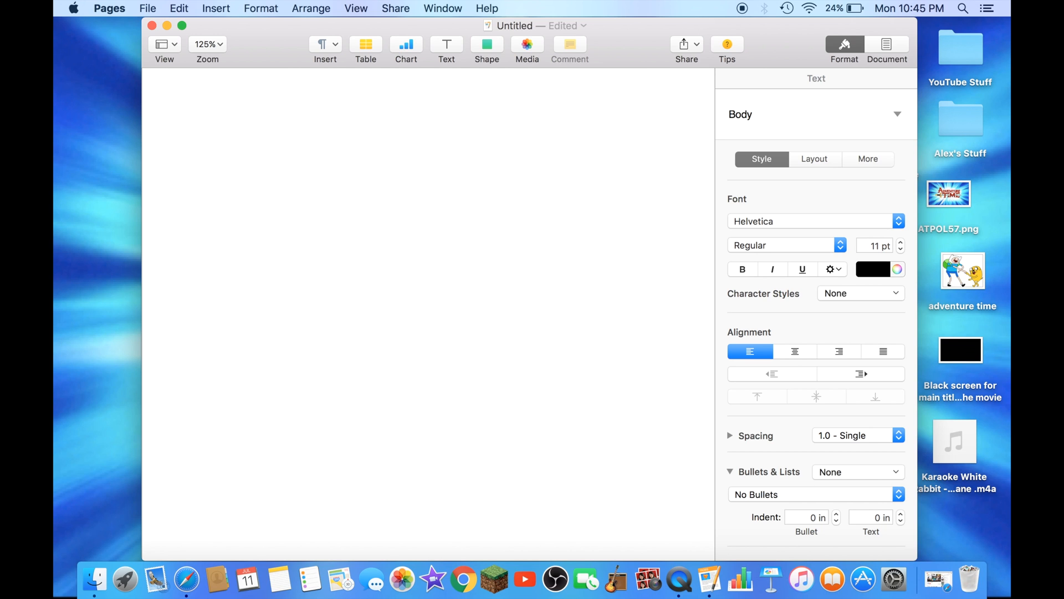
click(210, 141)
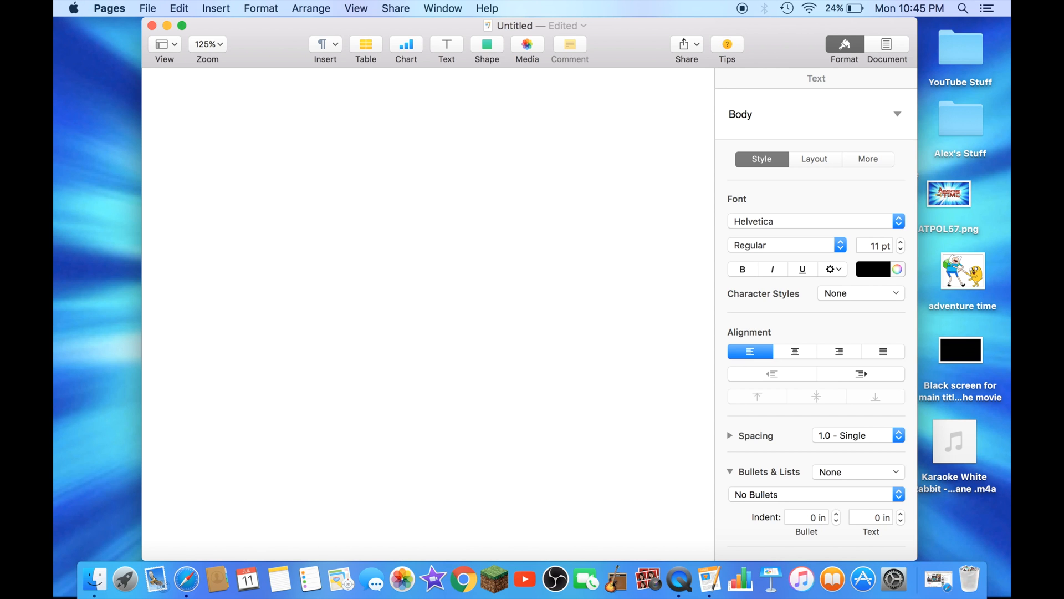
click(211, 142)
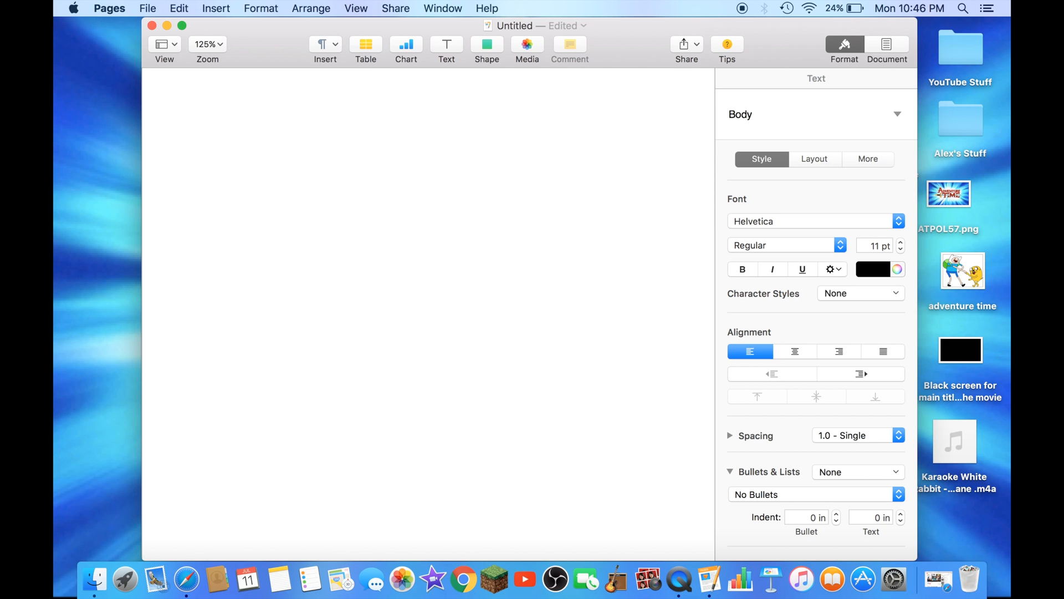
click(210, 142)
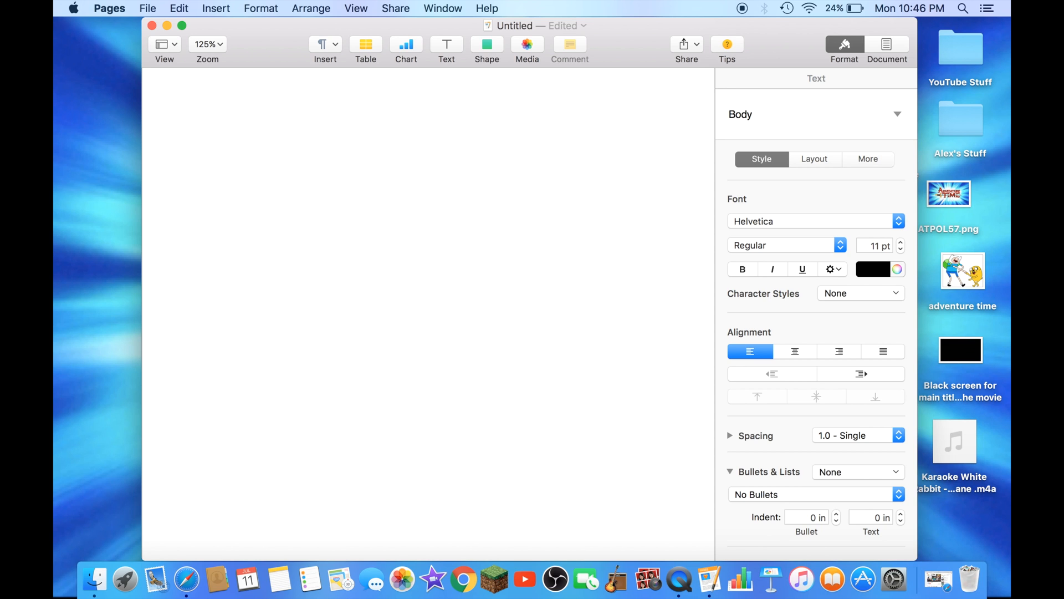
Insert a red square and stretch it into a wide banner across the page top
click(365, 44)
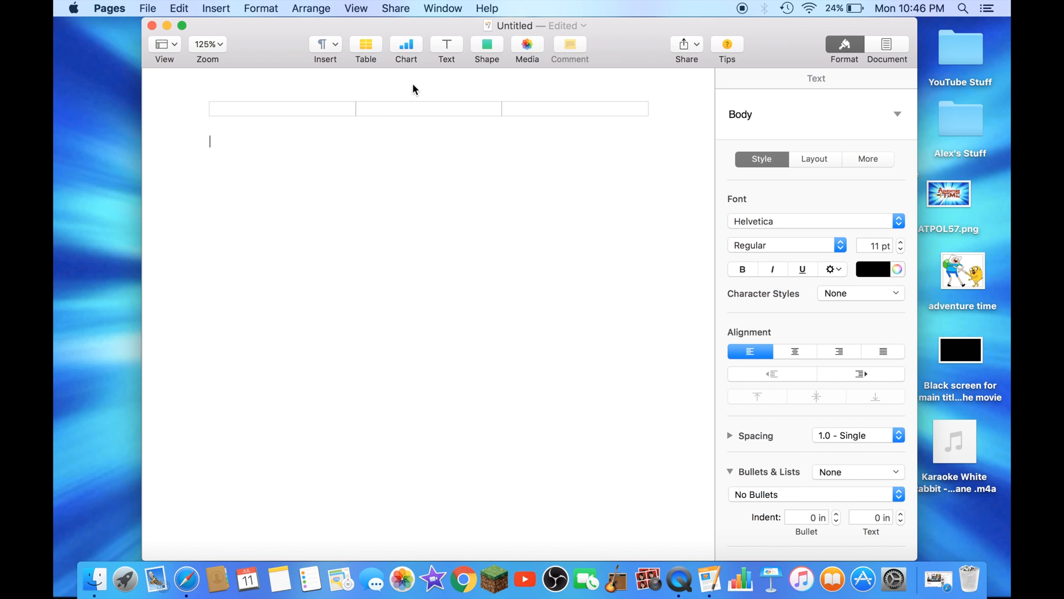
mouse_move(469, 99)
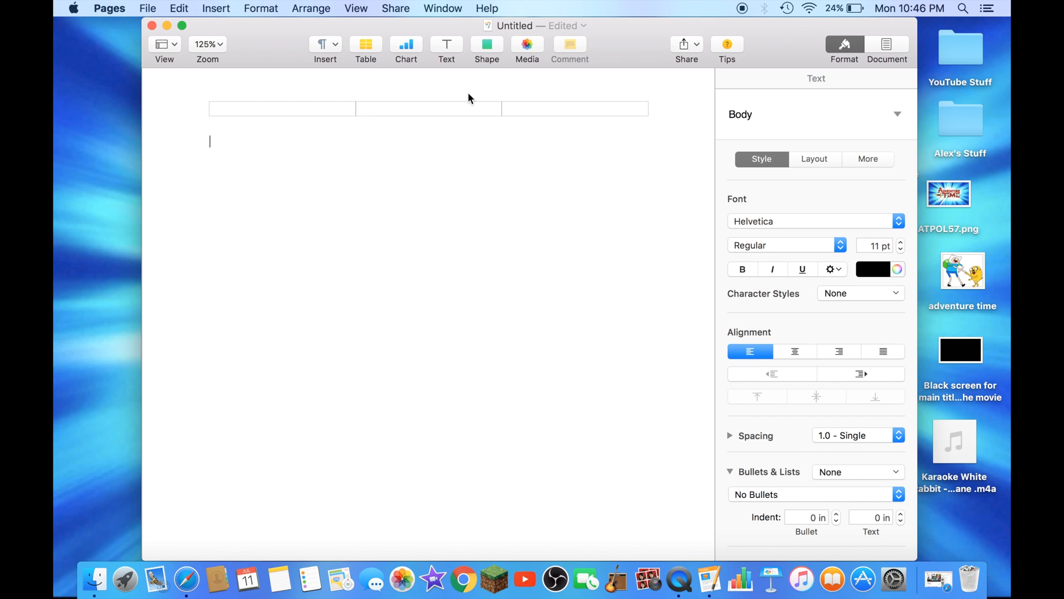
click(486, 44)
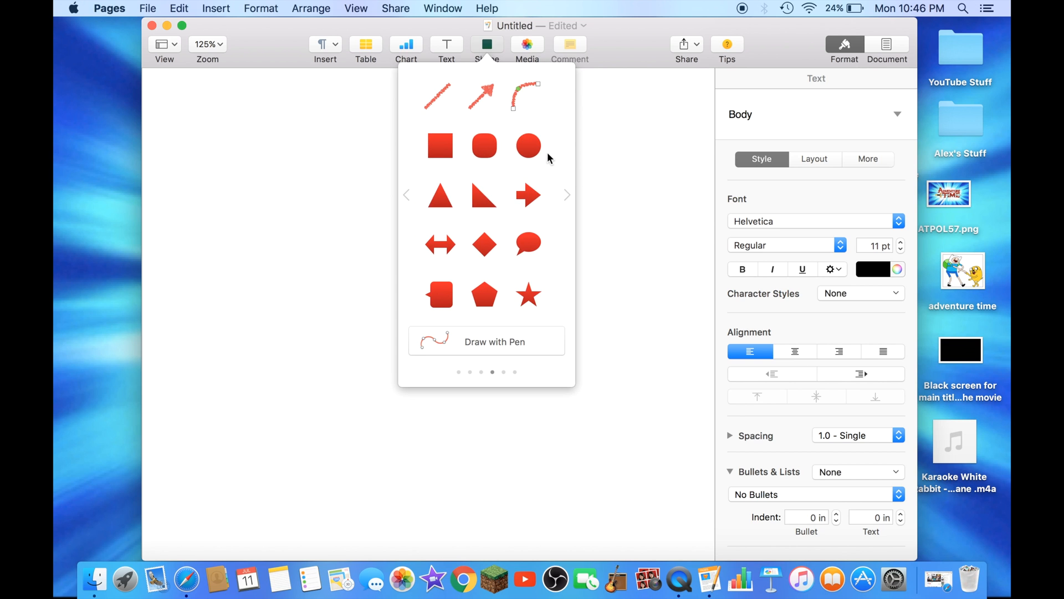
click(440, 146)
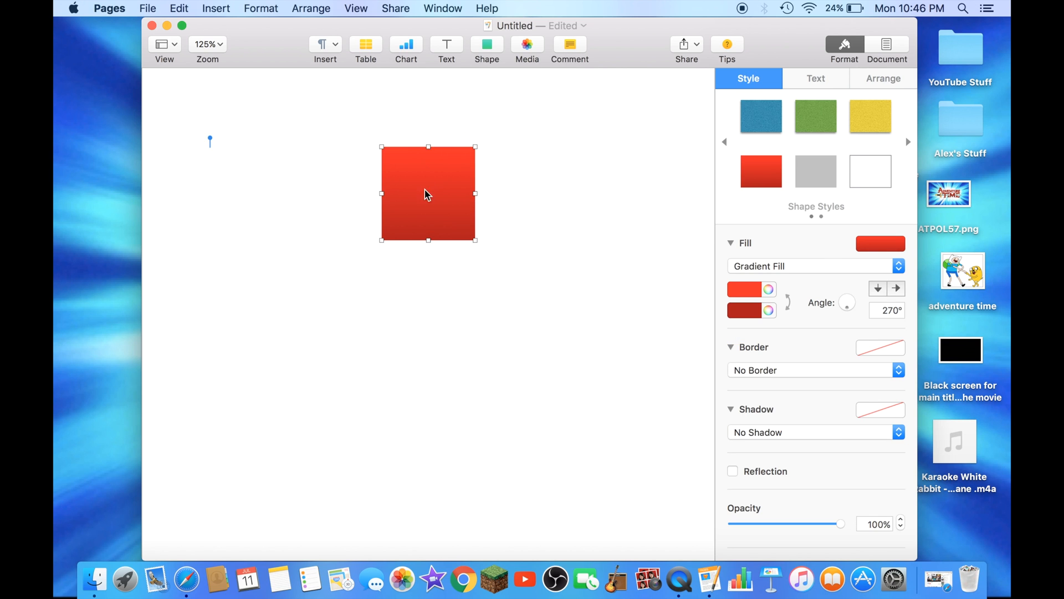
drag(427, 193, 254, 147)
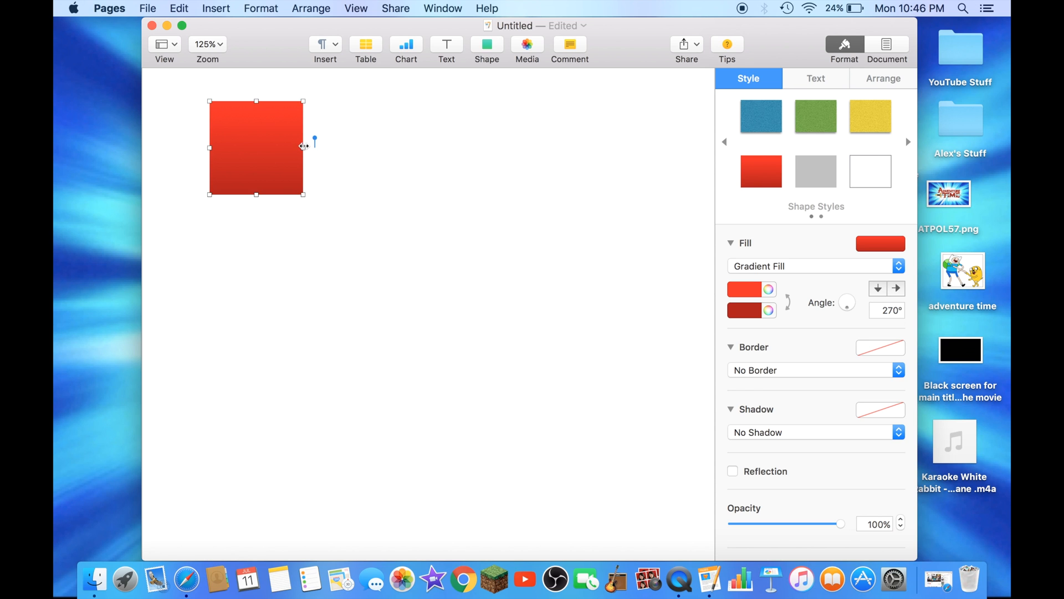
drag(304, 148, 689, 149)
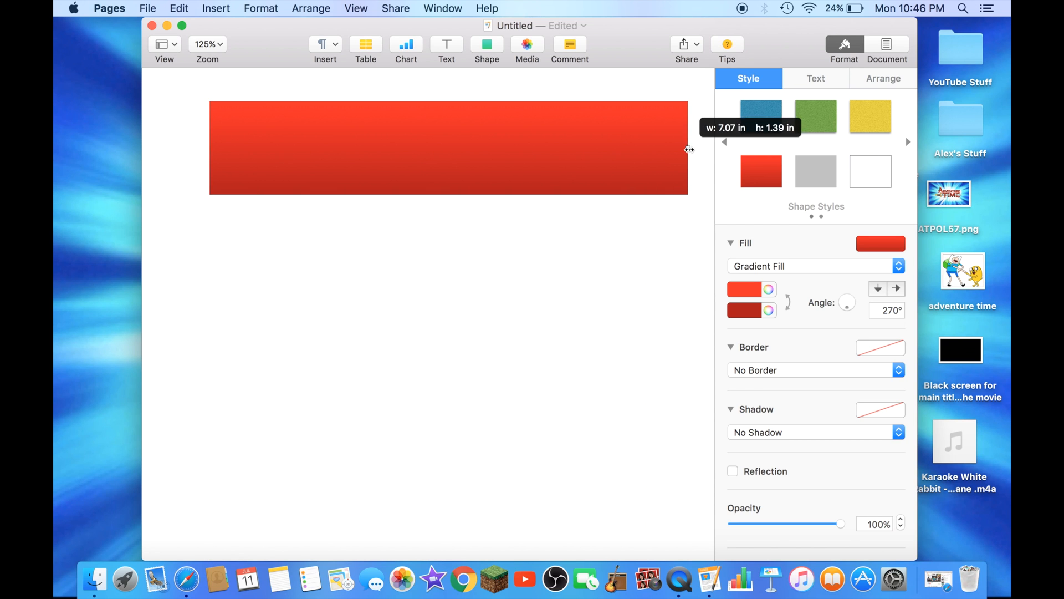
drag(688, 148, 647, 148)
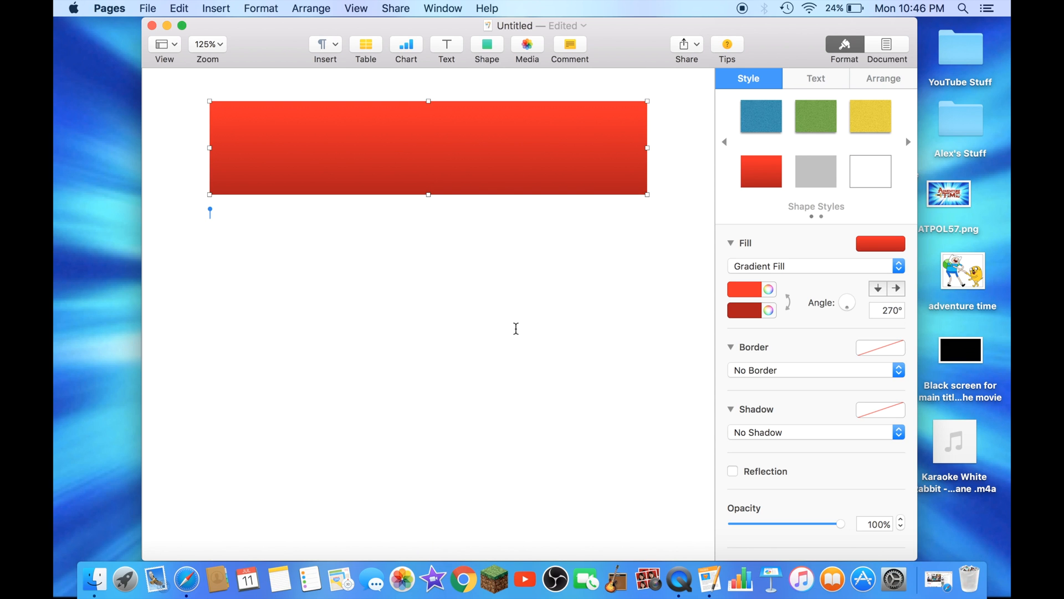
drag(427, 148, 512, 173)
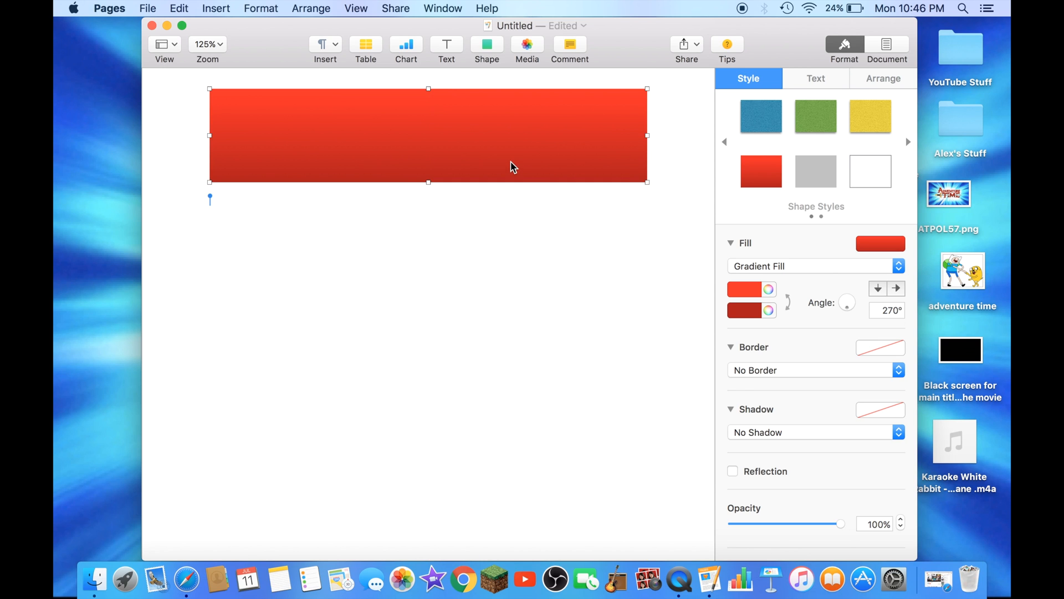
mouse_move(519, 148)
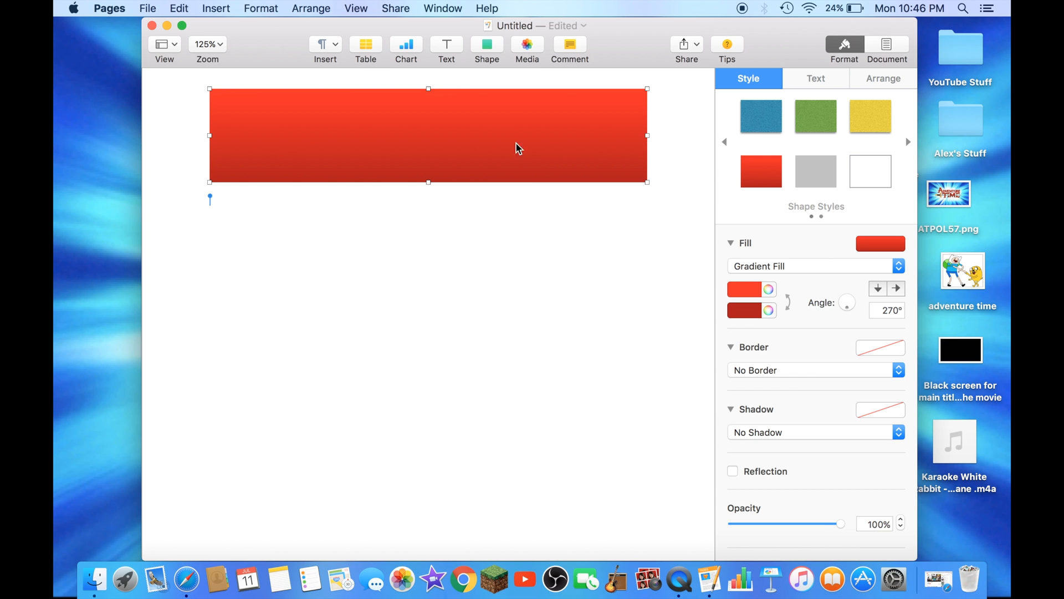
mouse_move(951, 265)
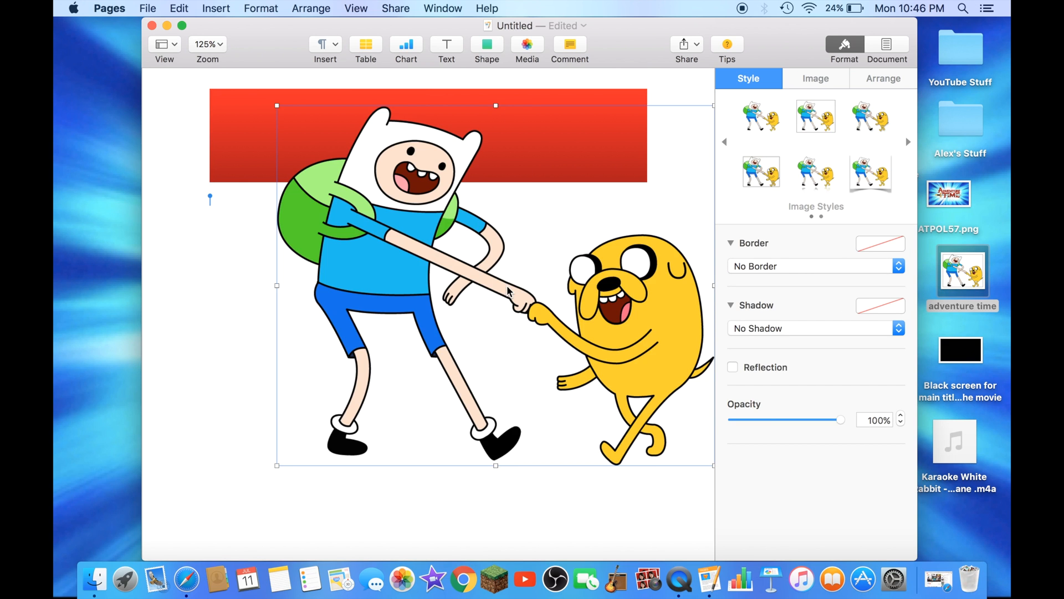
mouse_move(272, 105)
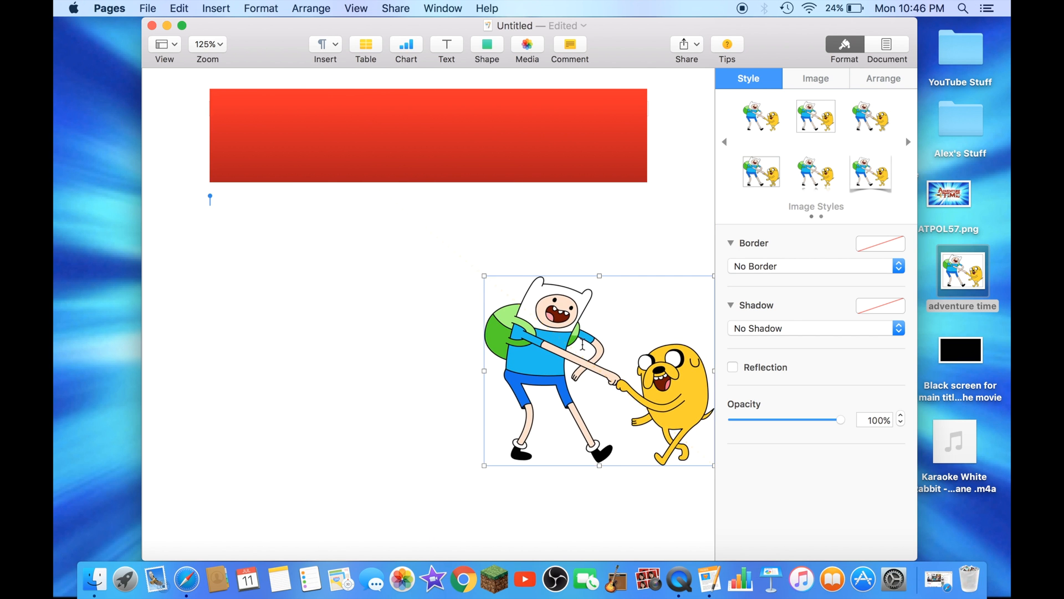
Move the Finn and Jake picture under the banner at the left margin
drag(597, 370, 326, 299)
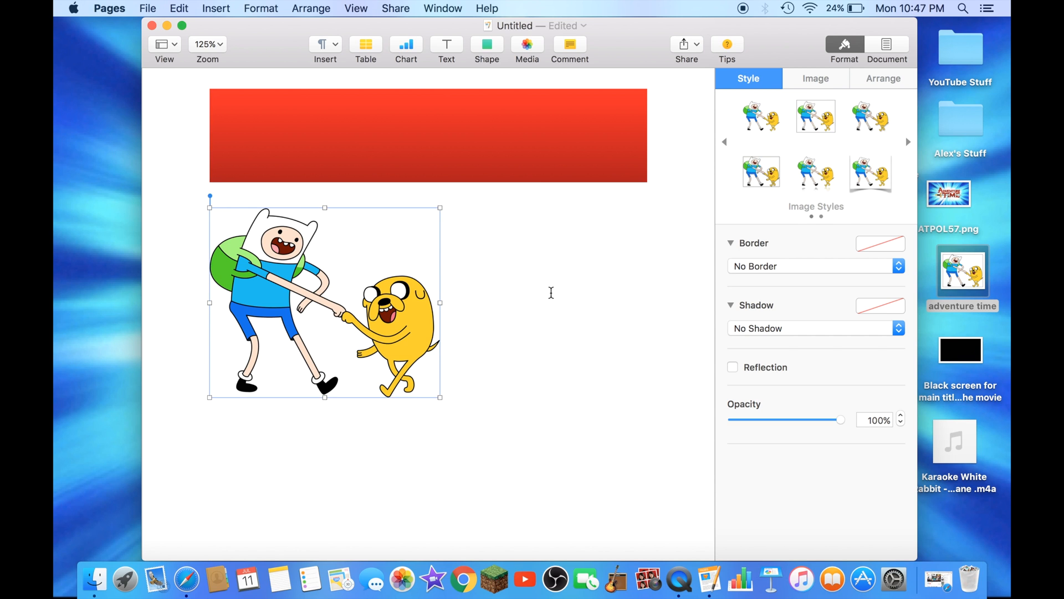
click(446, 44)
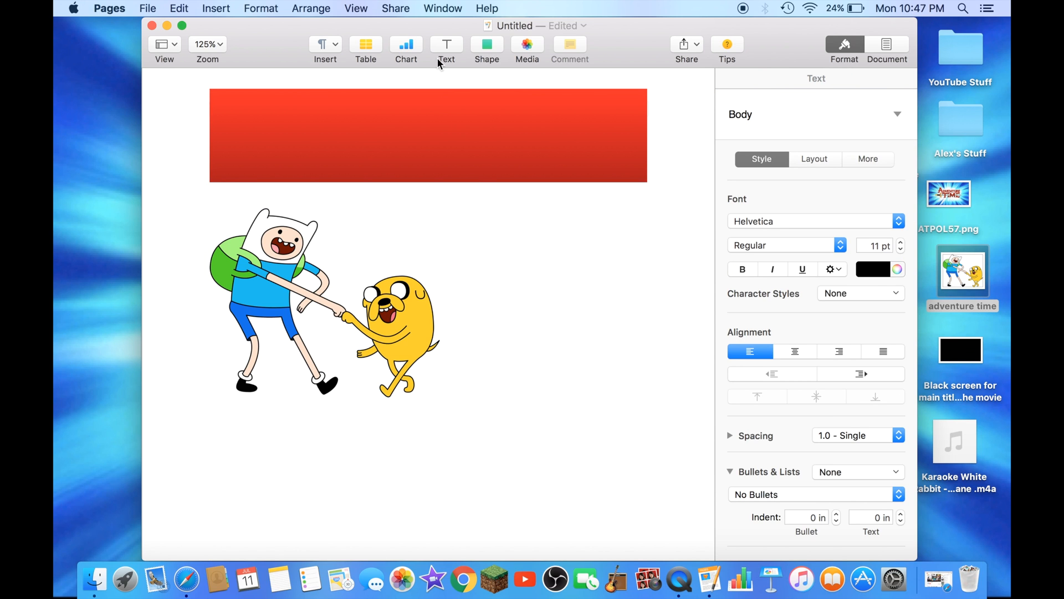
Add a text box over the red banner reading 'Adventure Time'
click(446, 44)
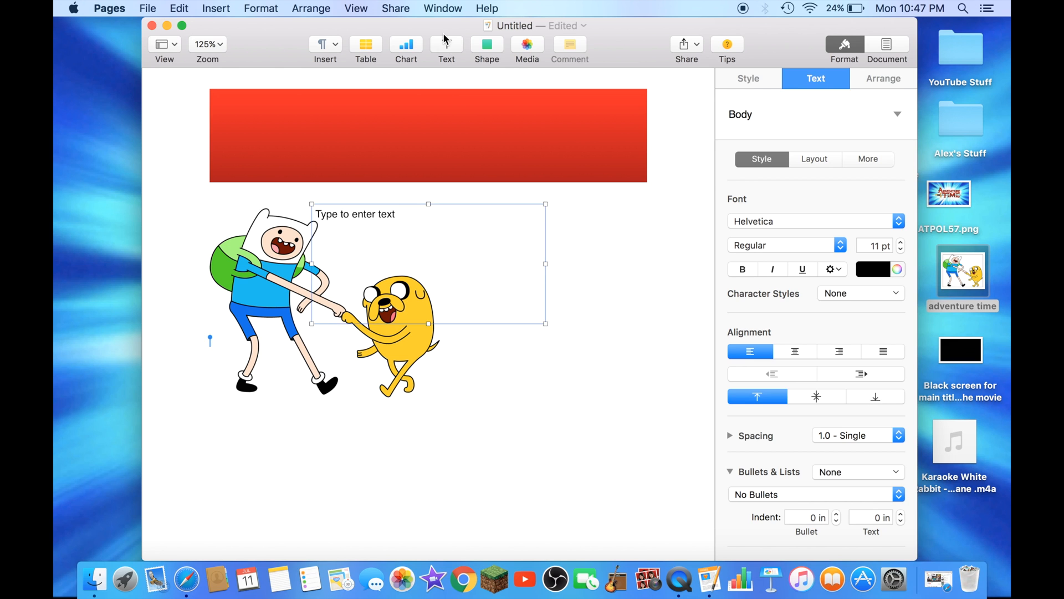
drag(428, 263, 427, 148)
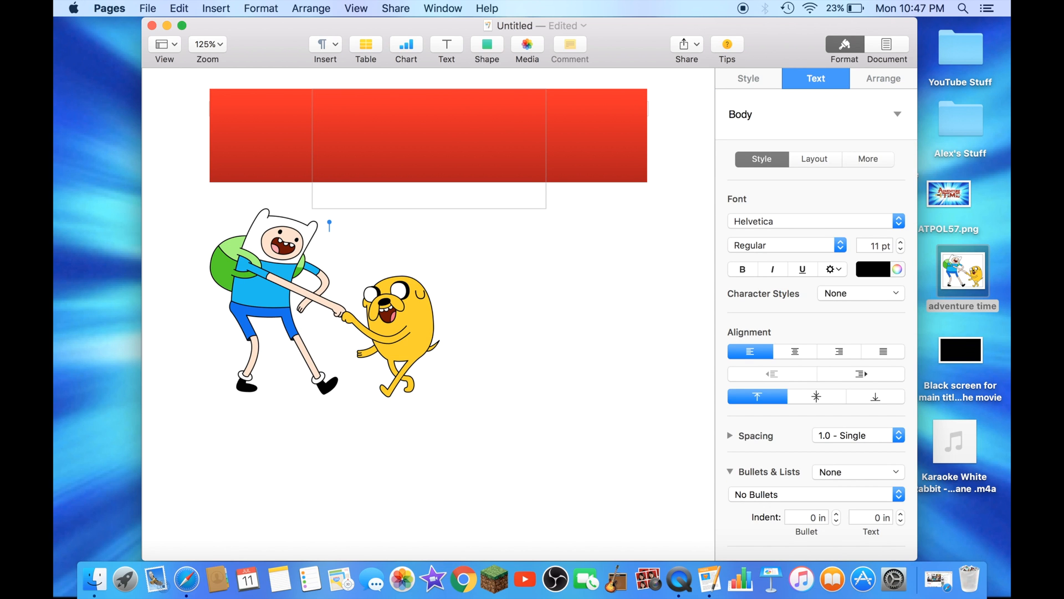
text(A)
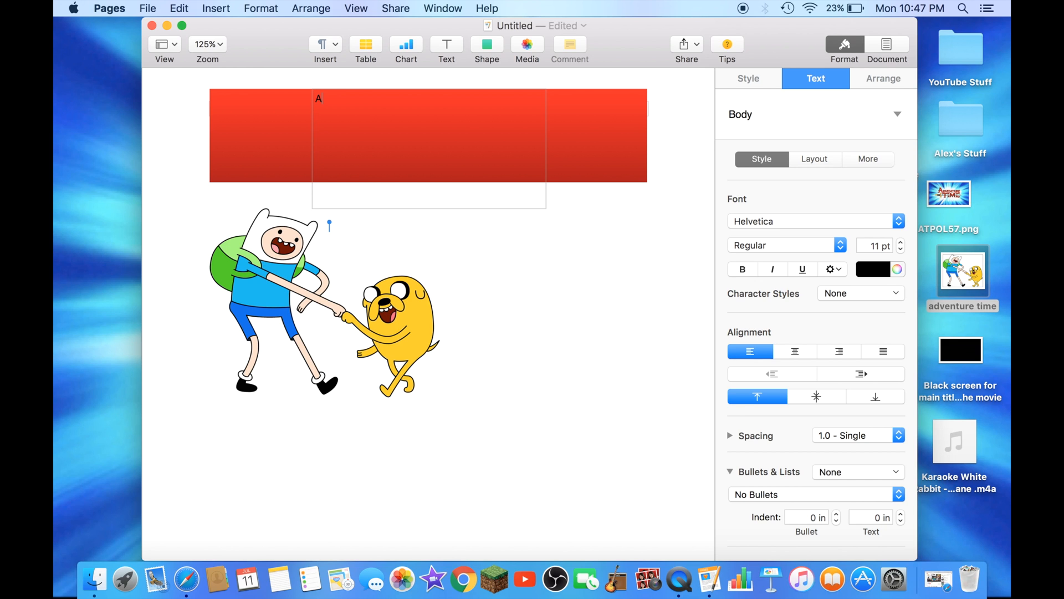
text(dventure)
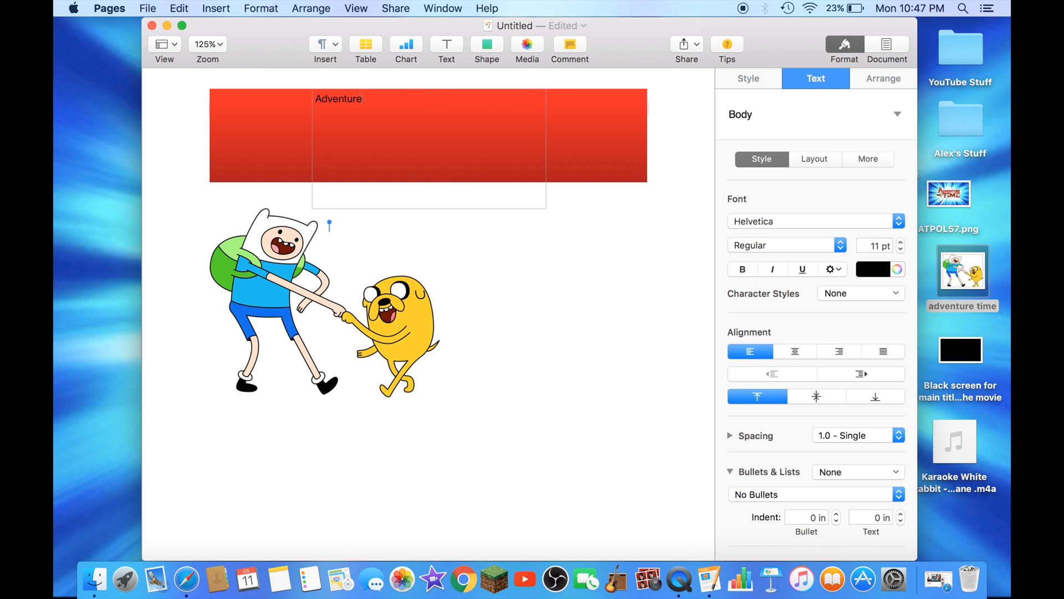
text(Time)
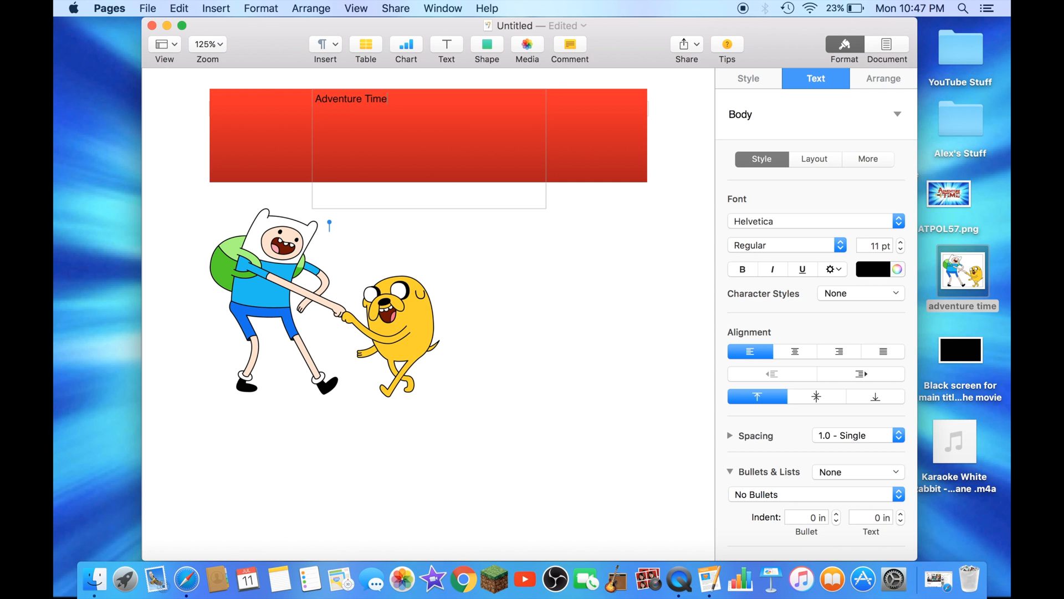
mouse_move(489, 235)
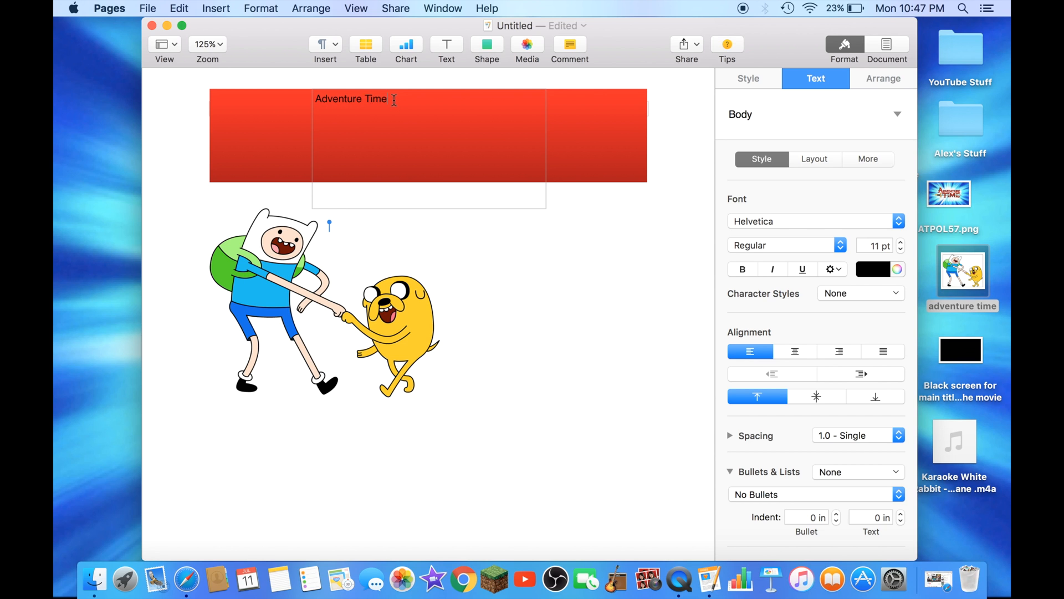
Raise the 'Adventure Time' title's font size to 34 pt
double_click(351, 98)
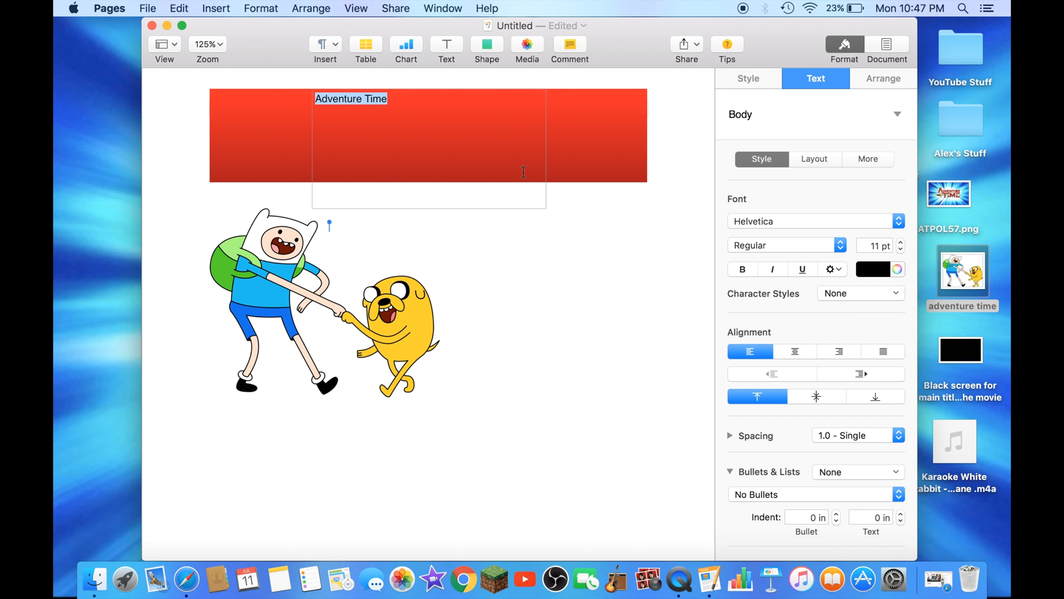
mouse_move(899, 245)
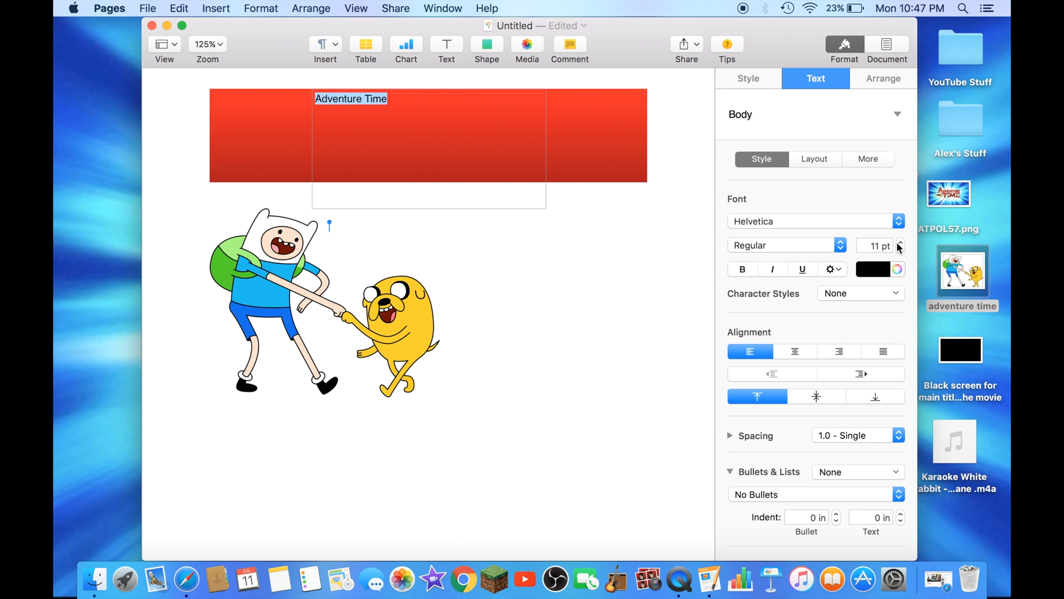
mouse_move(900, 247)
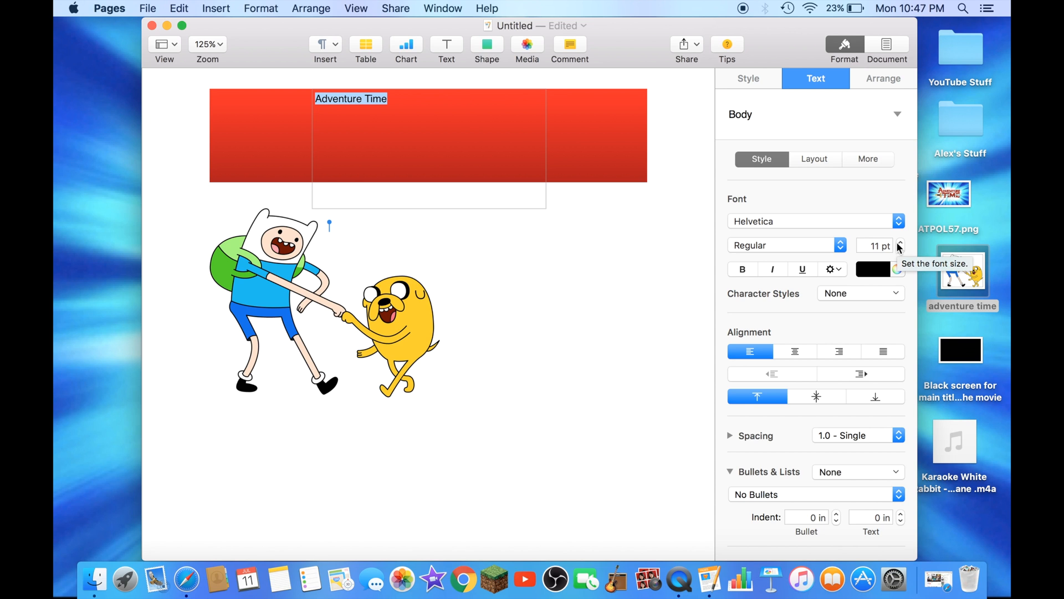
click(900, 242)
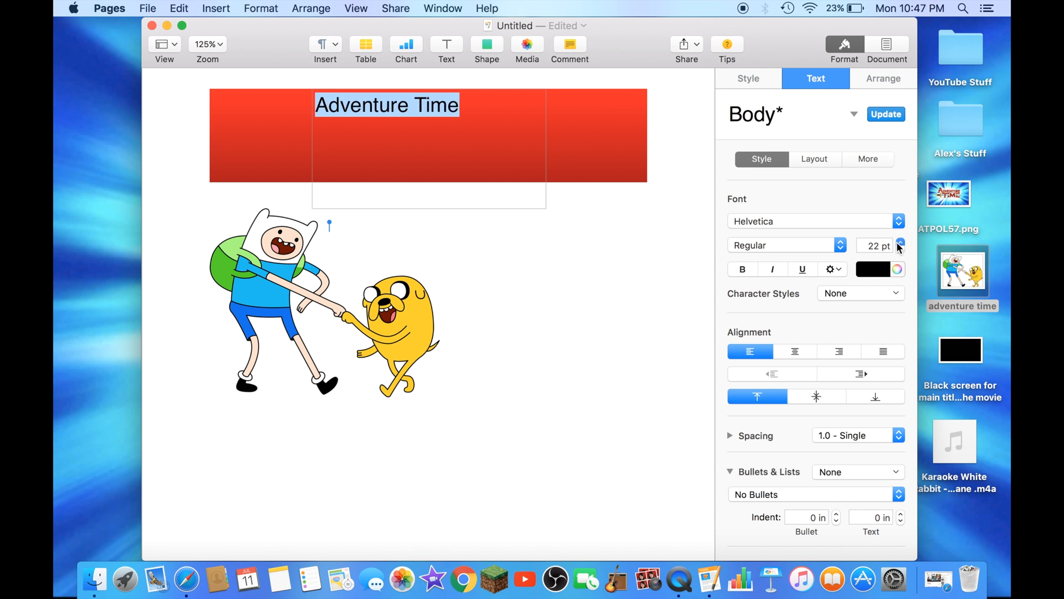
click(900, 243)
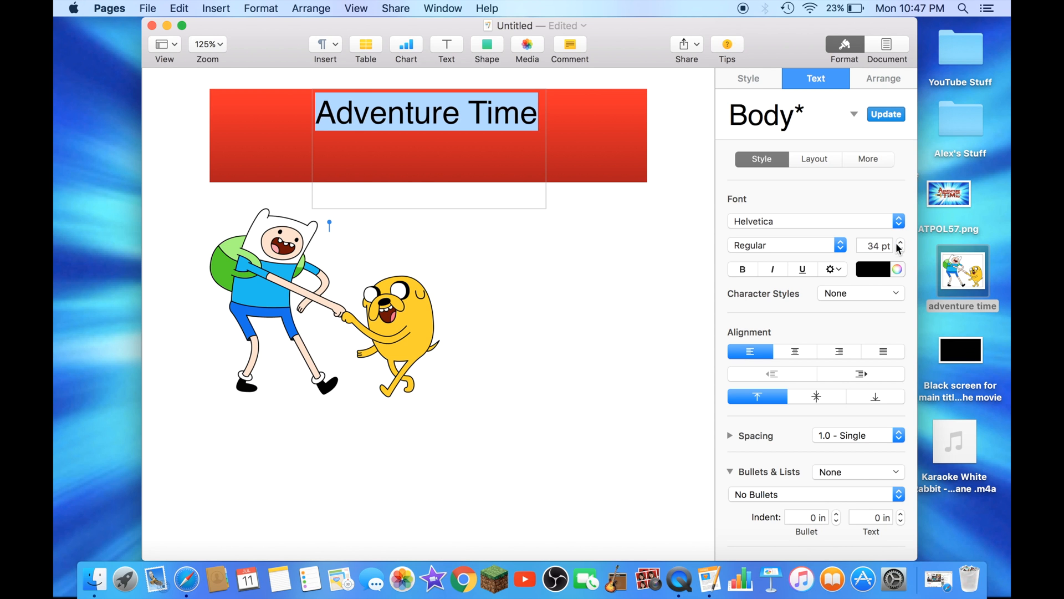
click(464, 143)
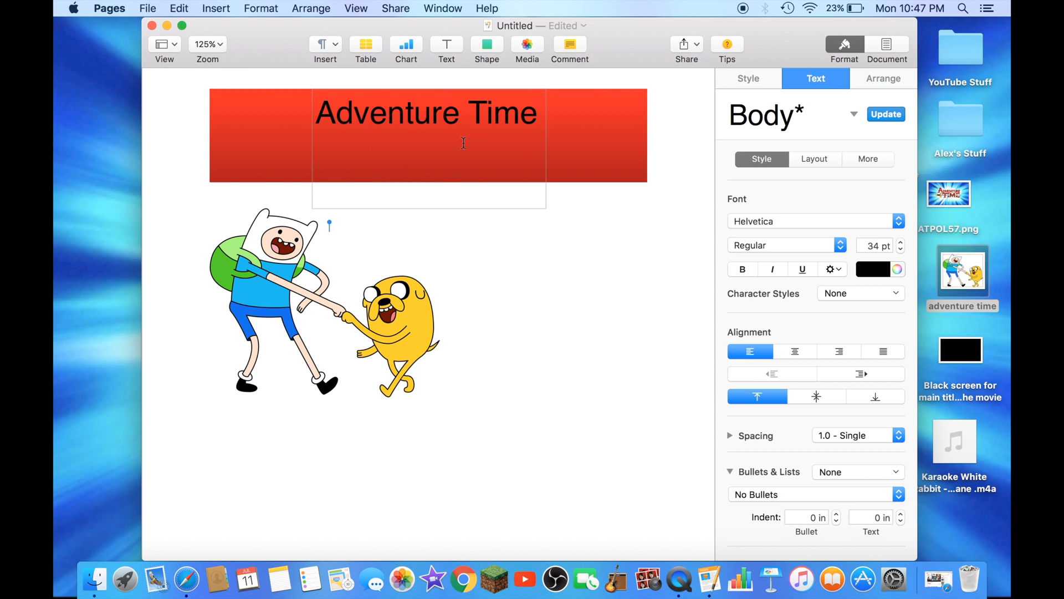
double_click(502, 112)
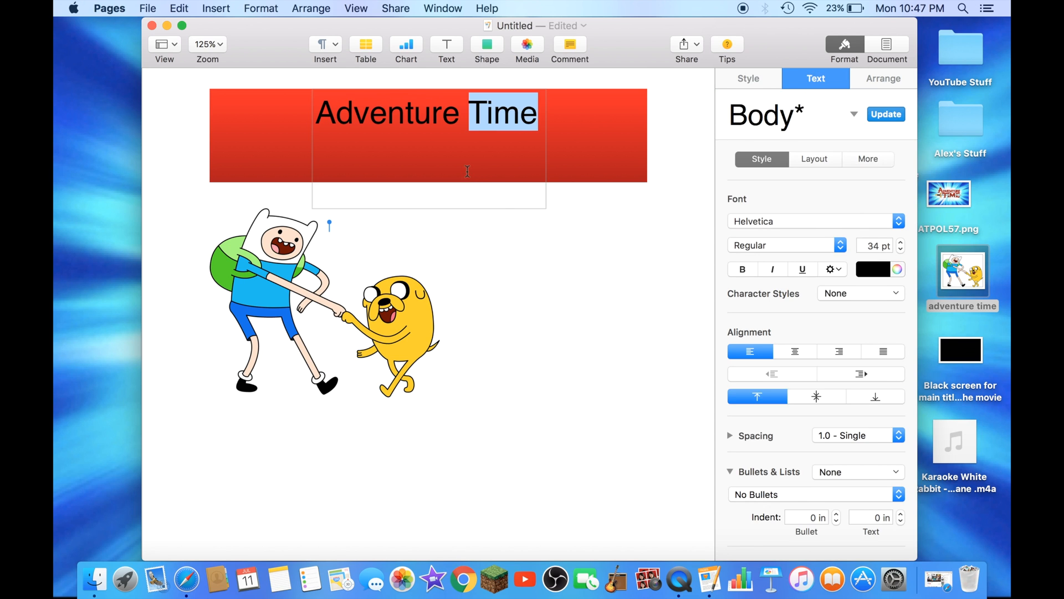
click(468, 174)
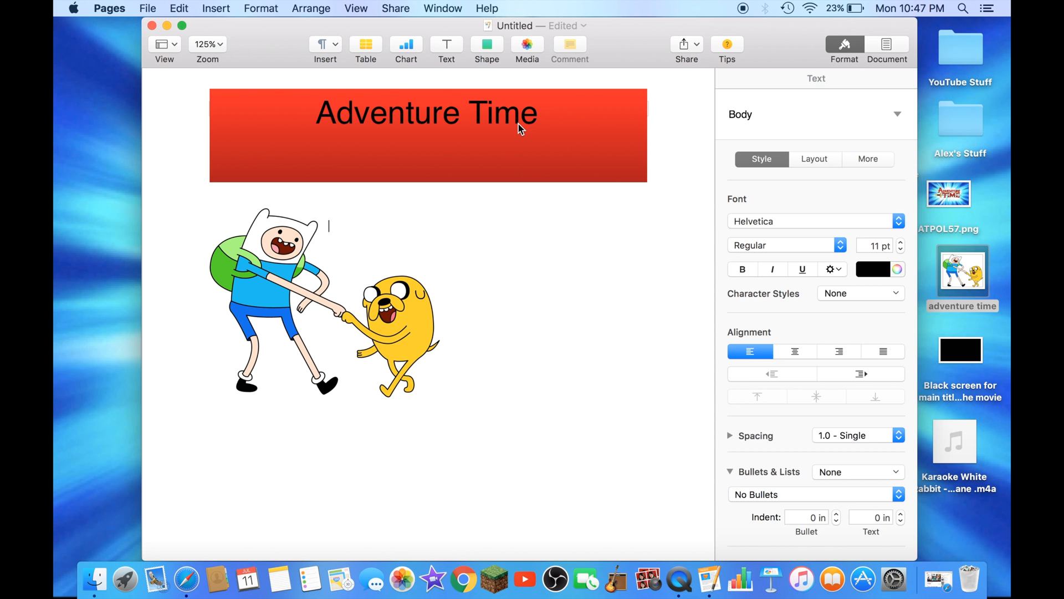
mouse_move(524, 129)
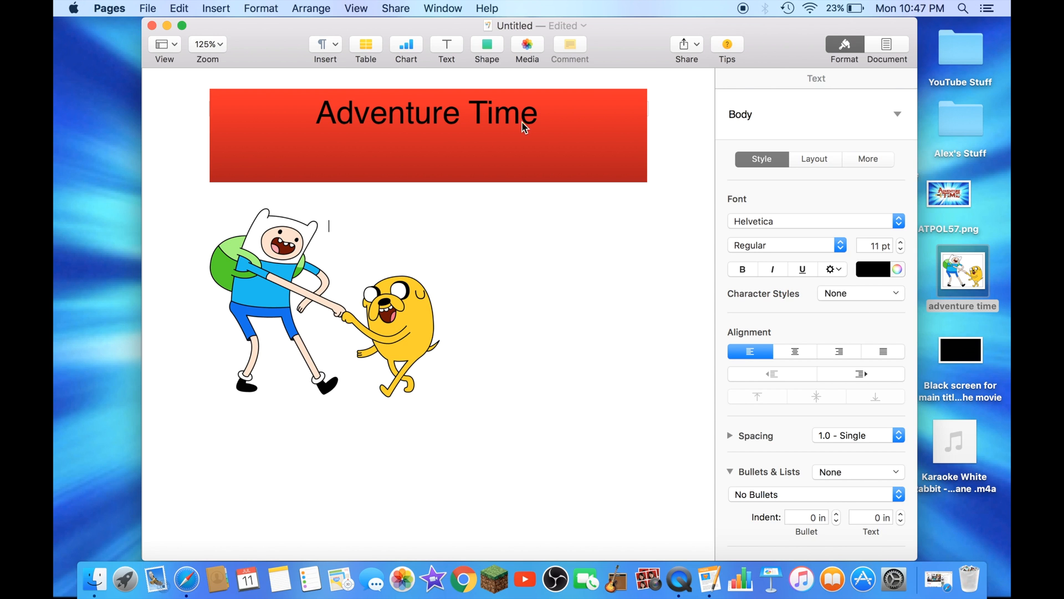
double_click(502, 112)
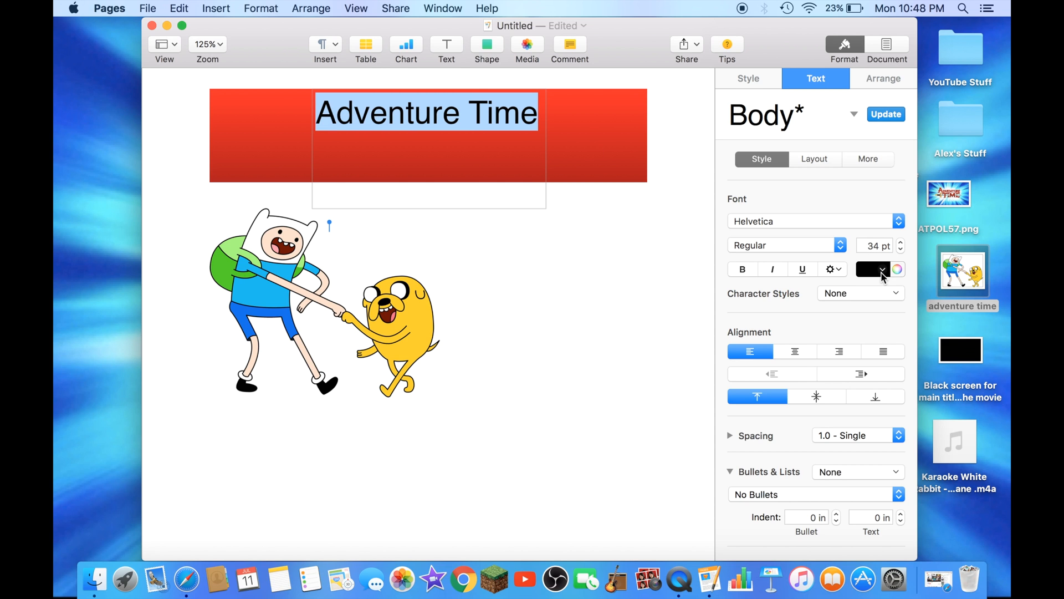
click(882, 269)
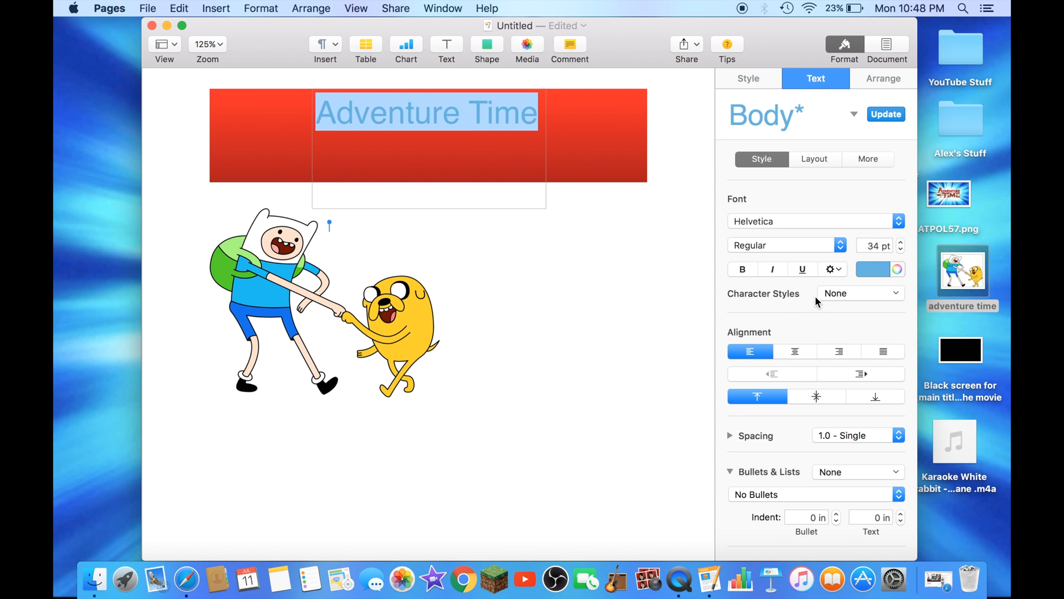
click(430, 113)
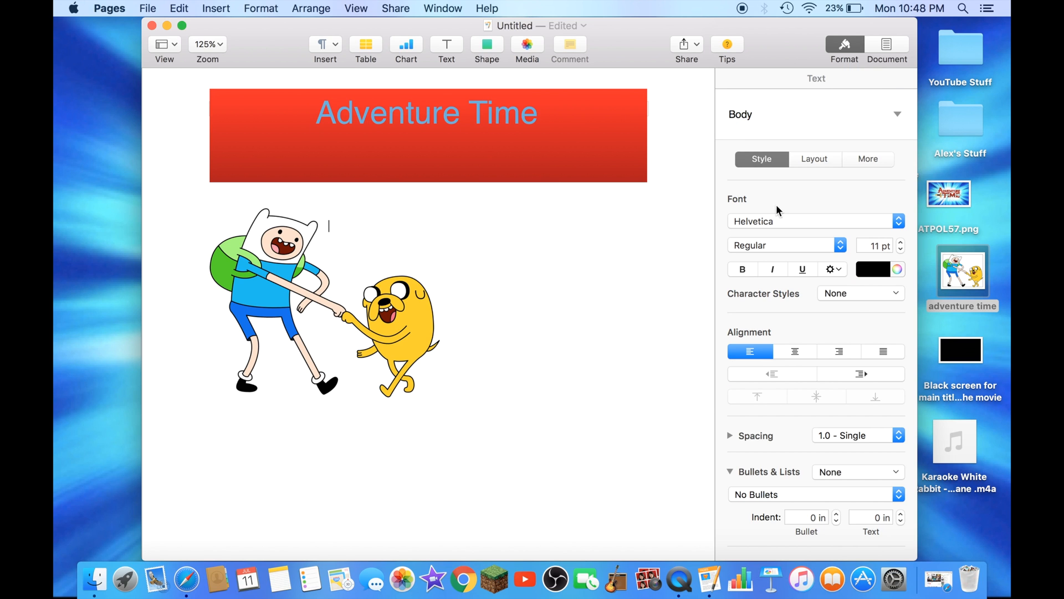
double_click(504, 112)
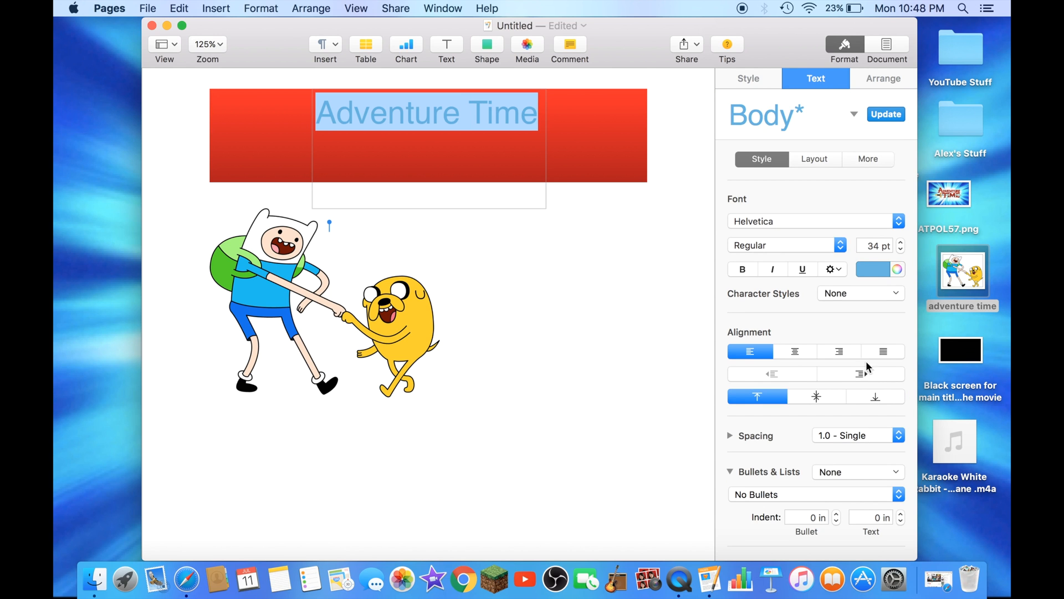
click(872, 269)
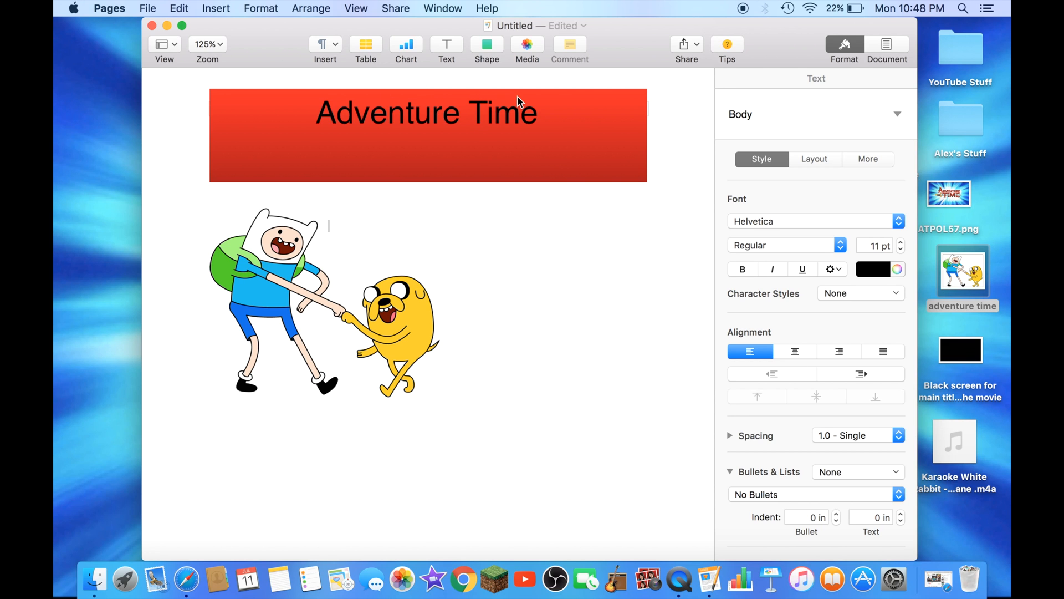
mouse_move(442, 101)
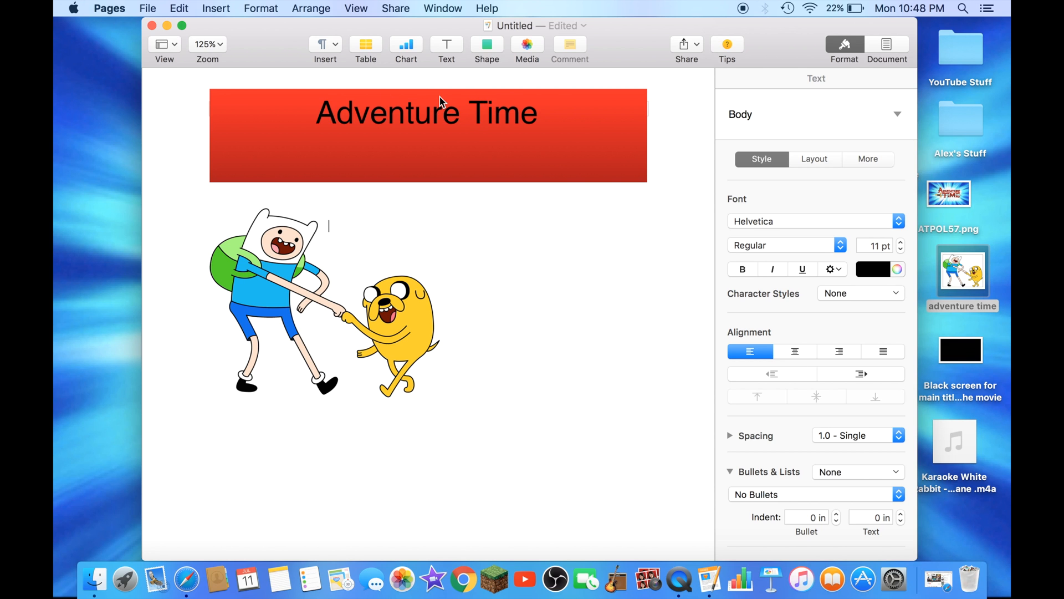
mouse_move(492, 14)
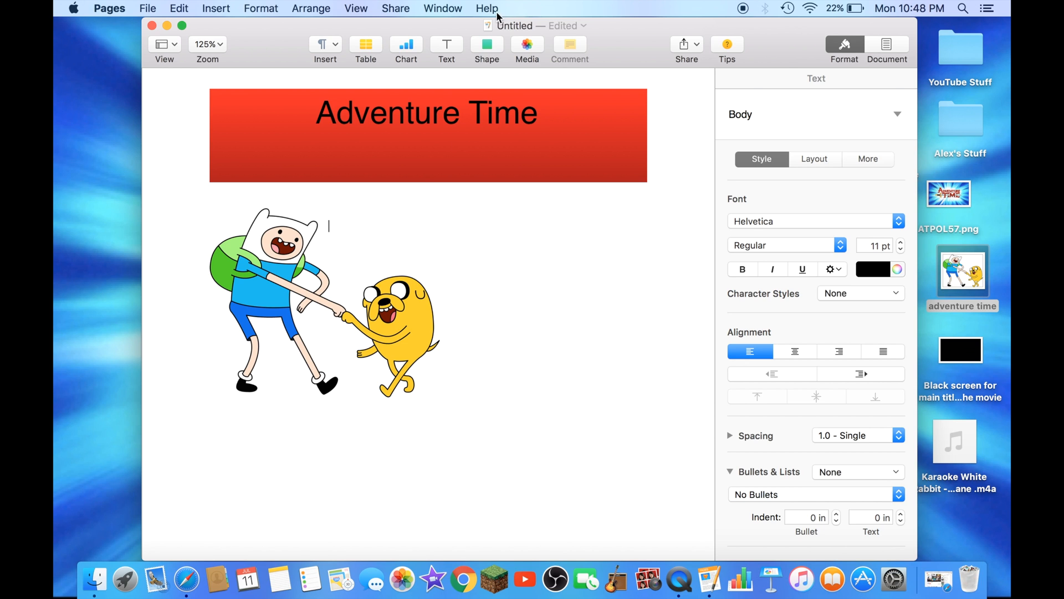
Place a new text box right of the Finn and Jake picture, ready for typing
click(446, 44)
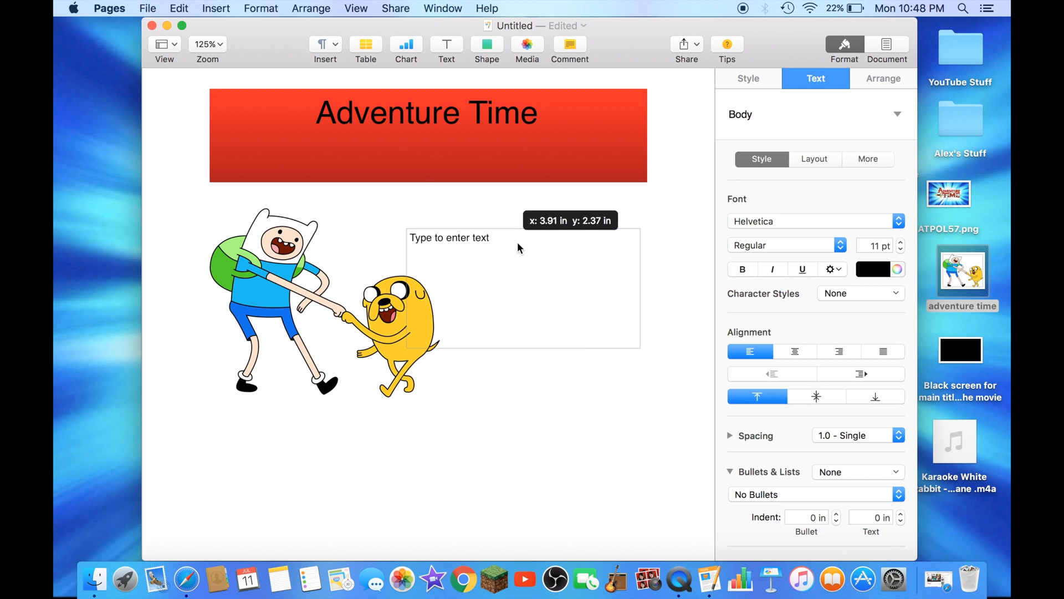
drag(519, 248, 539, 228)
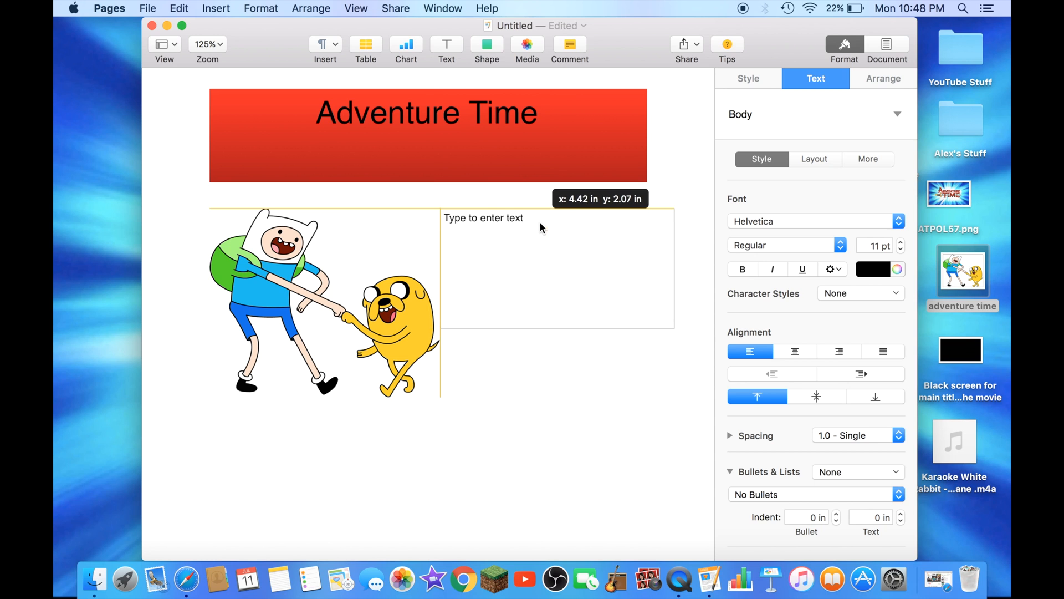
click(541, 219)
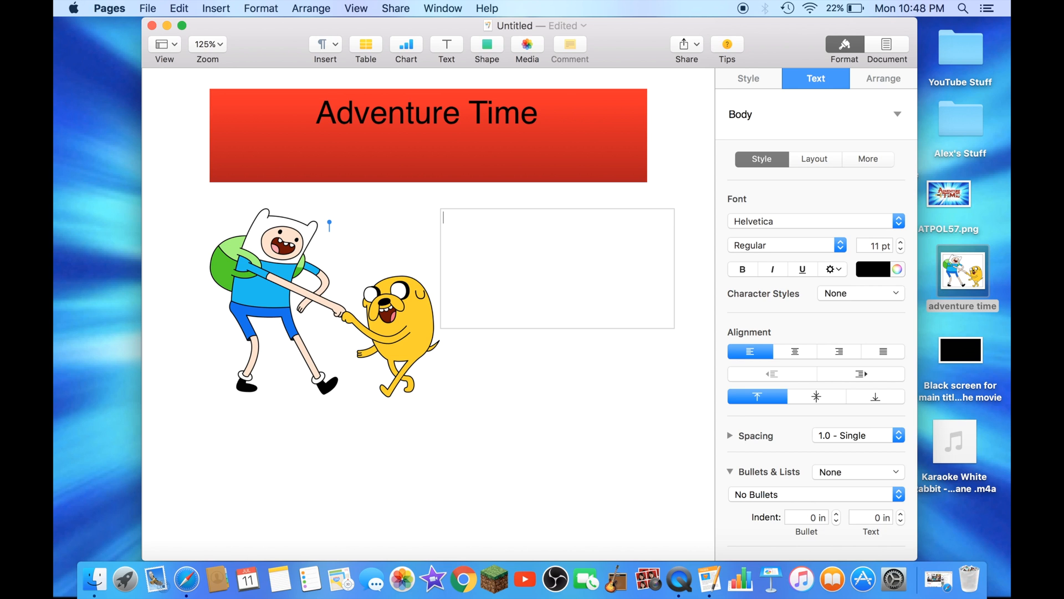
mouse_move(471, 279)
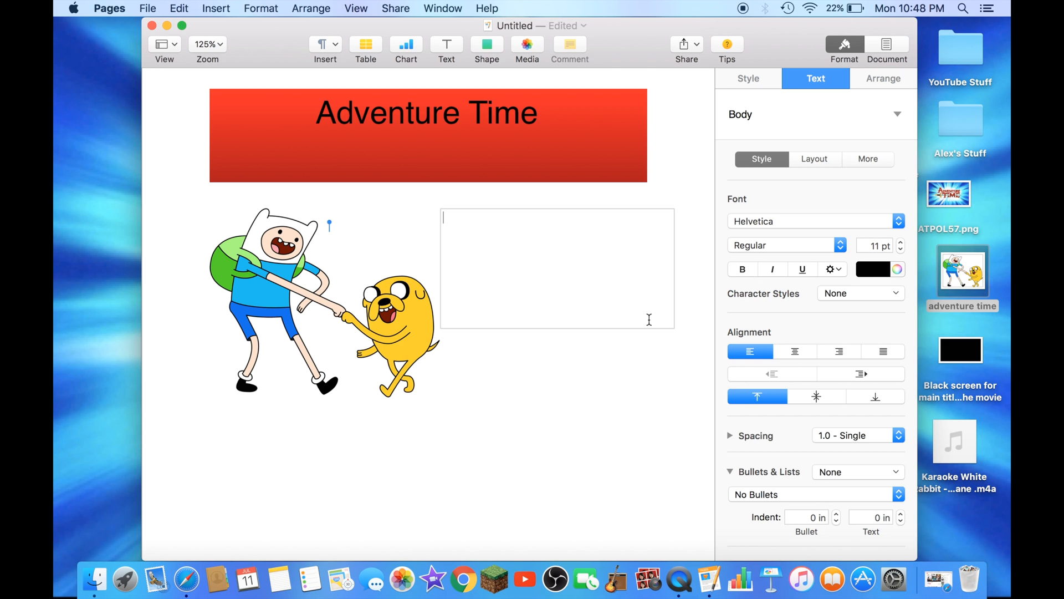
mouse_move(548, 220)
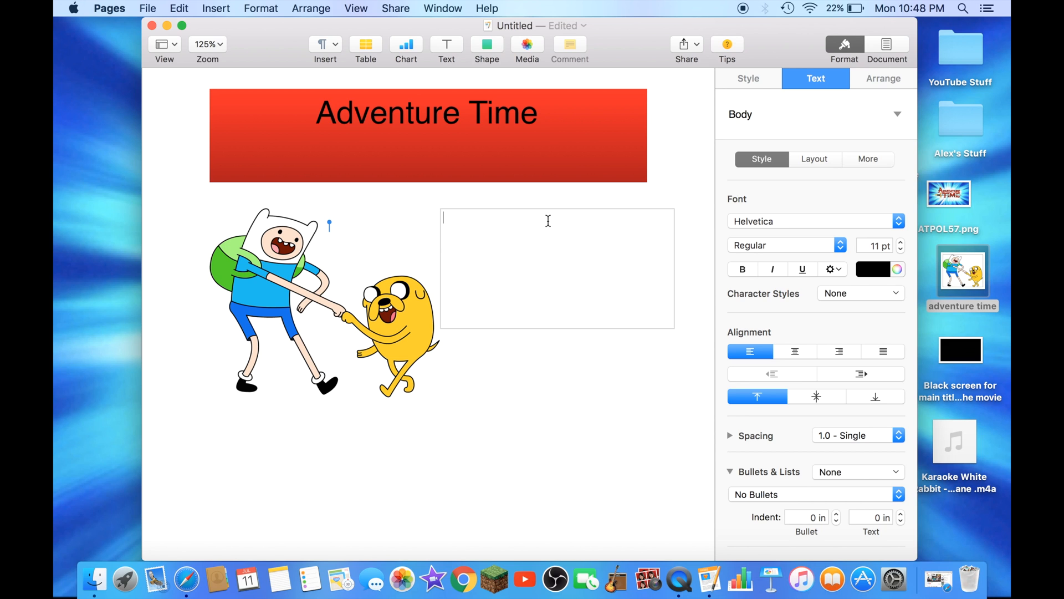
mouse_move(545, 220)
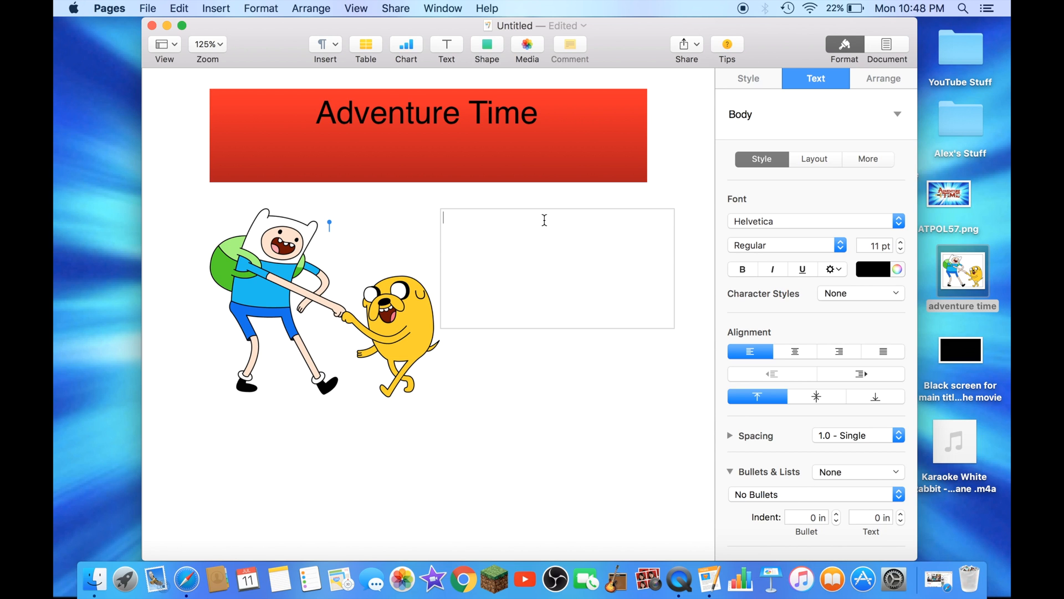
Type 'Finn: Hero' and 'Jake: Brother' on two lines in the text box
text(Finn)
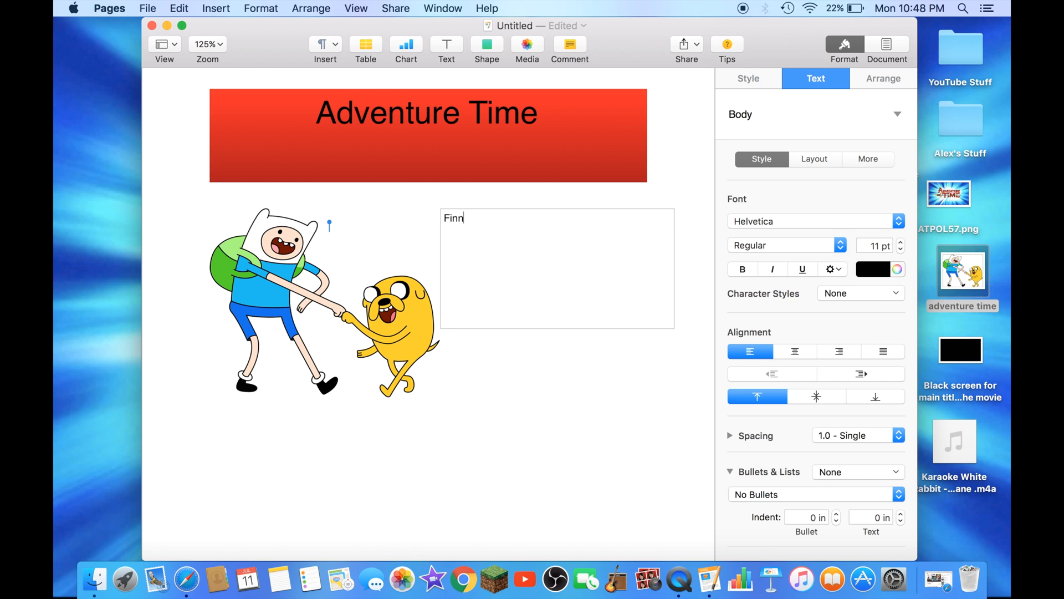
text(:)
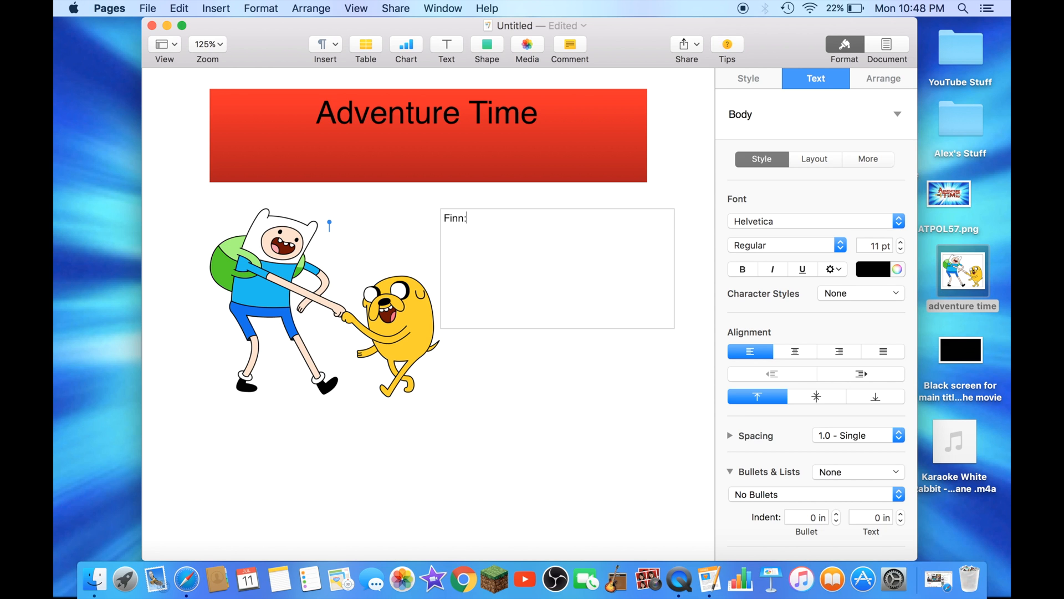
mouse_move(604, 147)
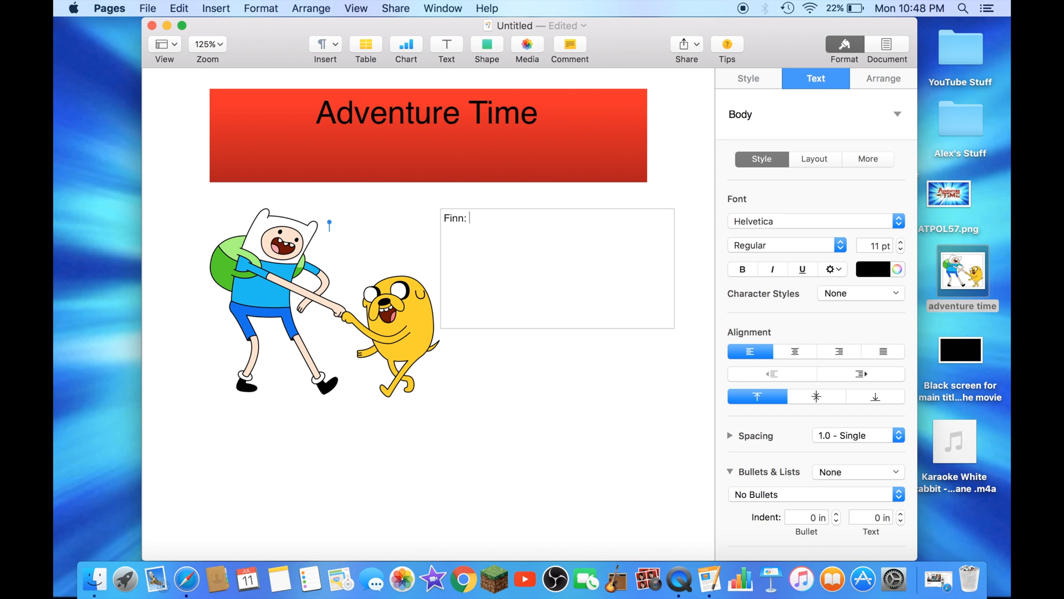
text(Hero)
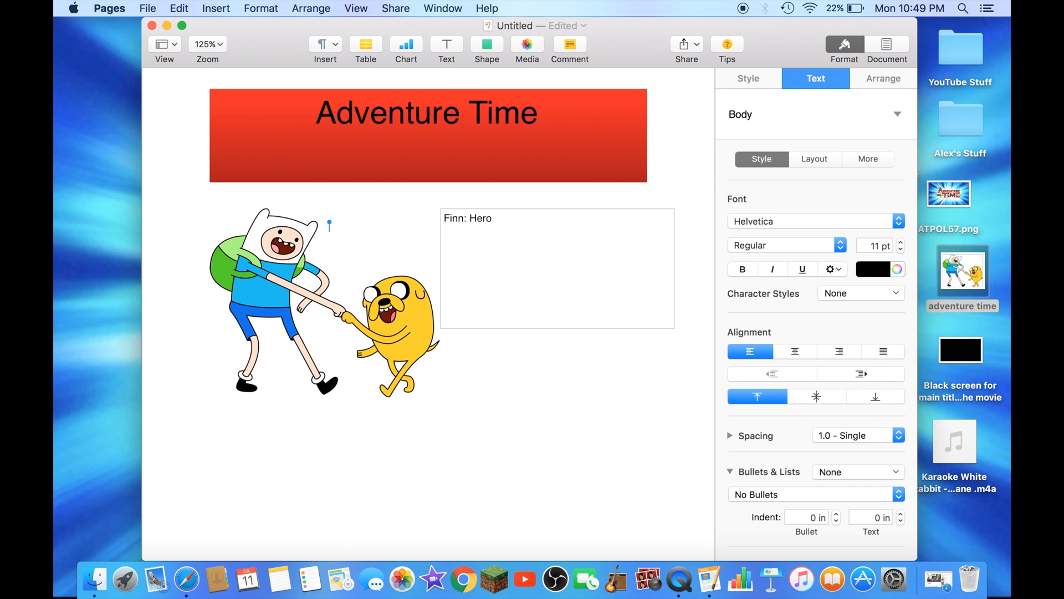
key(backspace)
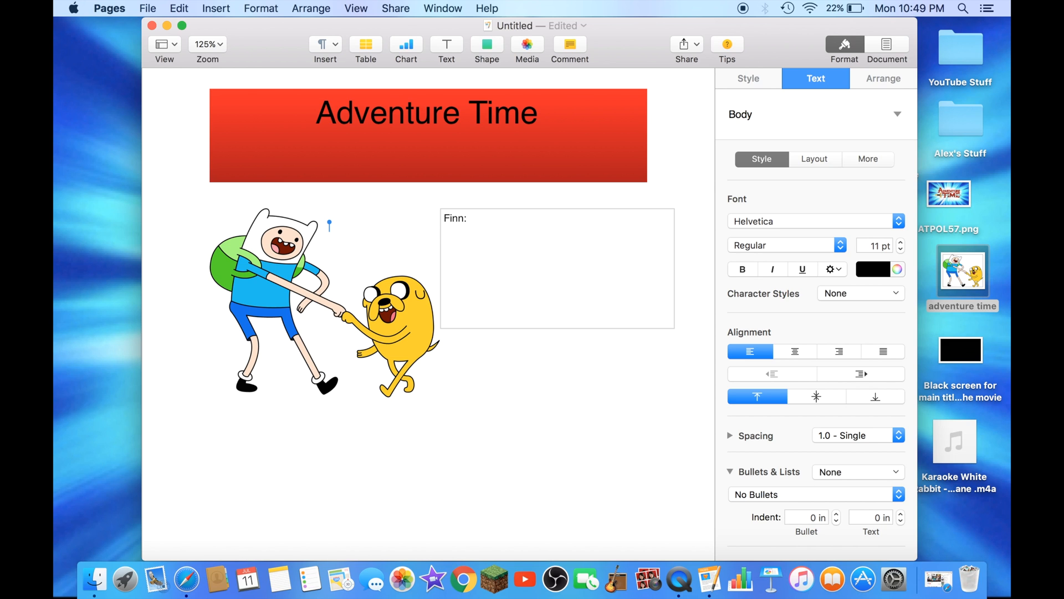
text(Jake)
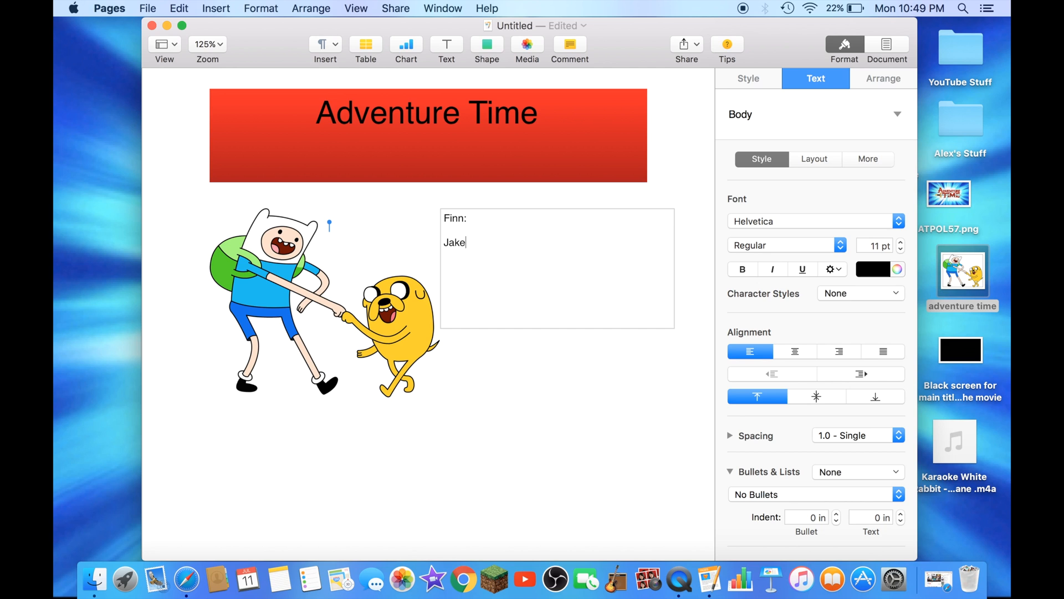
text(:)
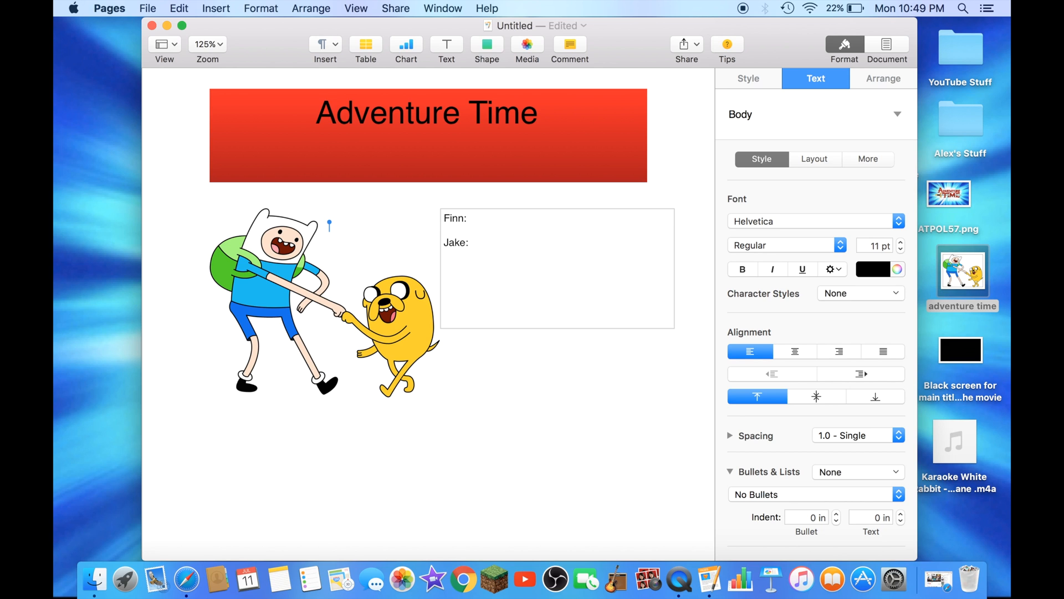
text(Brother)
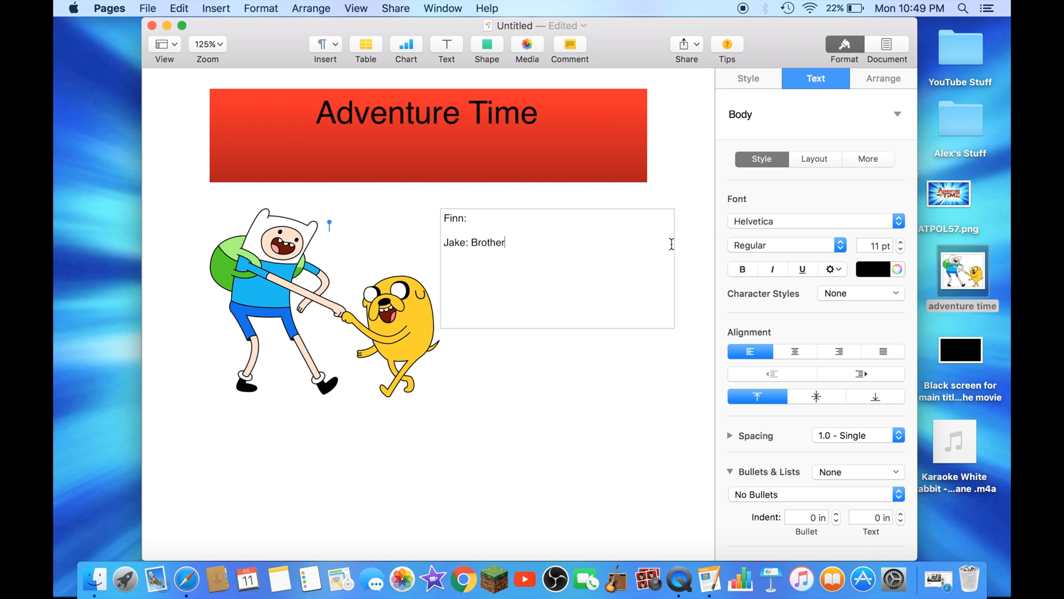
text(He)
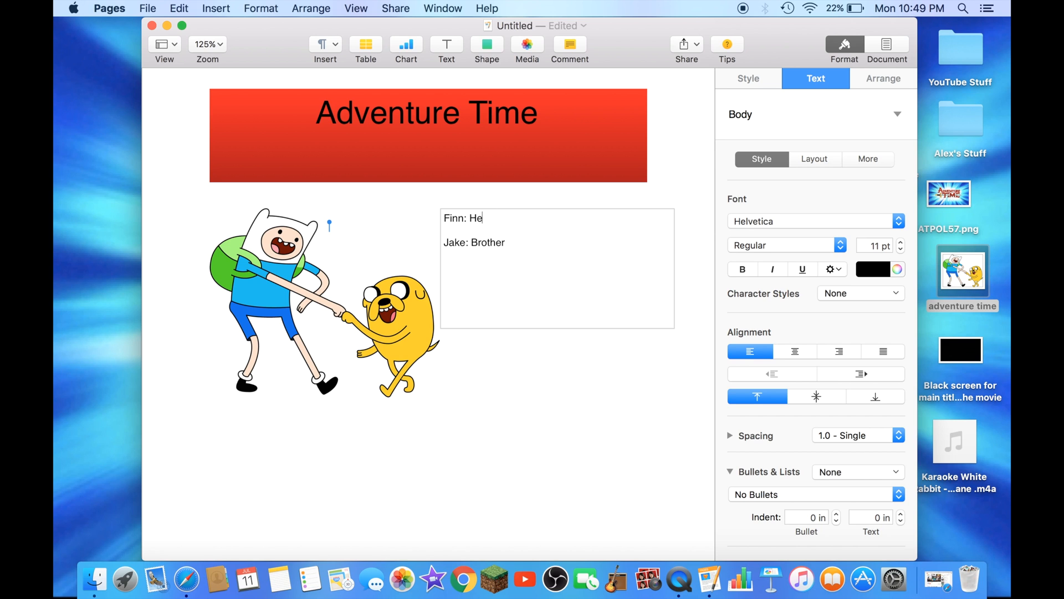
text(ro)
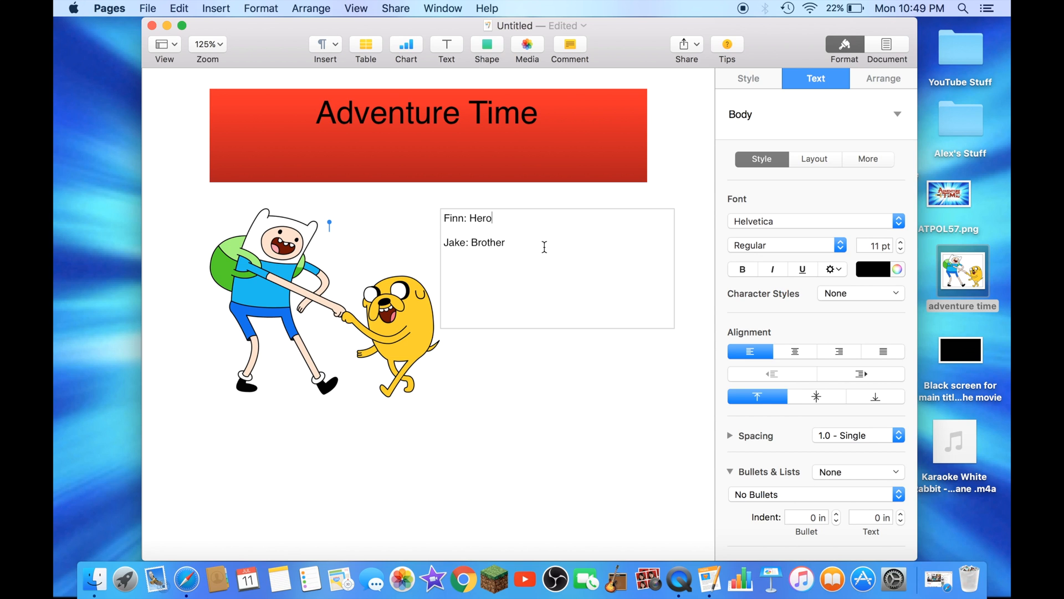
mouse_move(544, 252)
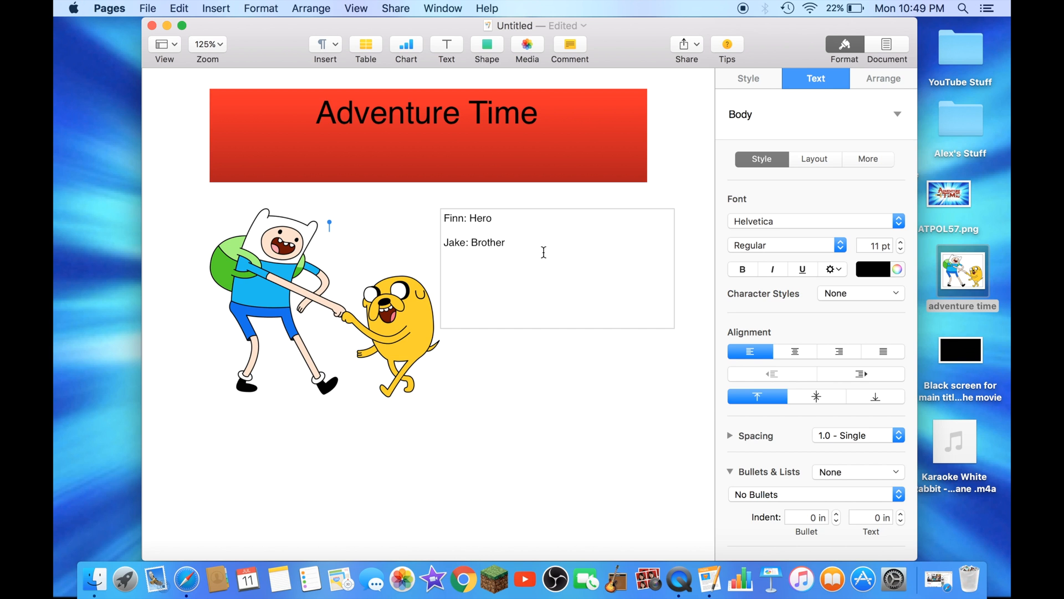
scroll(down, 3)
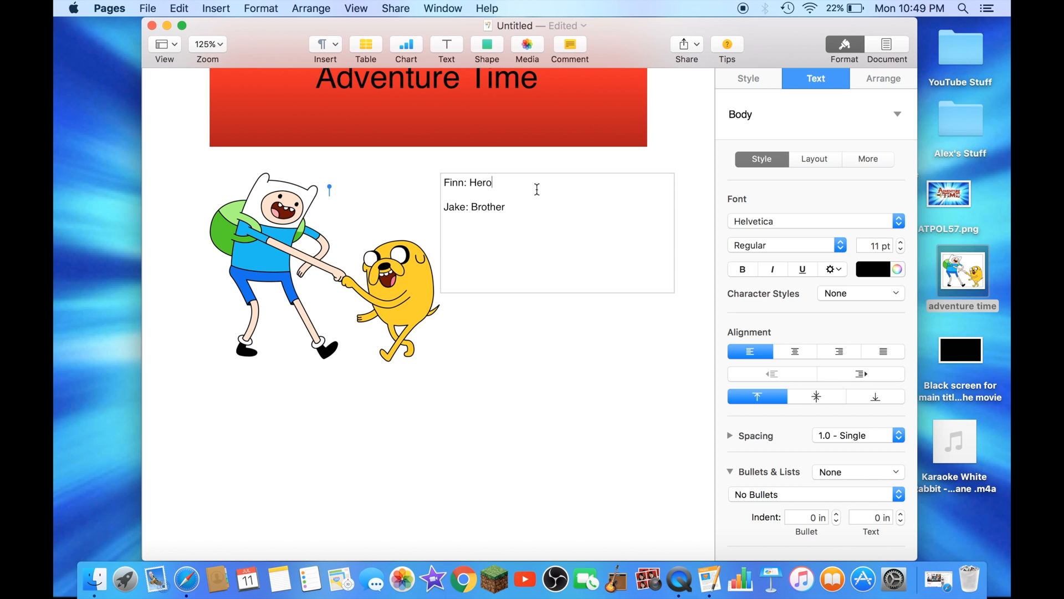
mouse_move(488, 155)
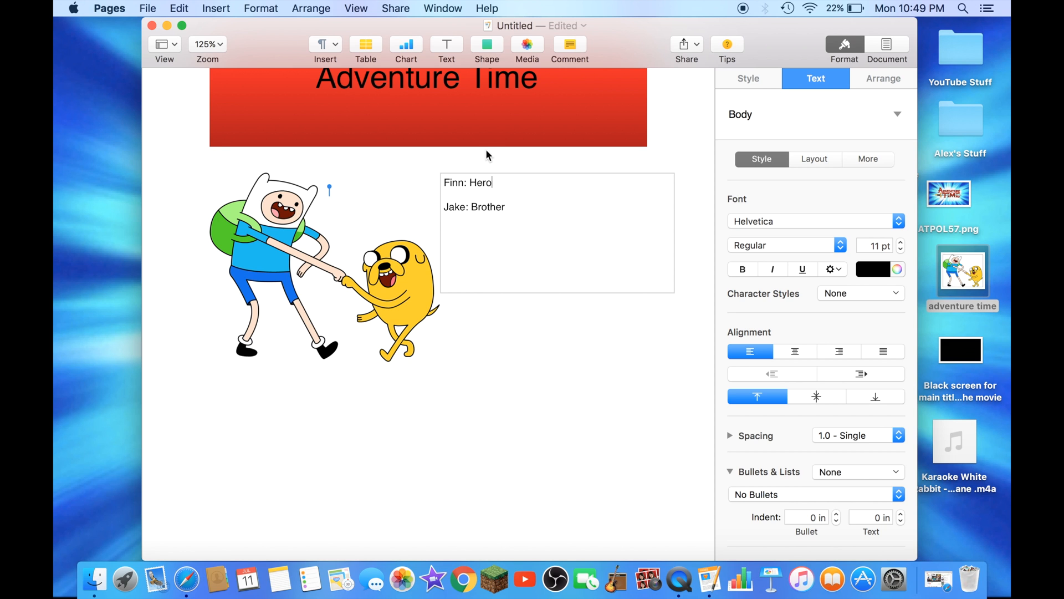
scroll(down, 3)
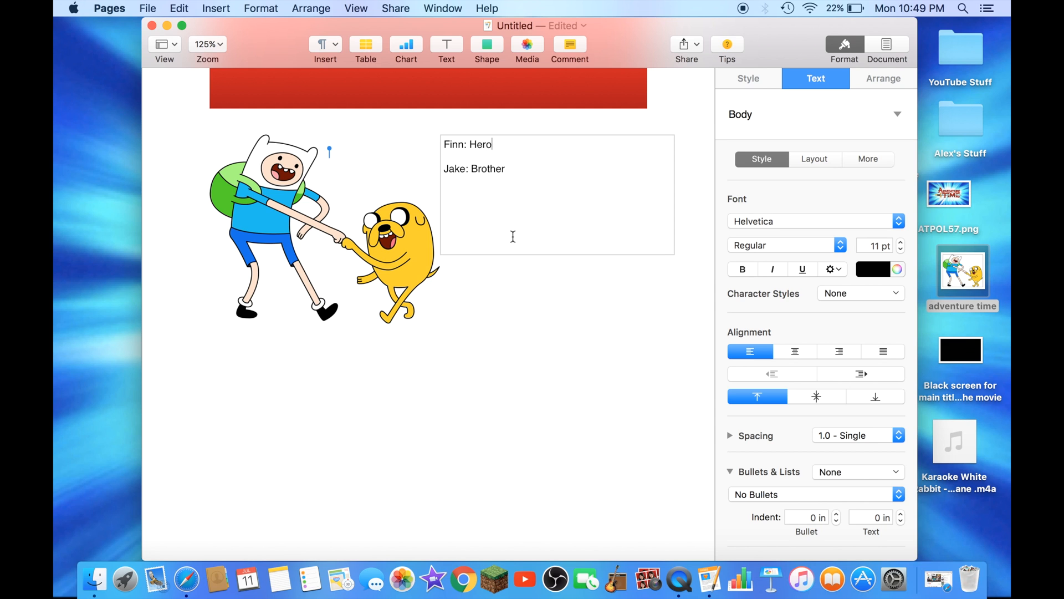
mouse_move(345, 168)
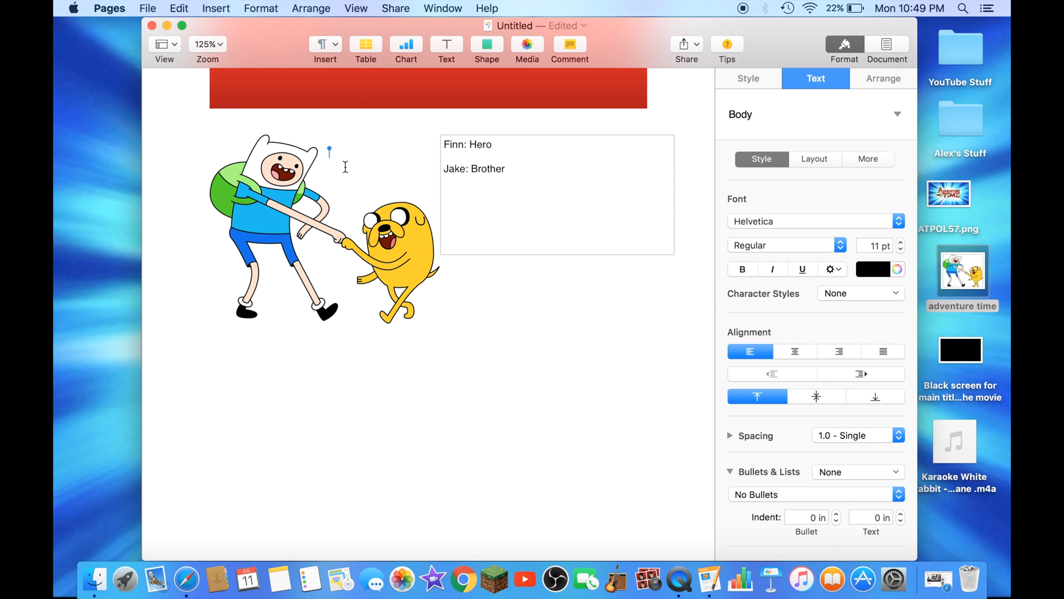
click(208, 44)
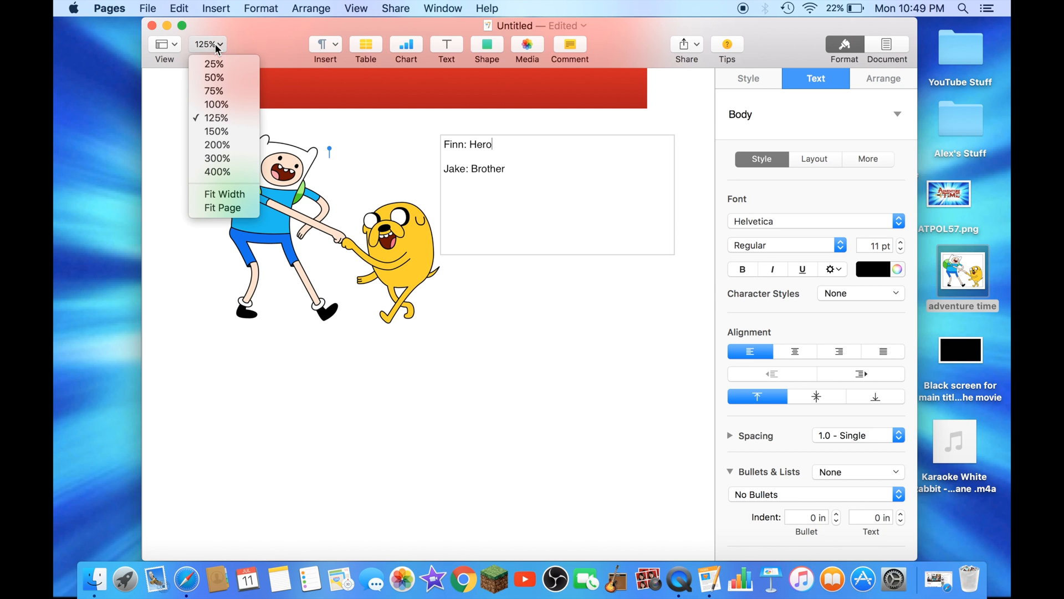
mouse_move(234, 137)
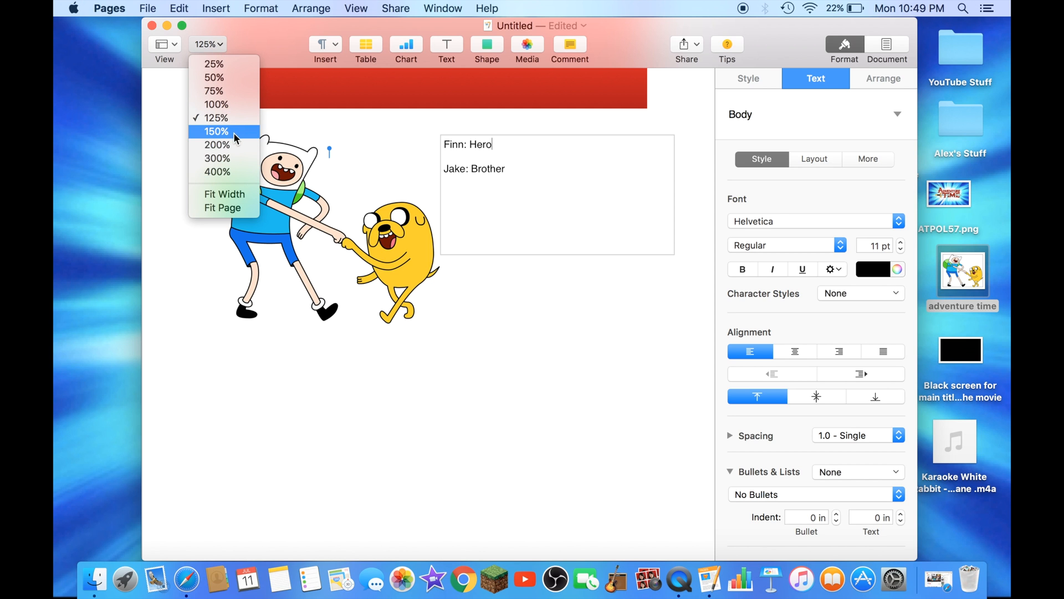
click(216, 145)
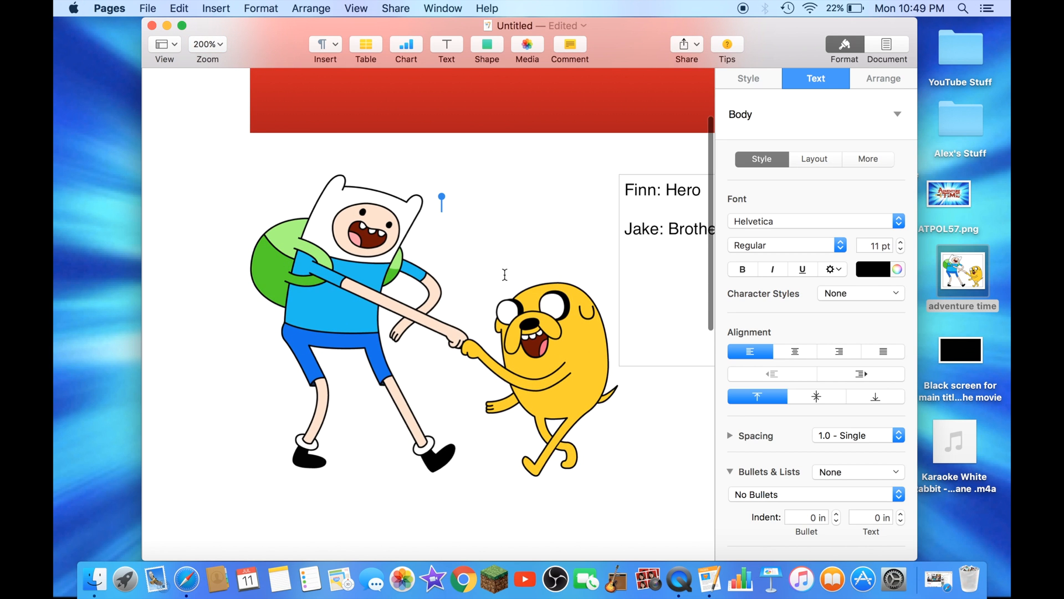
click(207, 44)
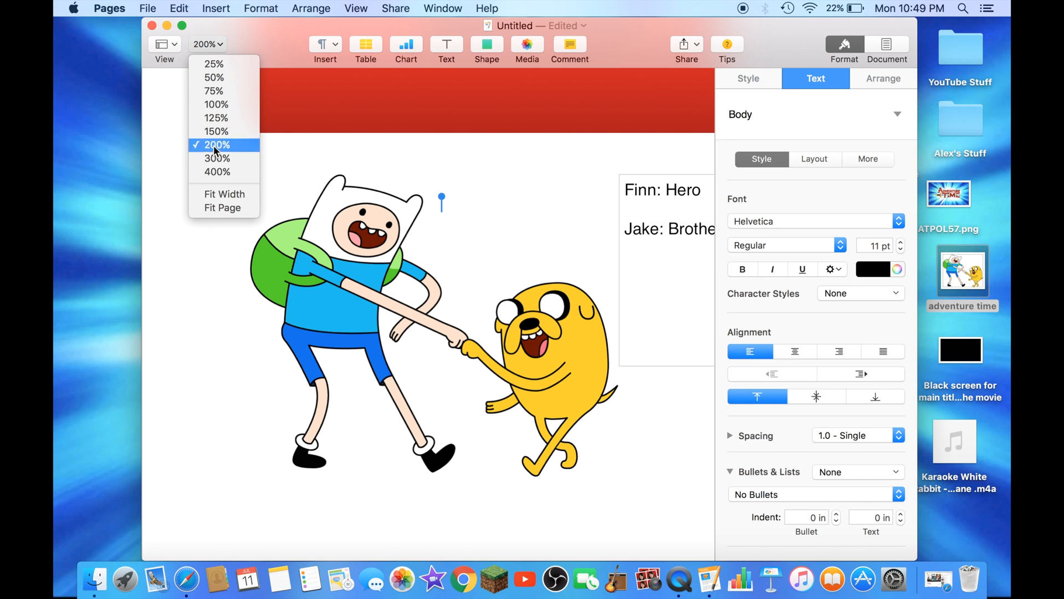
click(215, 117)
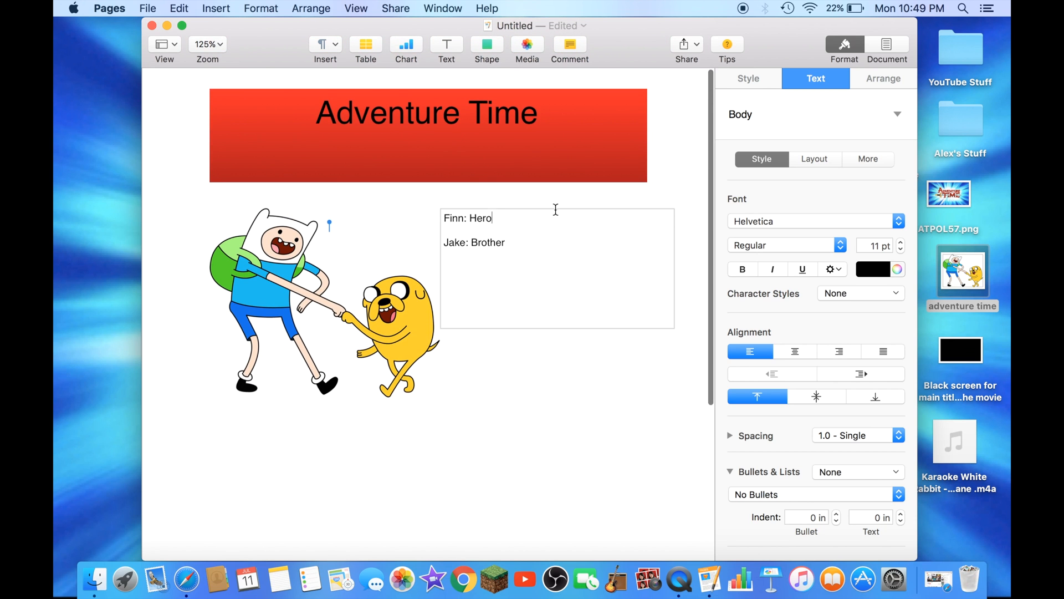
click(207, 44)
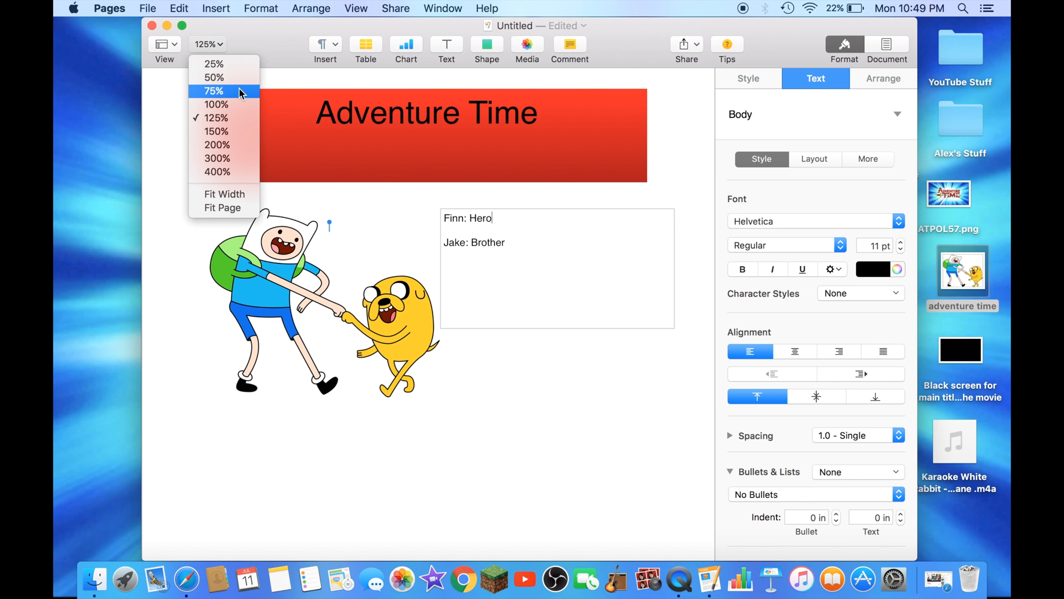
mouse_move(239, 63)
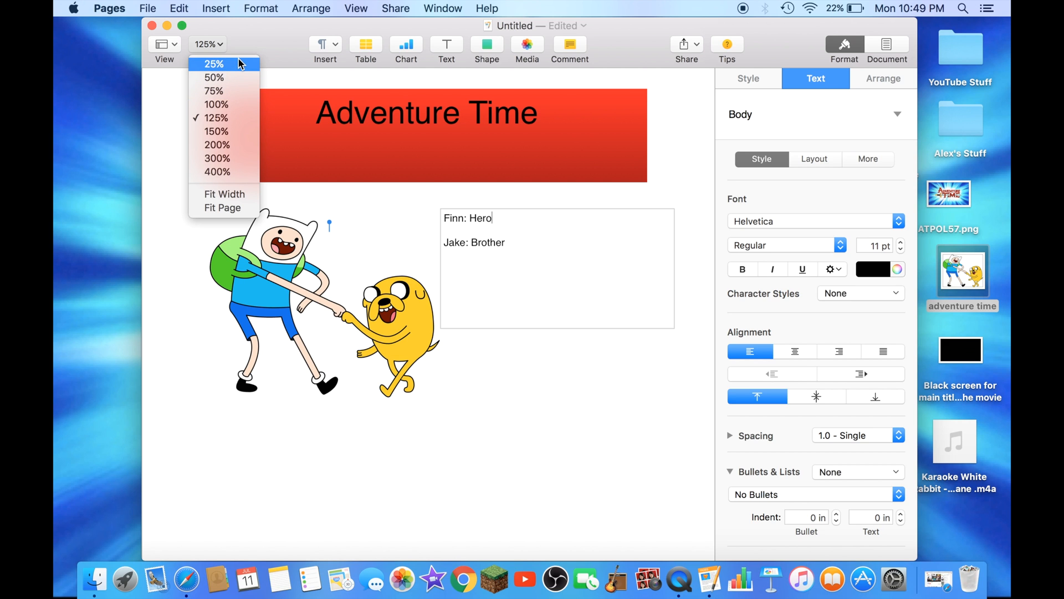
click(207, 64)
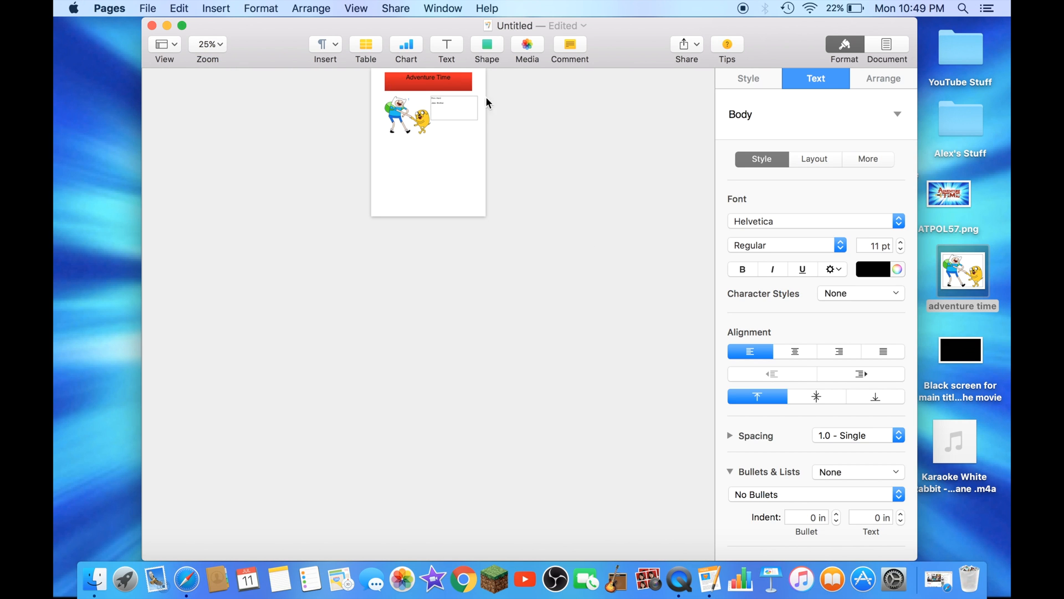
click(208, 45)
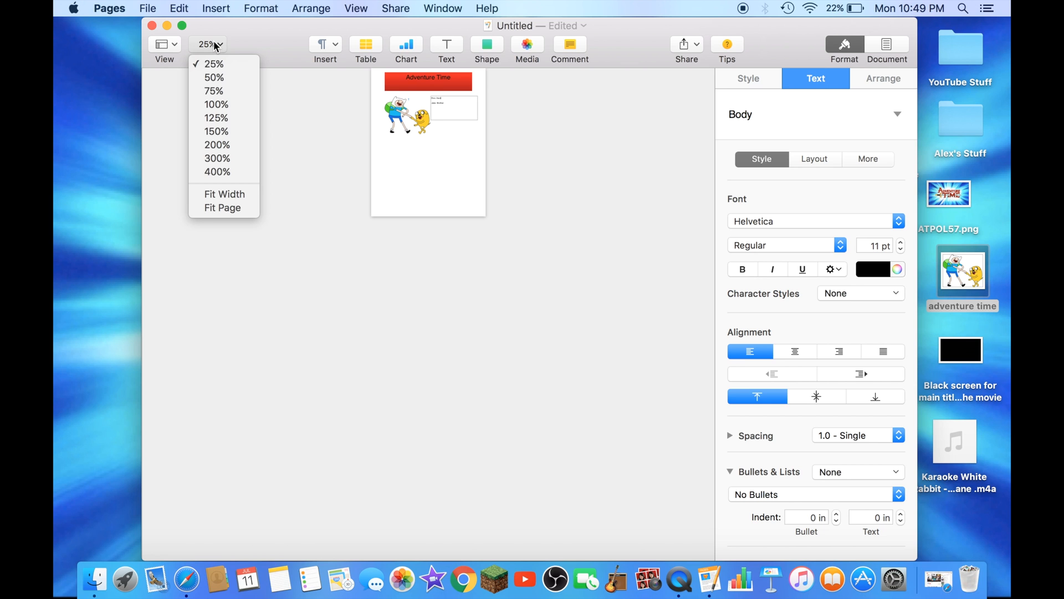
mouse_move(241, 118)
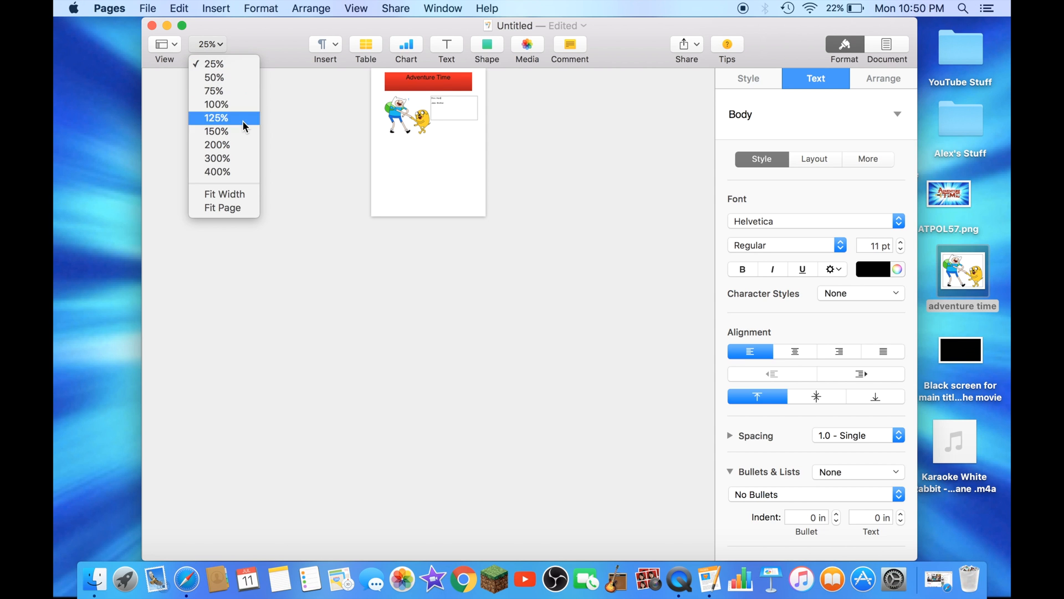
click(215, 117)
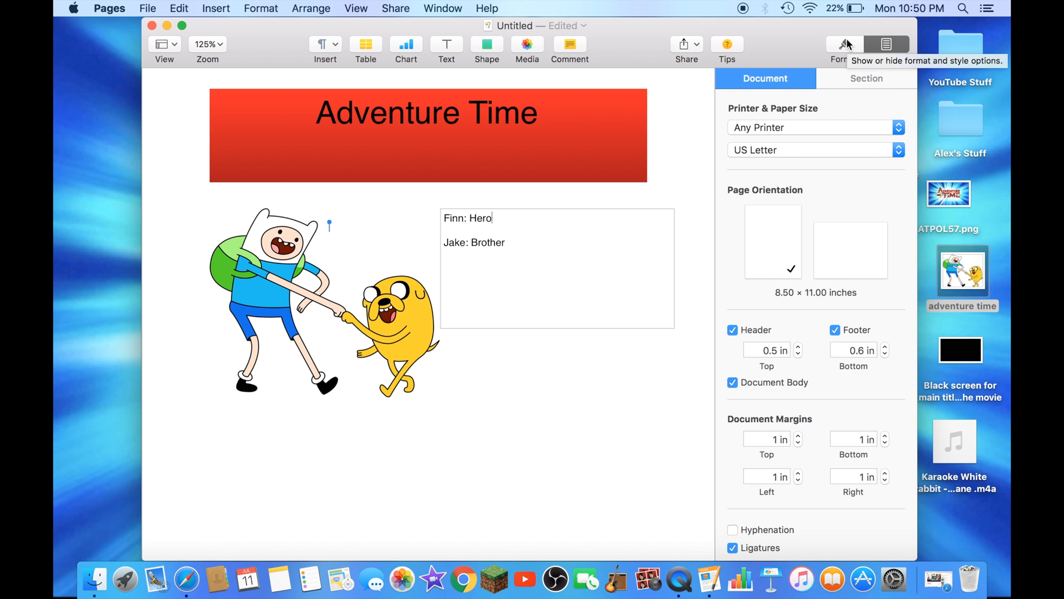
click(845, 44)
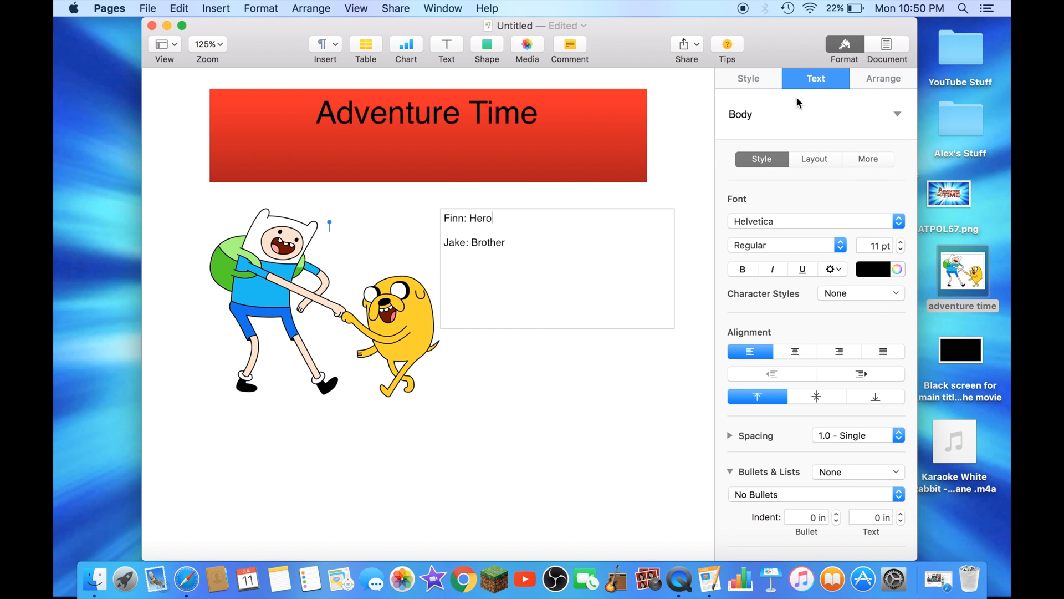
click(883, 79)
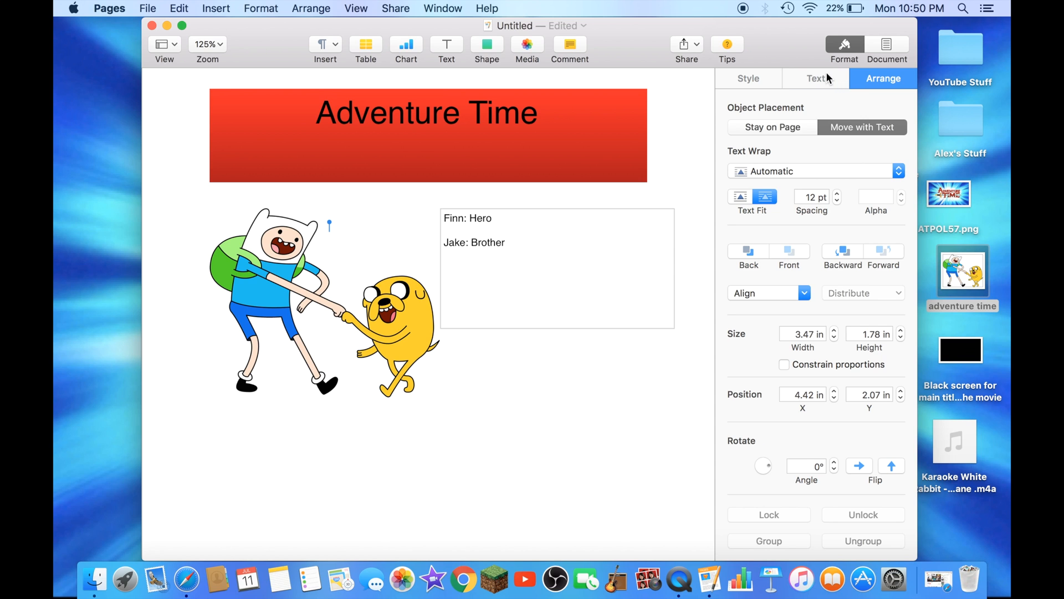
click(816, 78)
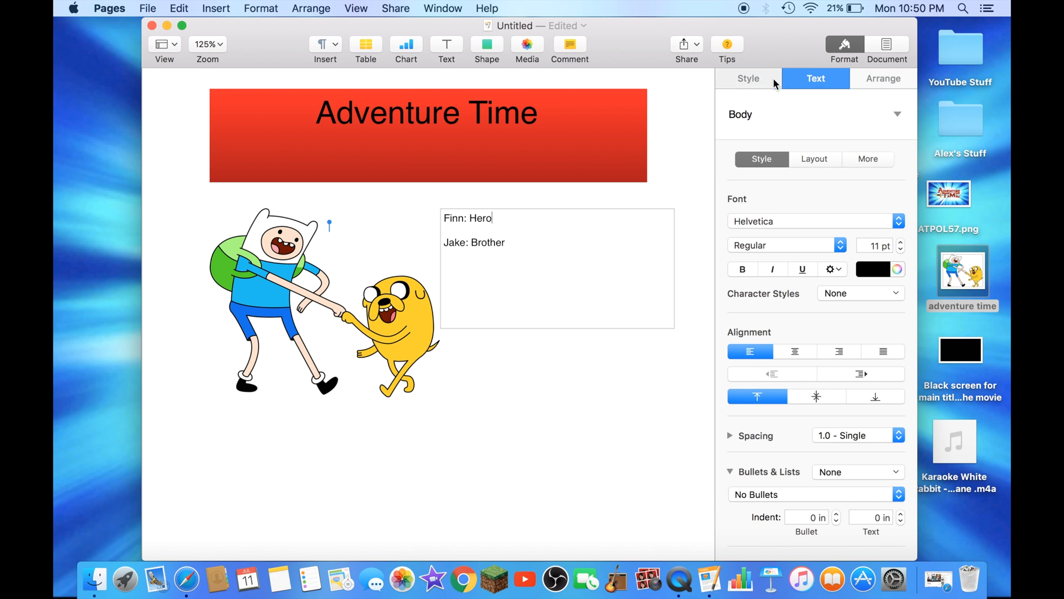
click(748, 78)
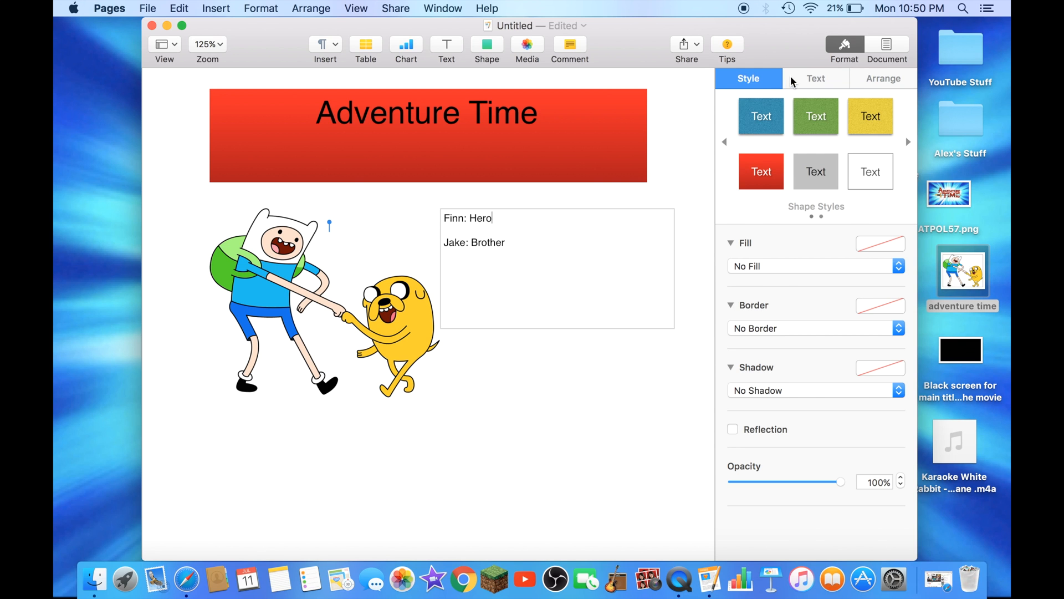
click(816, 78)
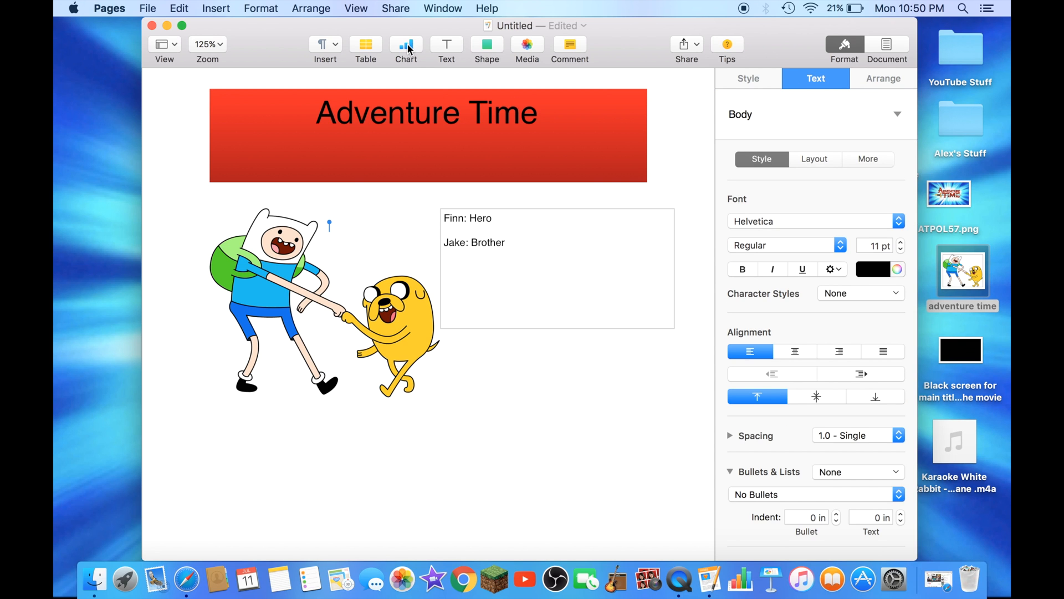
click(406, 44)
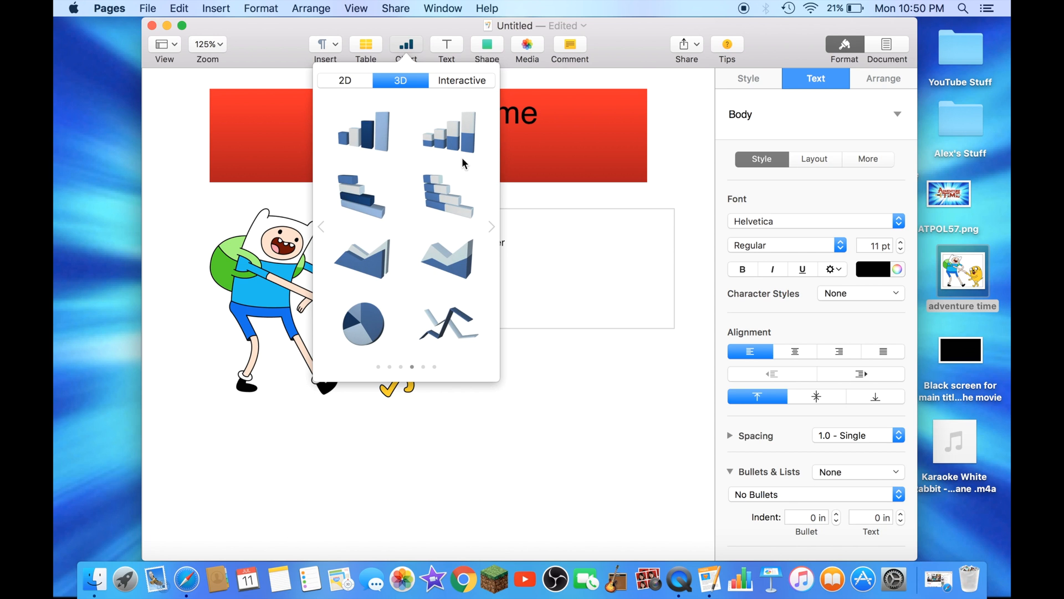
mouse_move(319, 228)
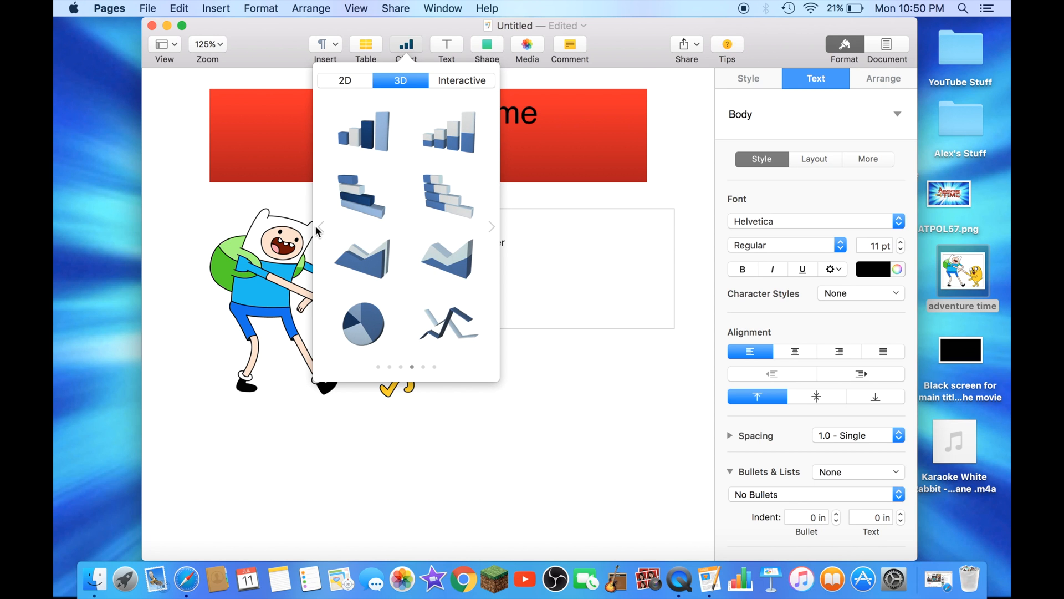
mouse_move(490, 138)
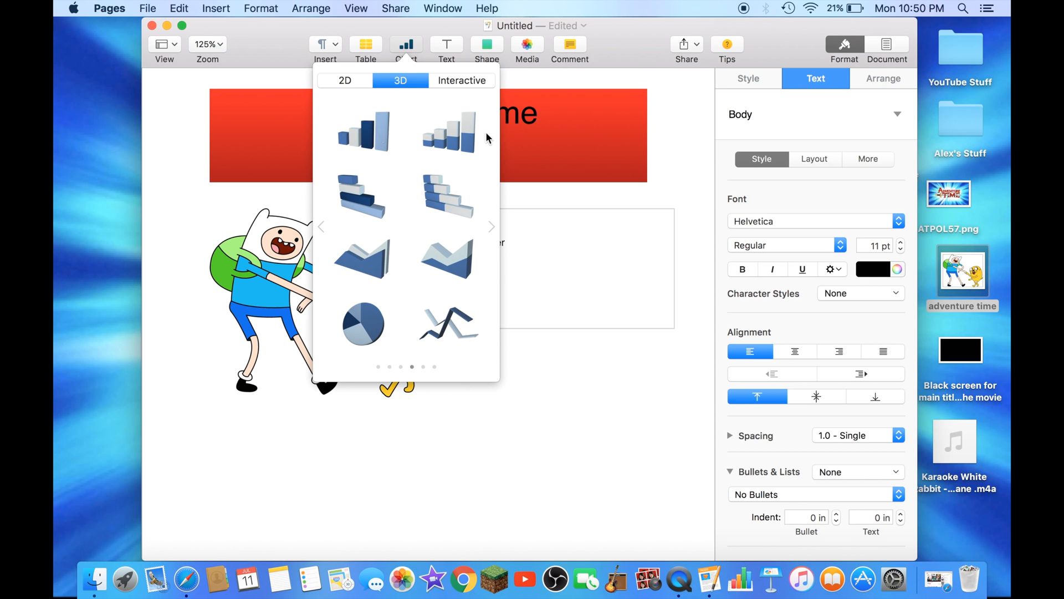
click(461, 81)
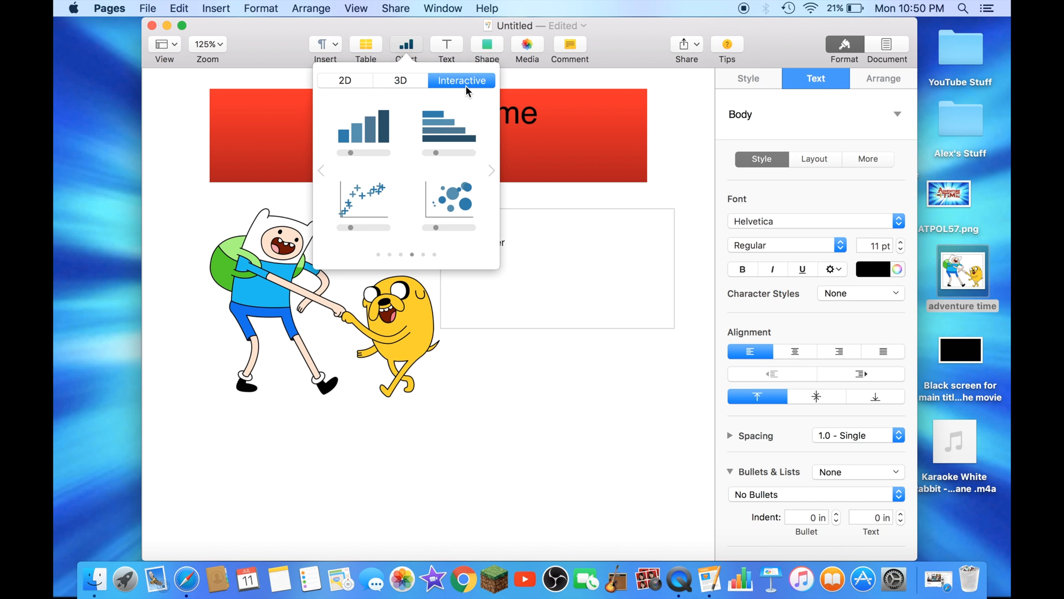
click(491, 171)
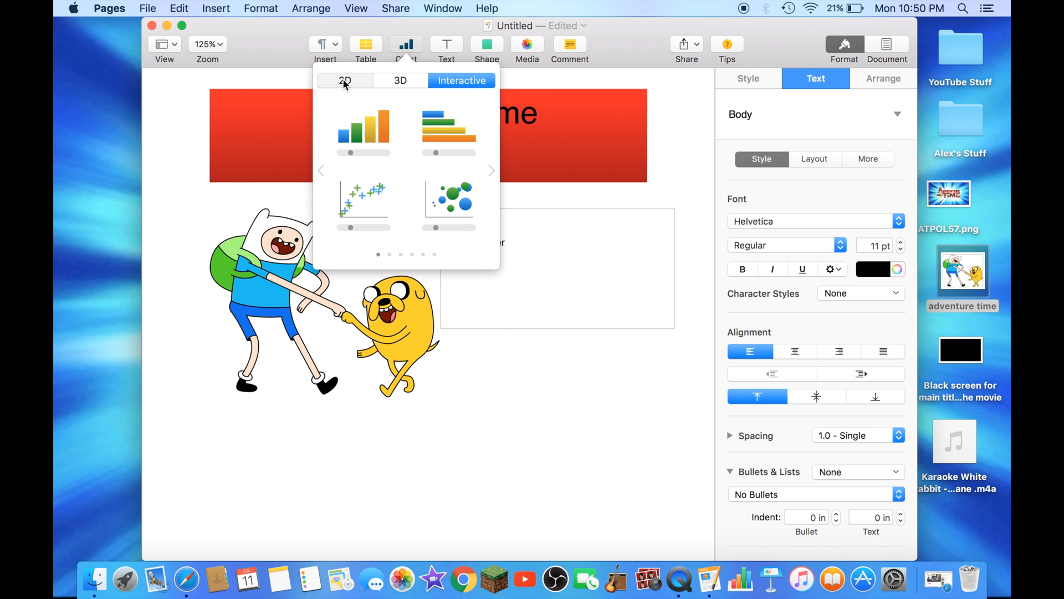
click(345, 80)
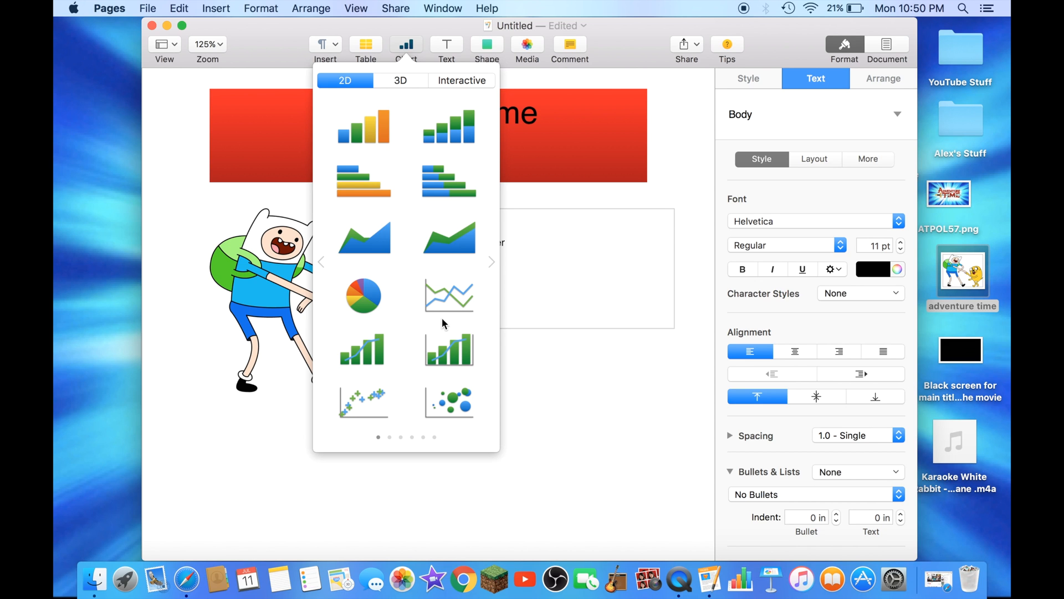
mouse_move(493, 262)
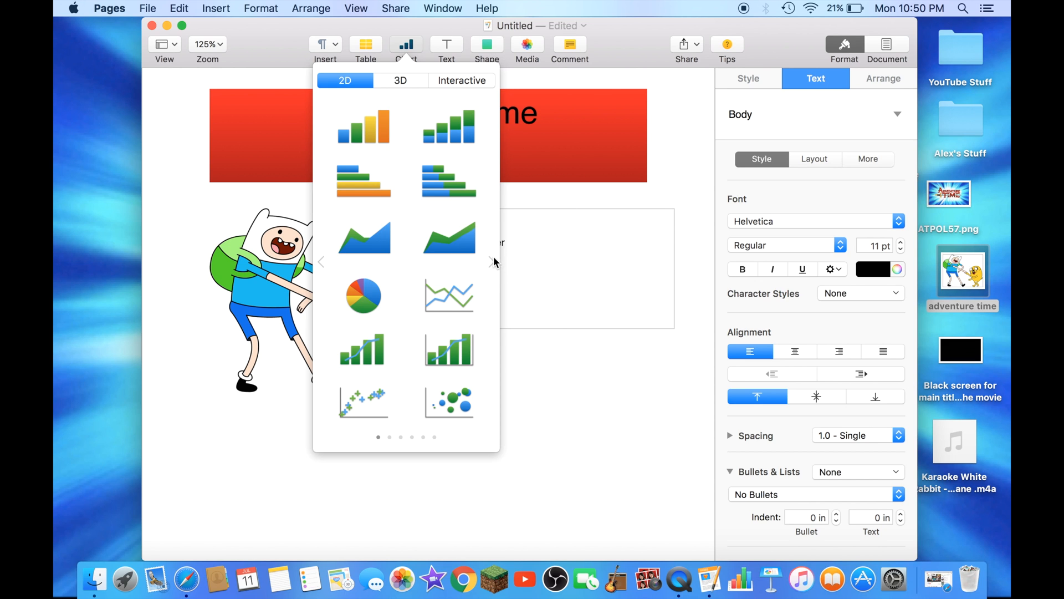
click(462, 81)
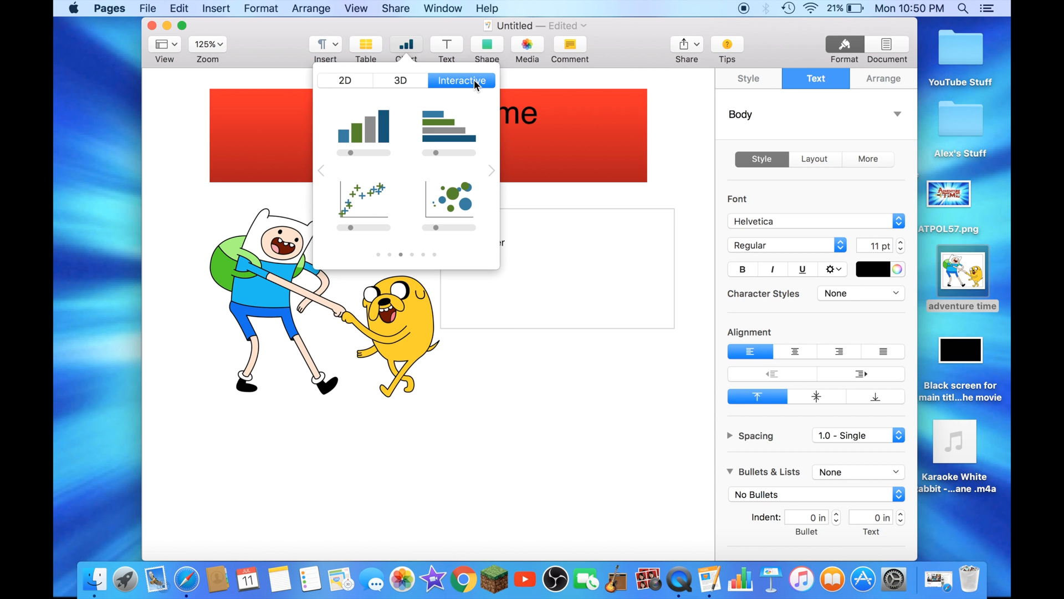
click(345, 80)
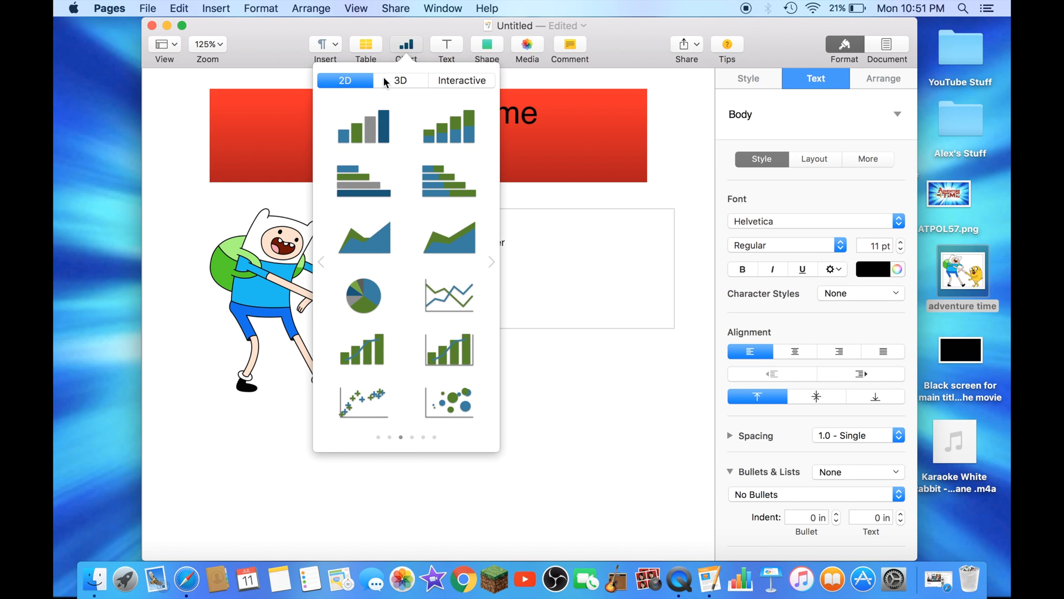
click(401, 80)
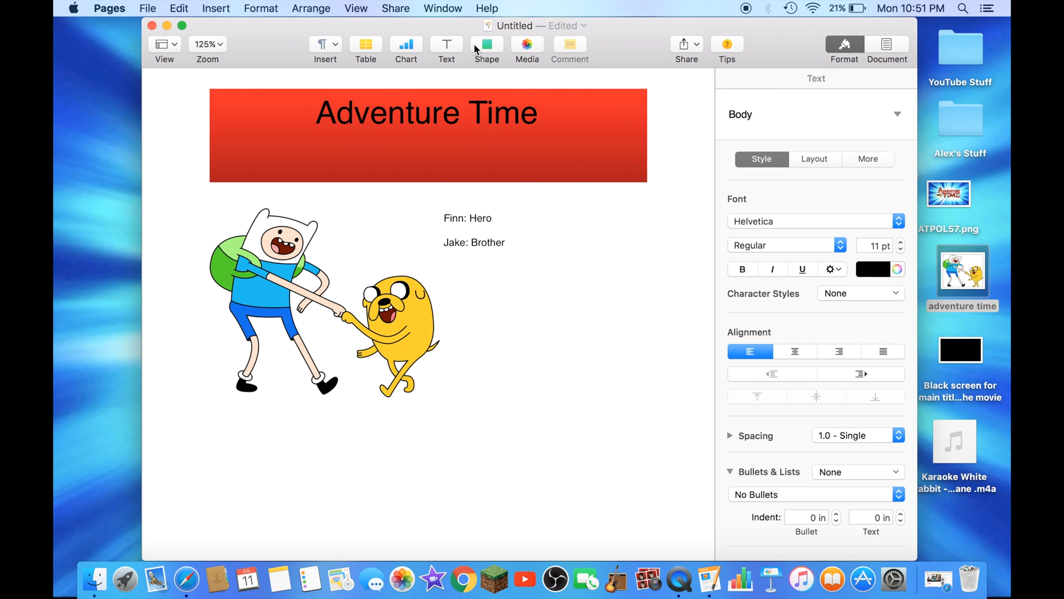
click(487, 44)
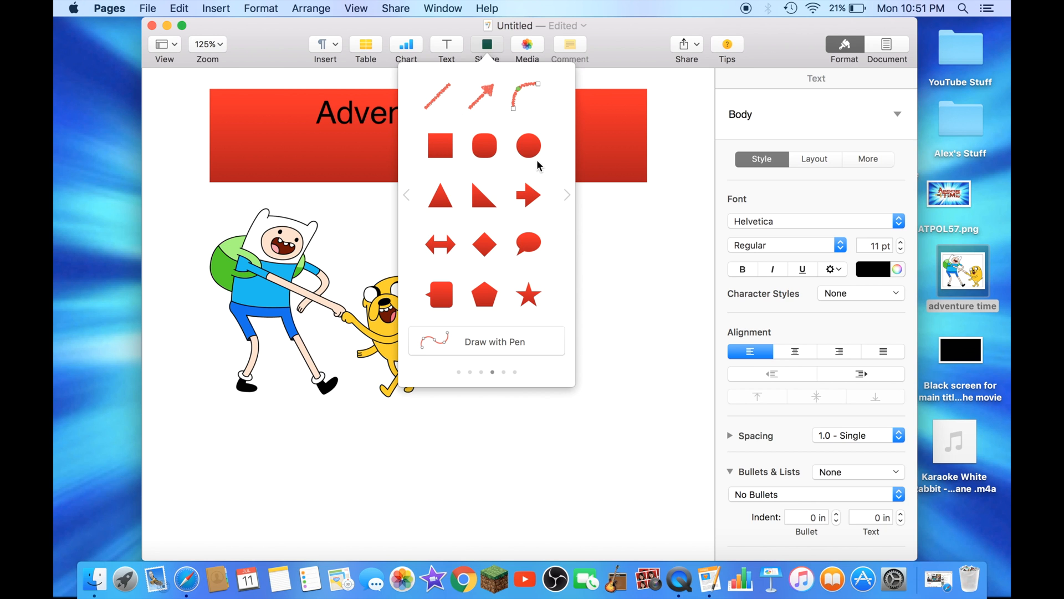
click(528, 146)
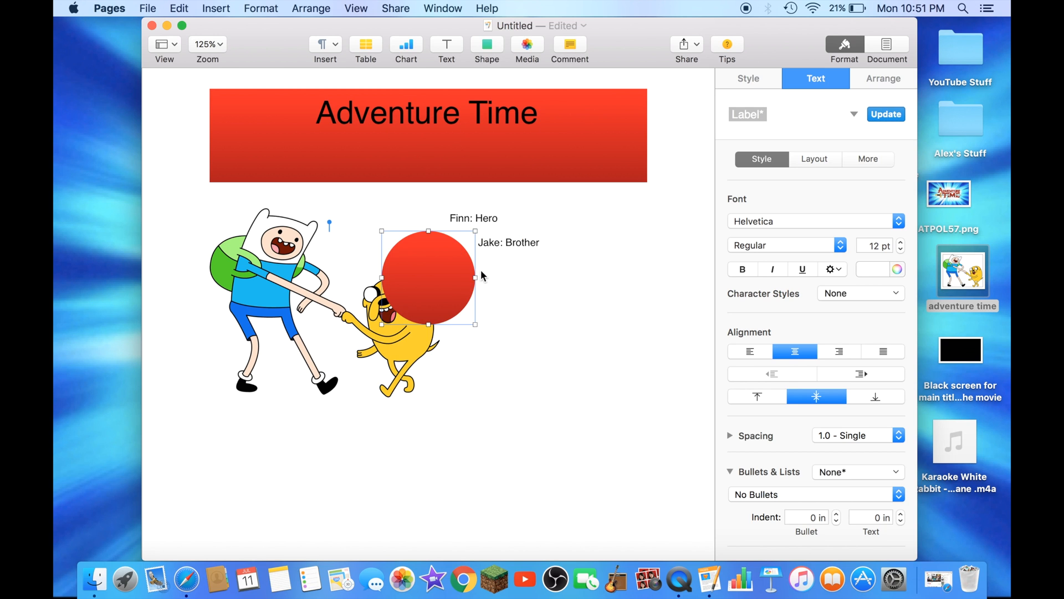
drag(426, 277, 535, 424)
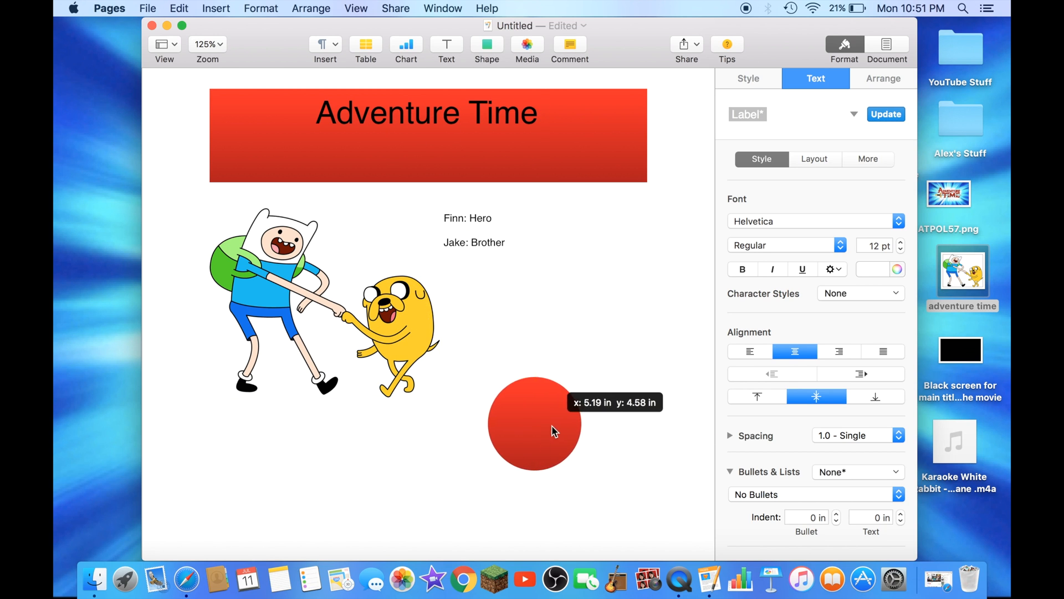
drag(534, 424, 545, 422)
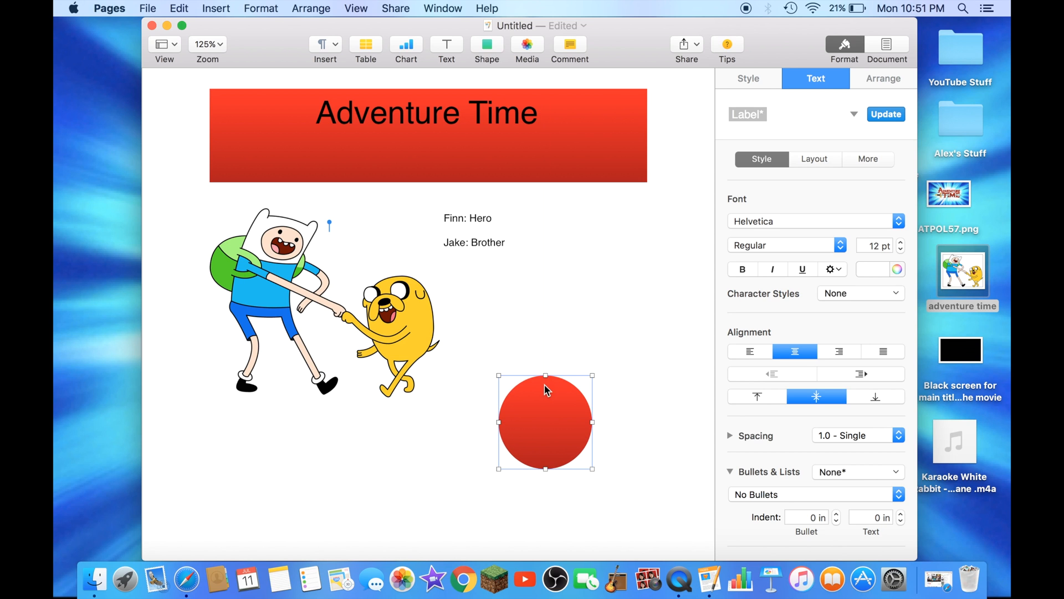
drag(544, 374, 545, 247)
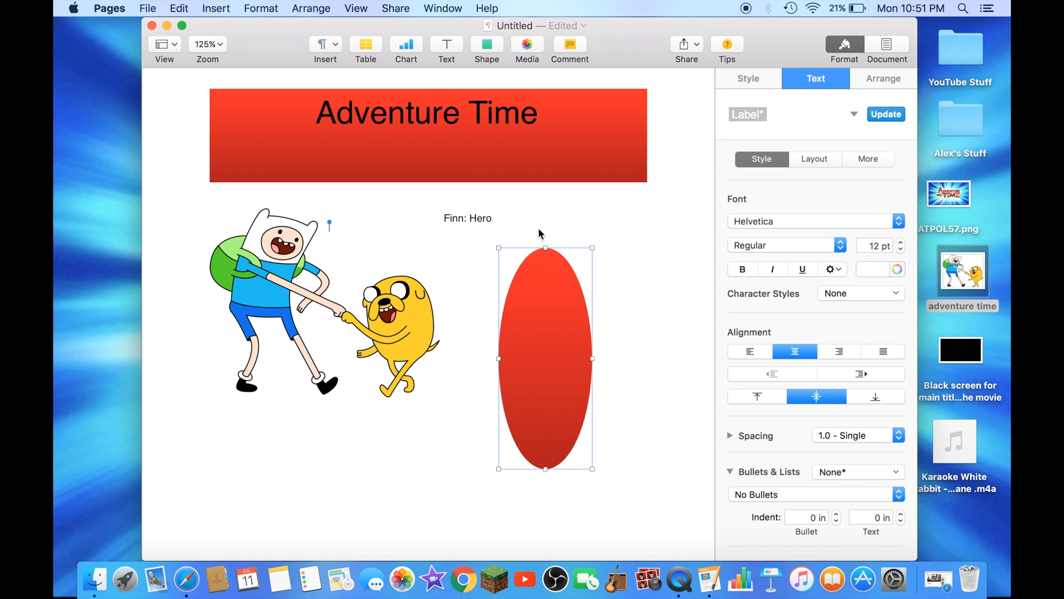
drag(545, 248, 545, 433)
text(Jake: Brother)
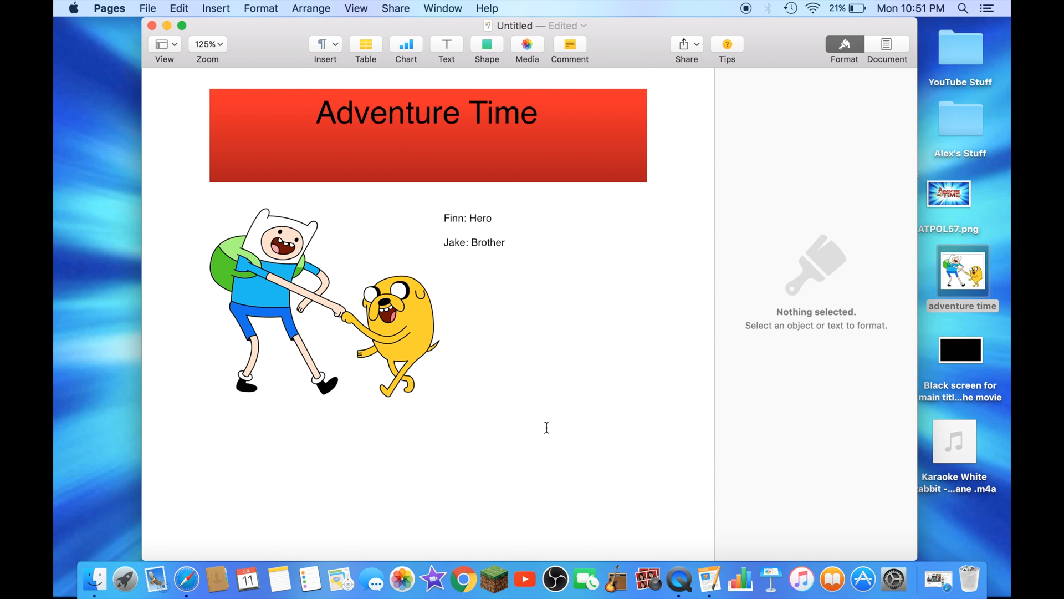
Insert a red square and stretch it along the page bottom to the banner's width
click(487, 43)
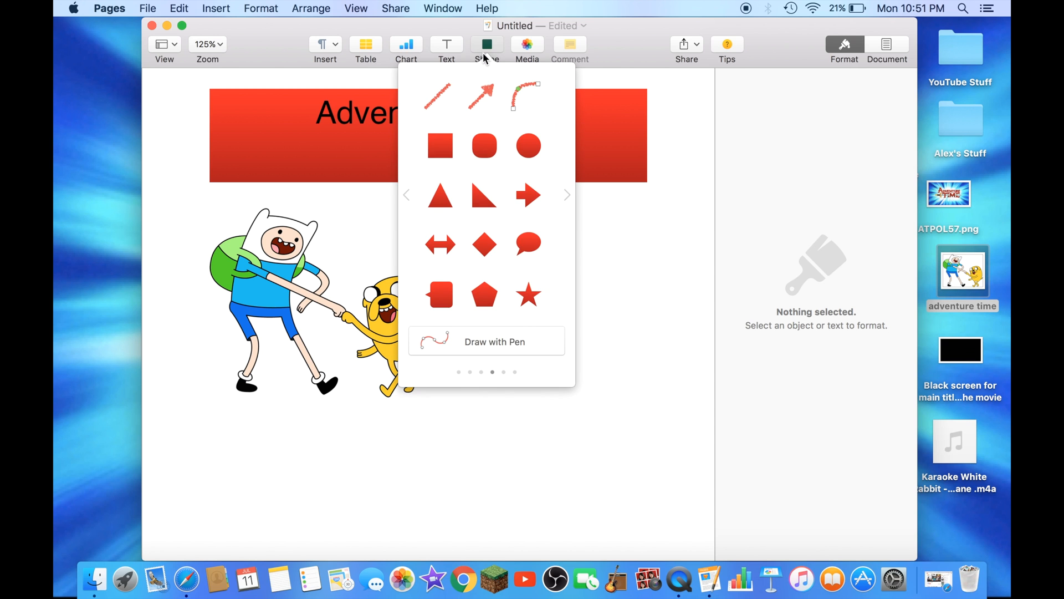
click(440, 146)
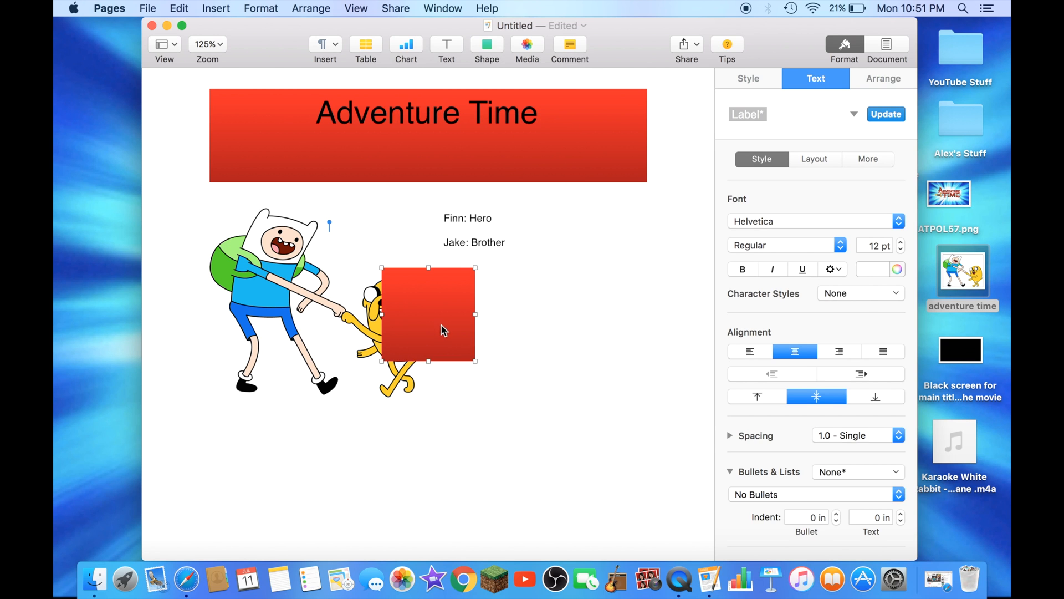
scroll(down, 3)
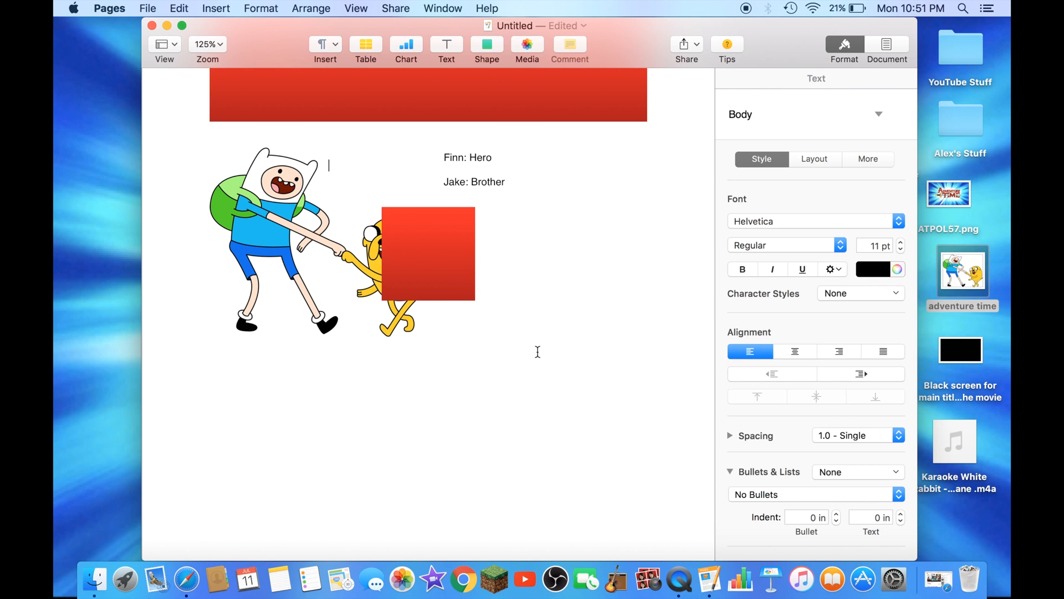
drag(427, 255, 428, 424)
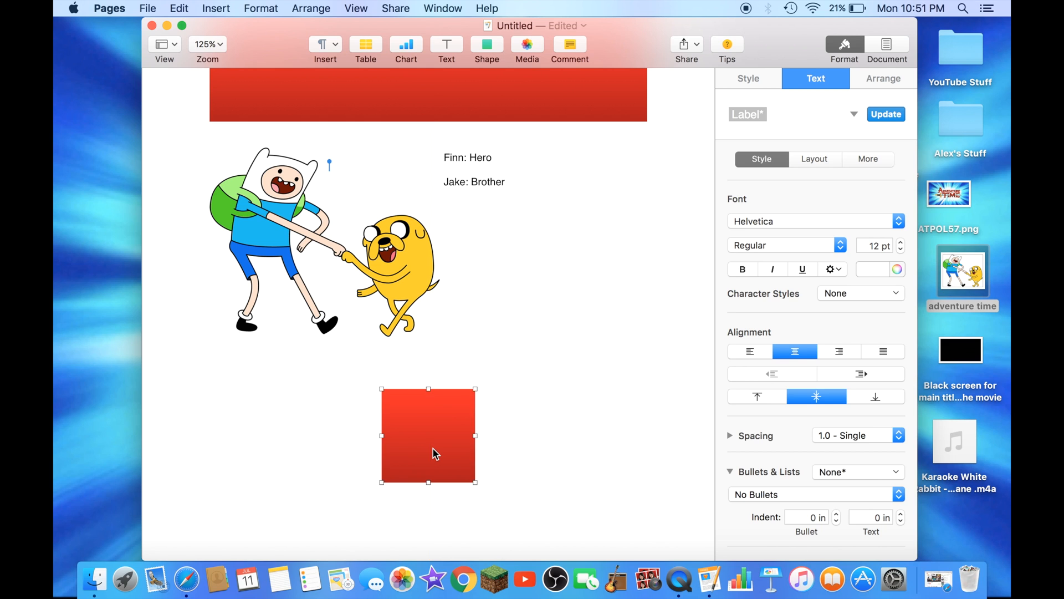
drag(476, 435, 657, 436)
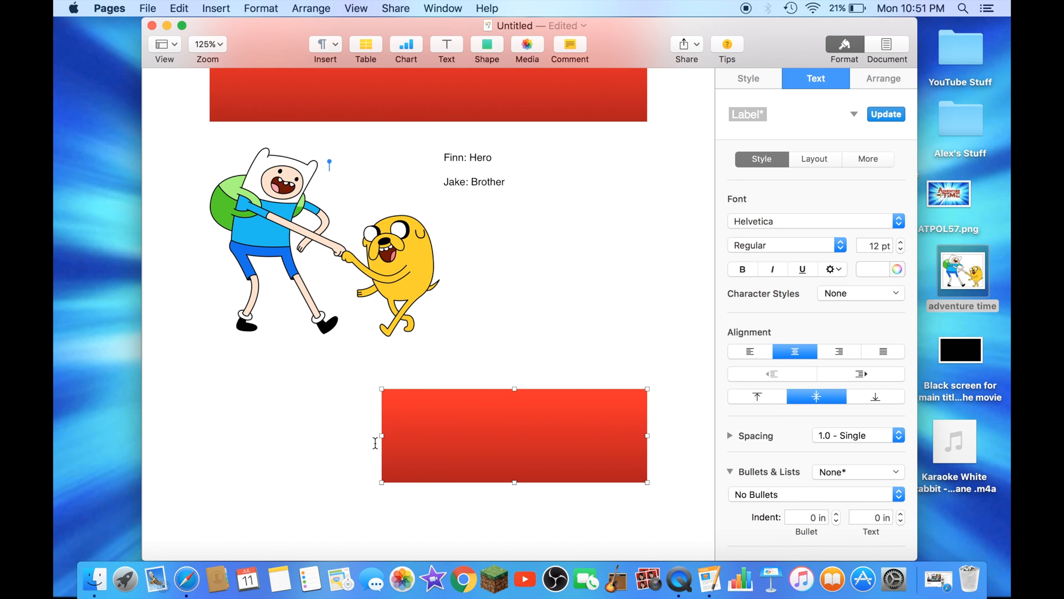
drag(380, 435, 276, 444)
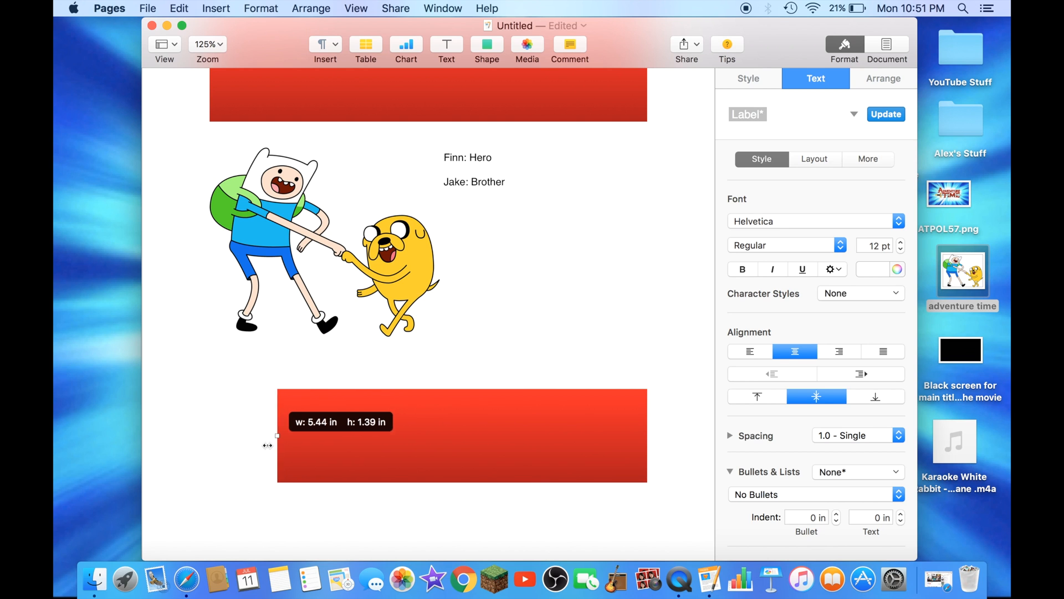
drag(277, 434, 224, 445)
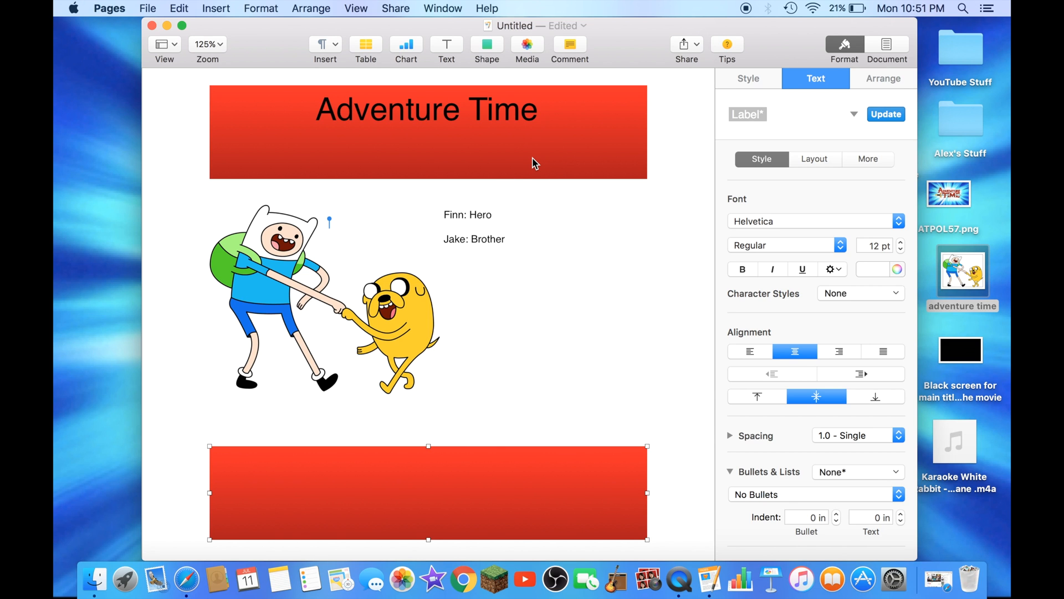
click(395, 8)
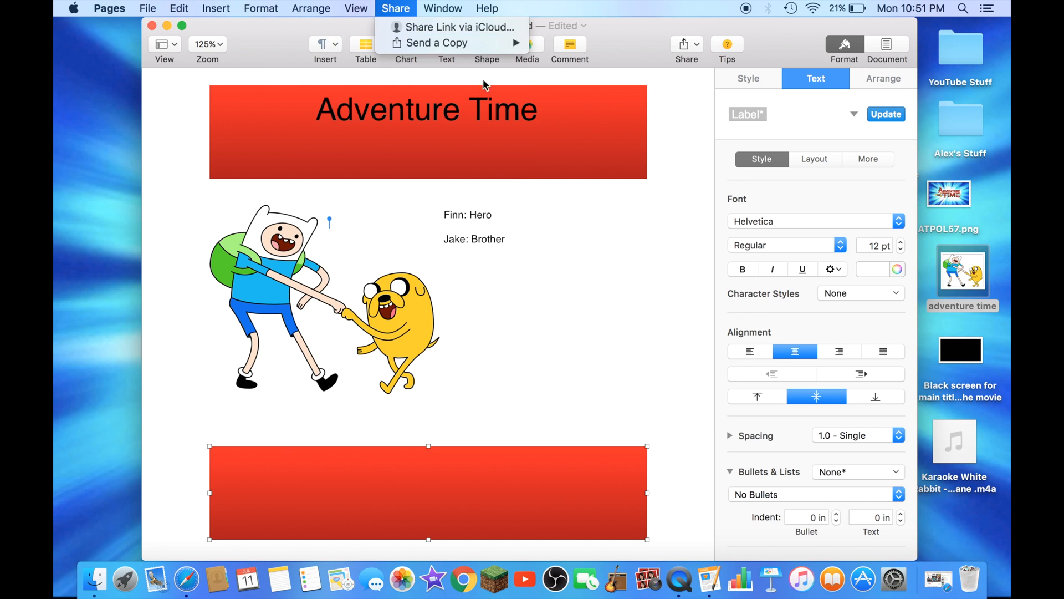
click(625, 339)
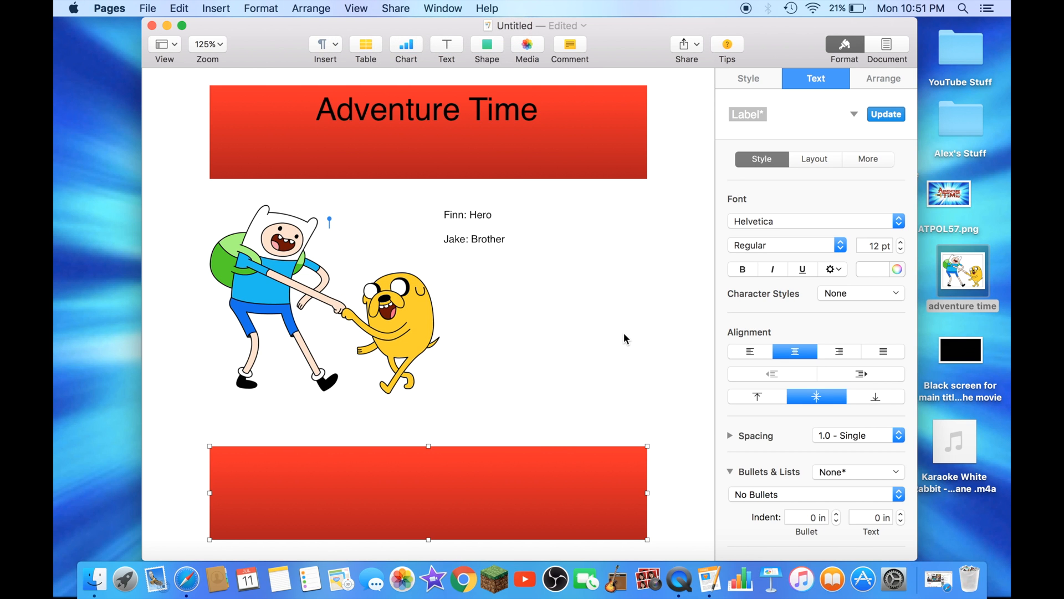
mouse_move(563, 451)
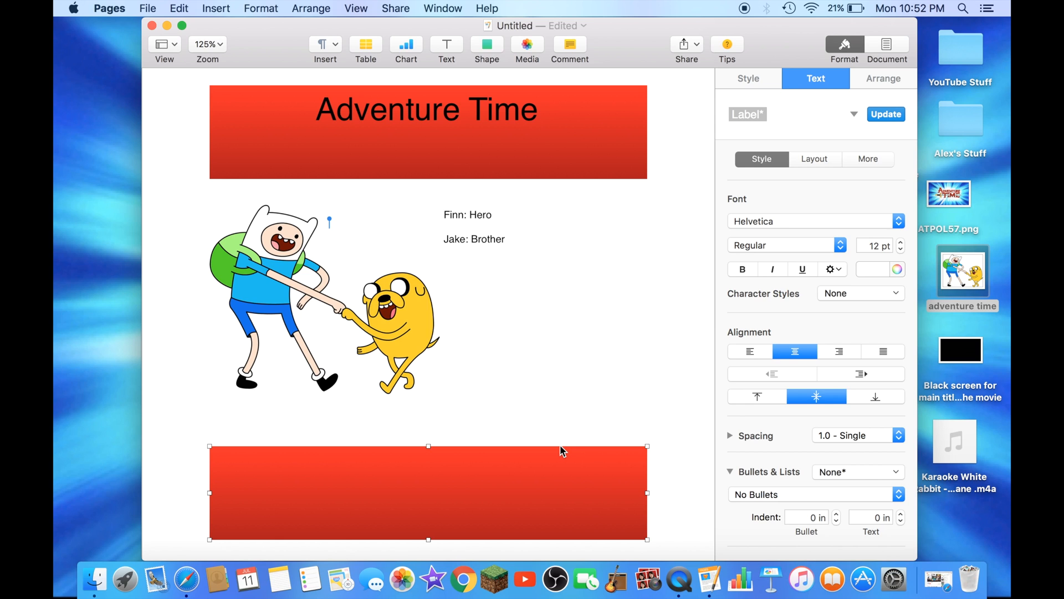
mouse_move(561, 490)
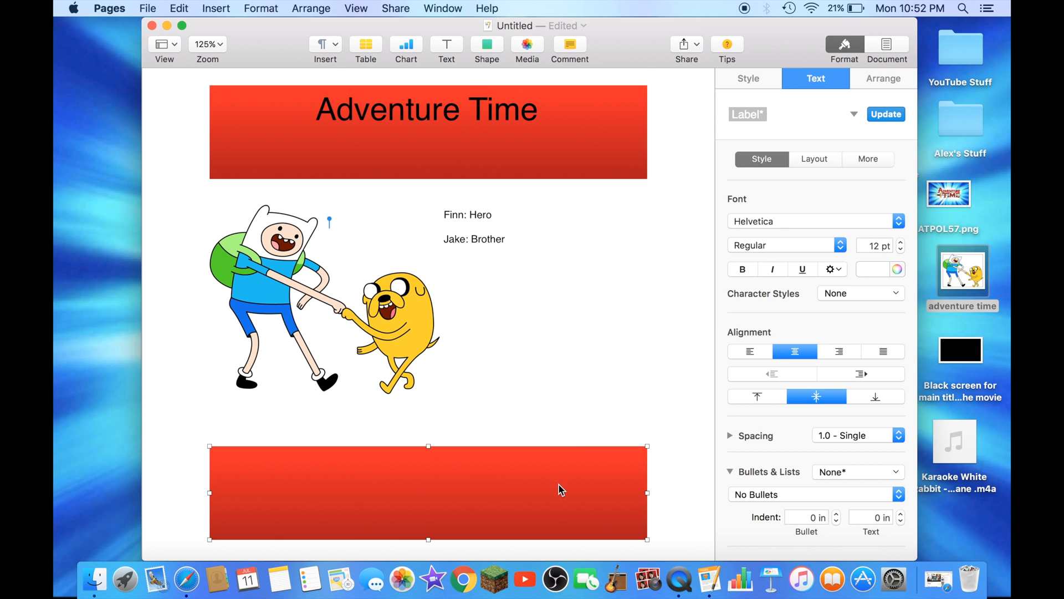
mouse_move(592, 290)
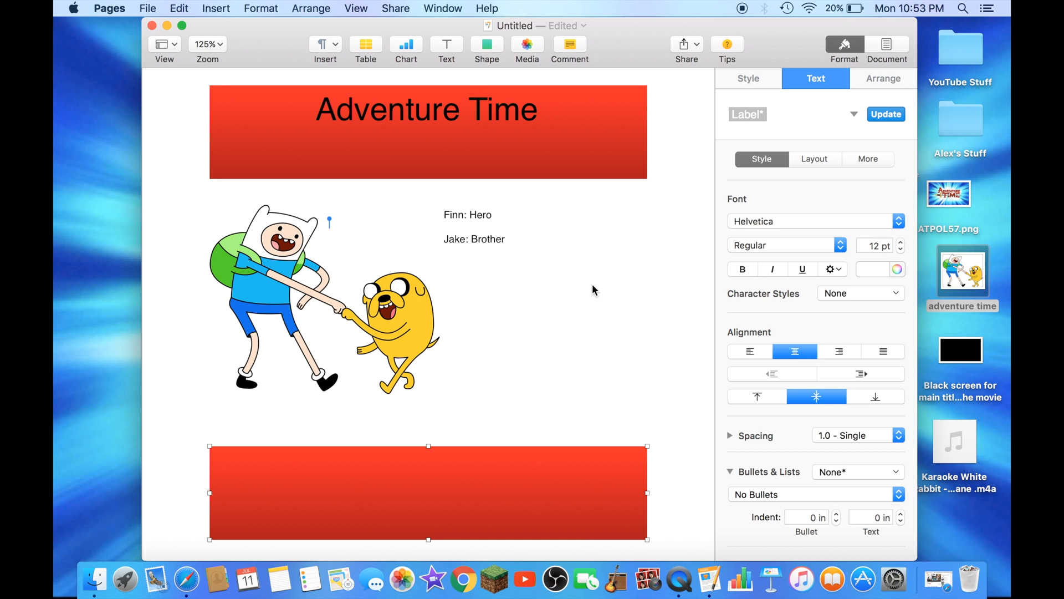
mouse_move(715, 4)
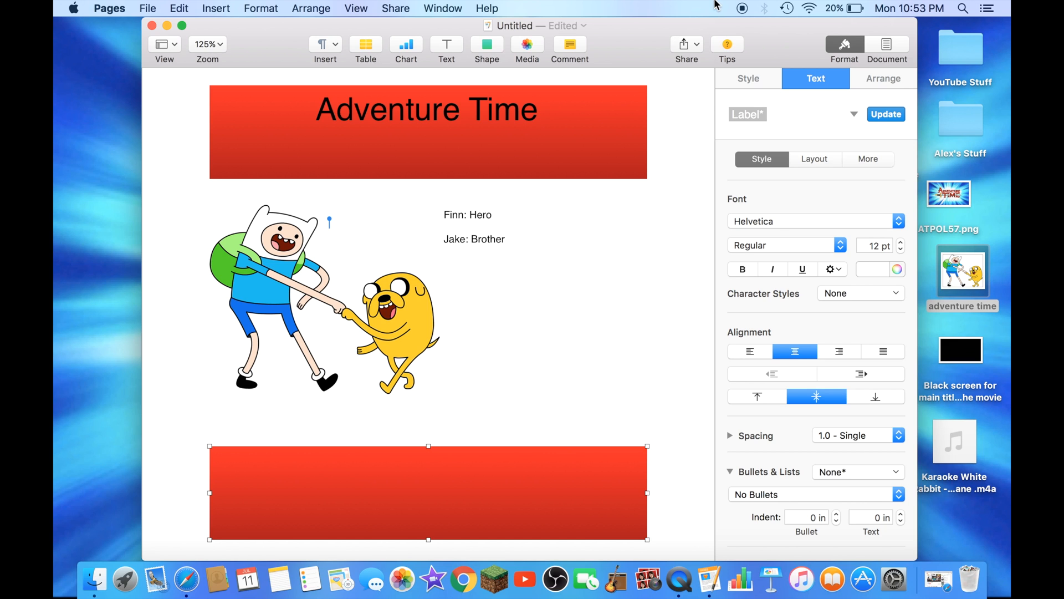